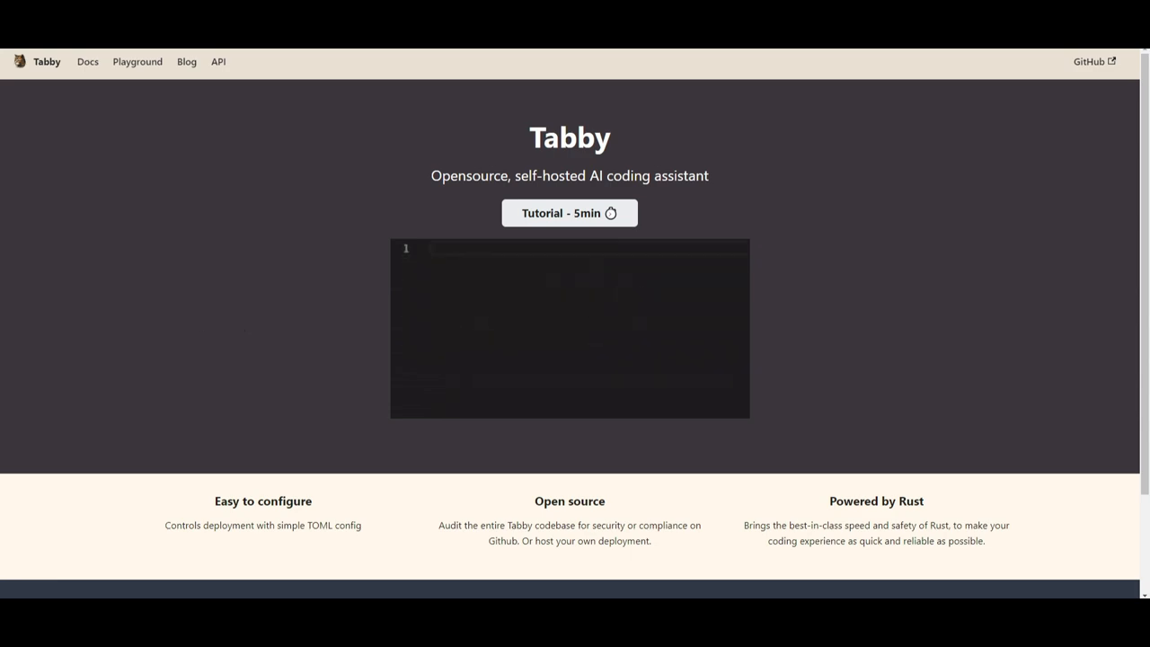
Step: Go from the Blog listing into the repository-context code completion post and scroll through it
click(187, 61)
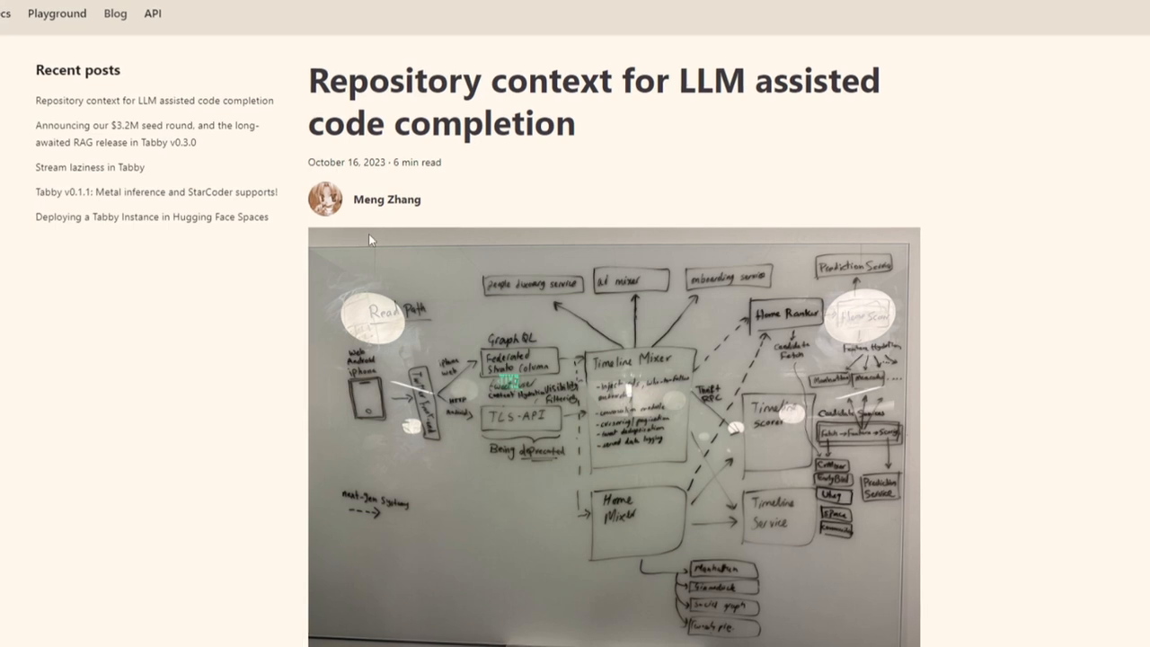
scroll(down, 3)
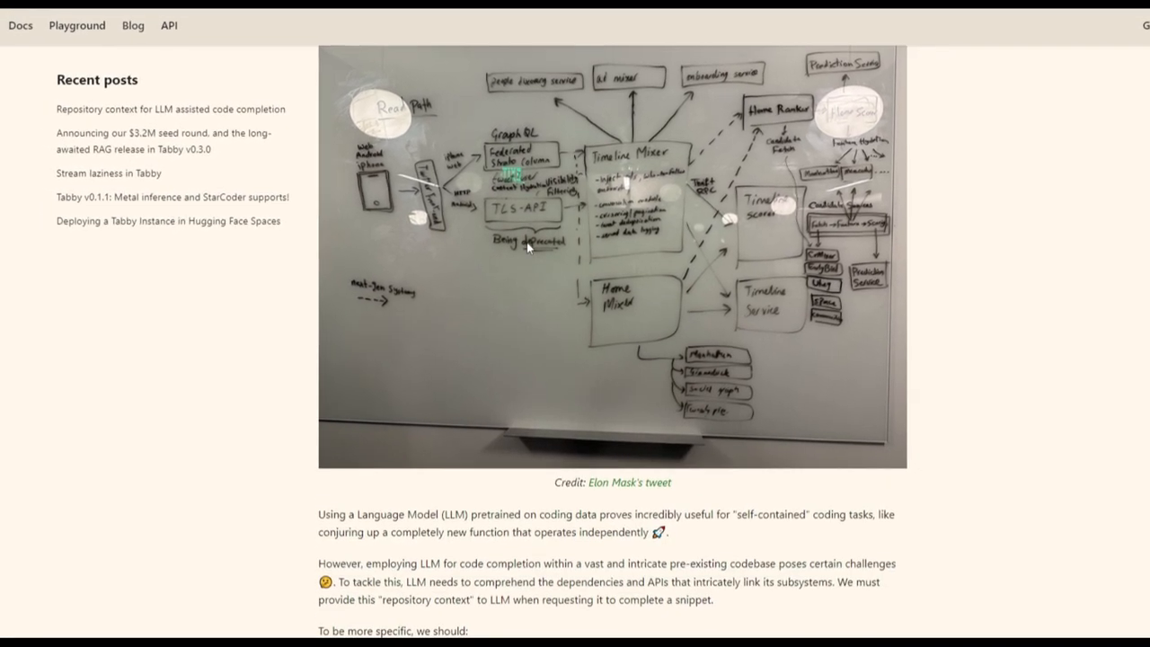
scroll(down, 3)
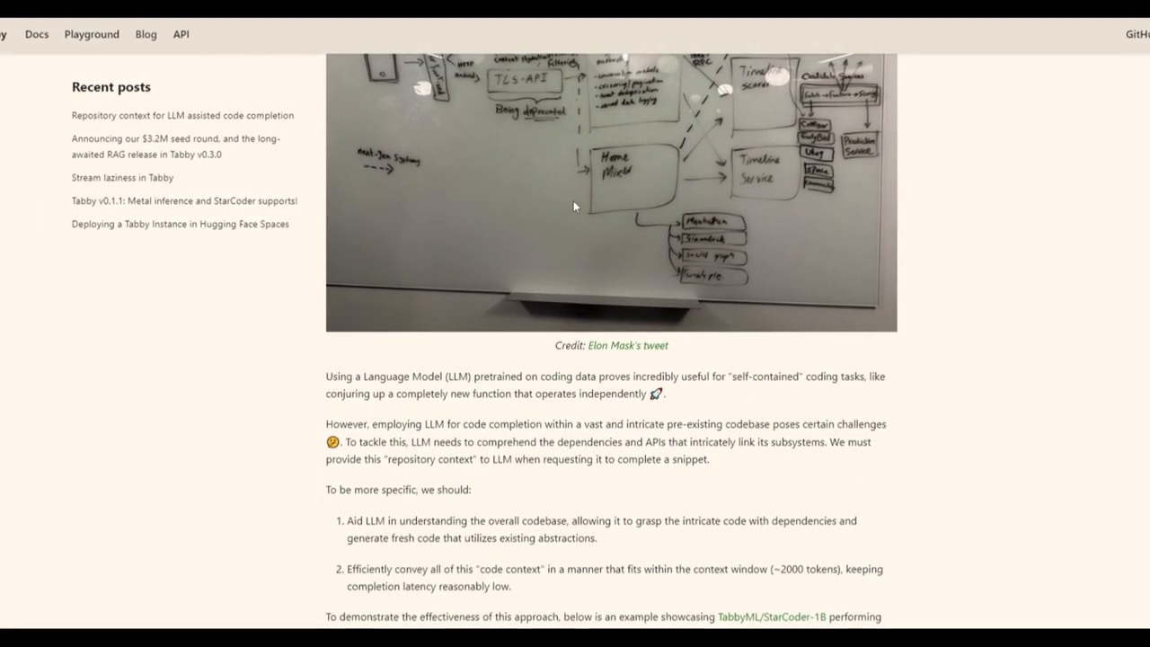
scroll(down, 3)
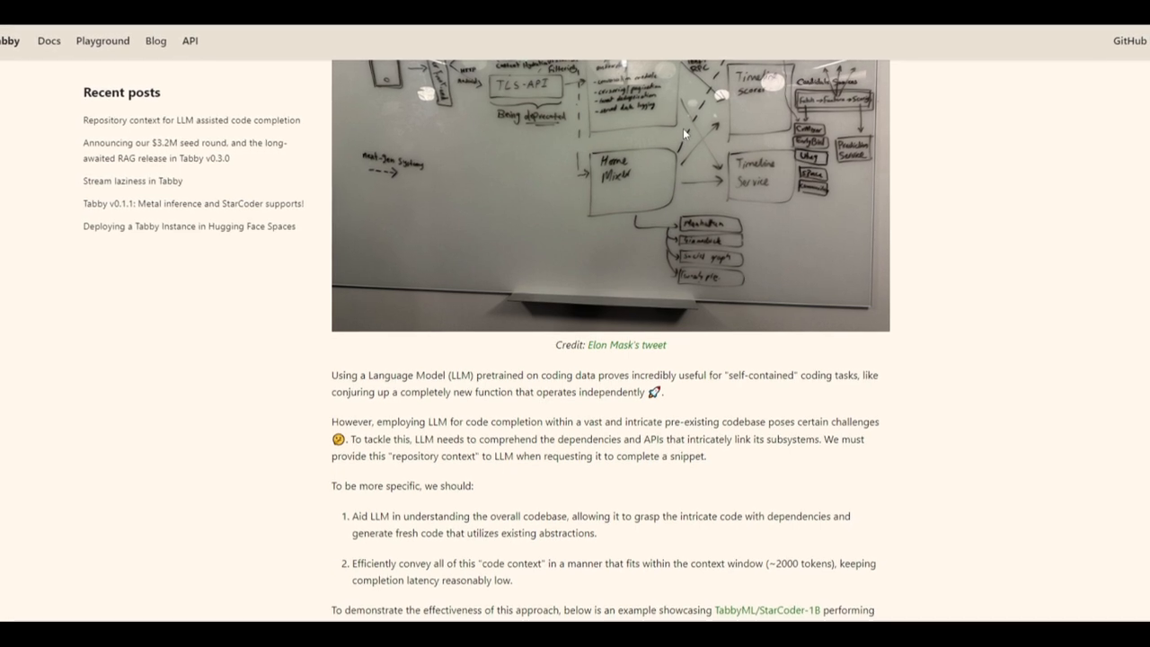
scroll(down, 3)
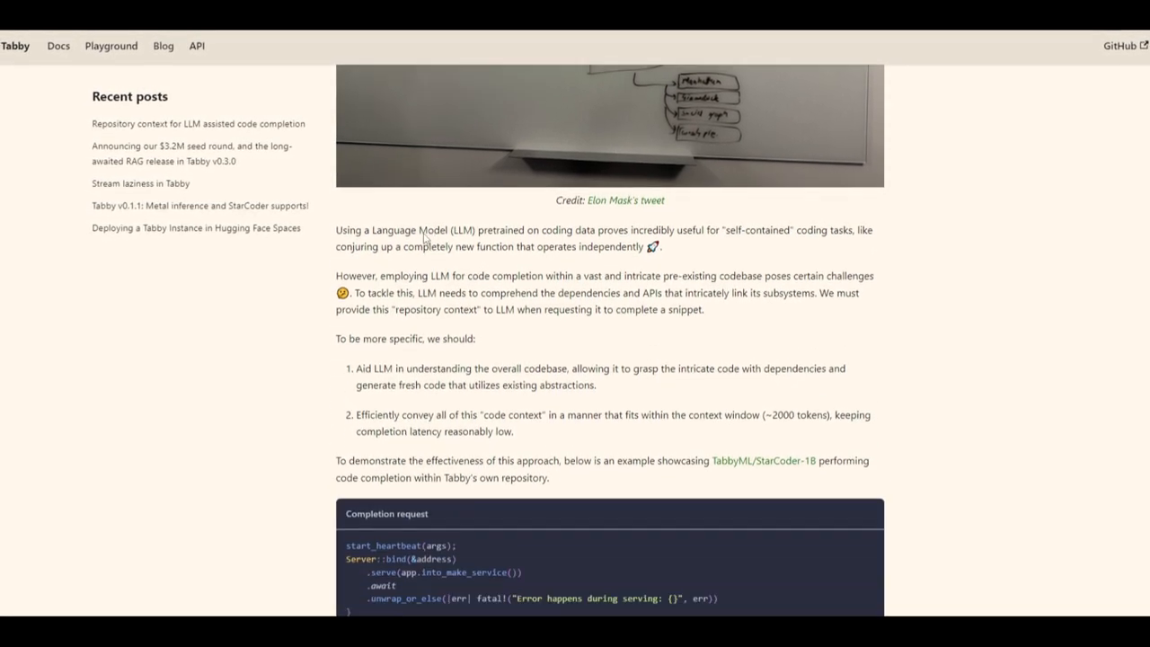
scroll(down, 3)
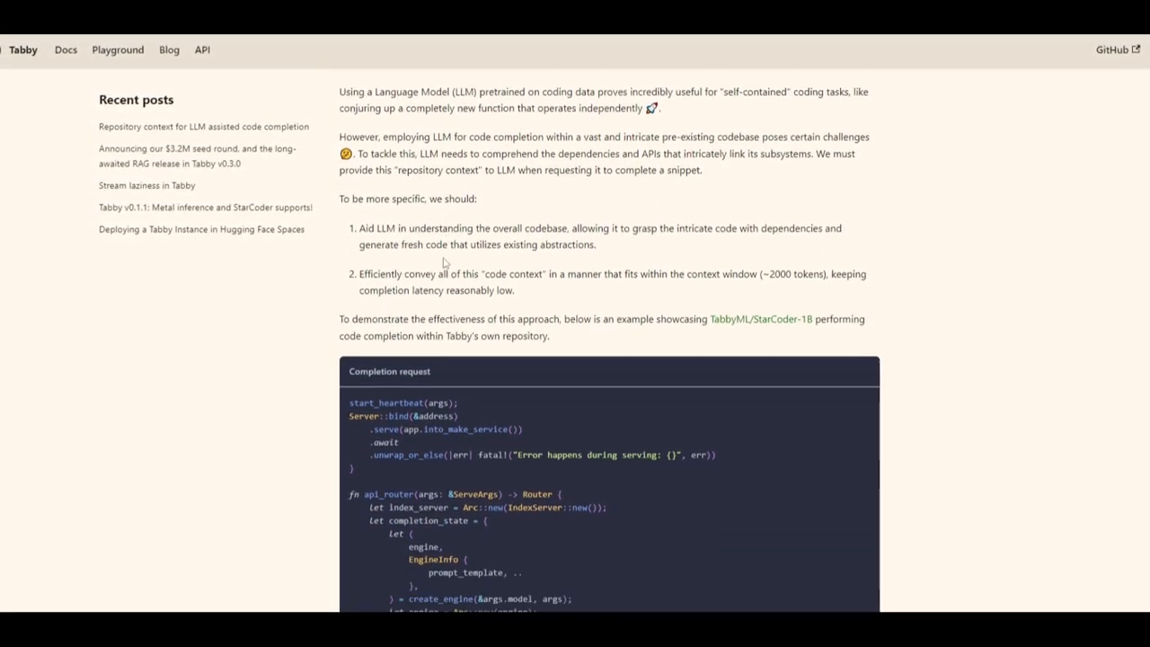
scroll(down, 3)
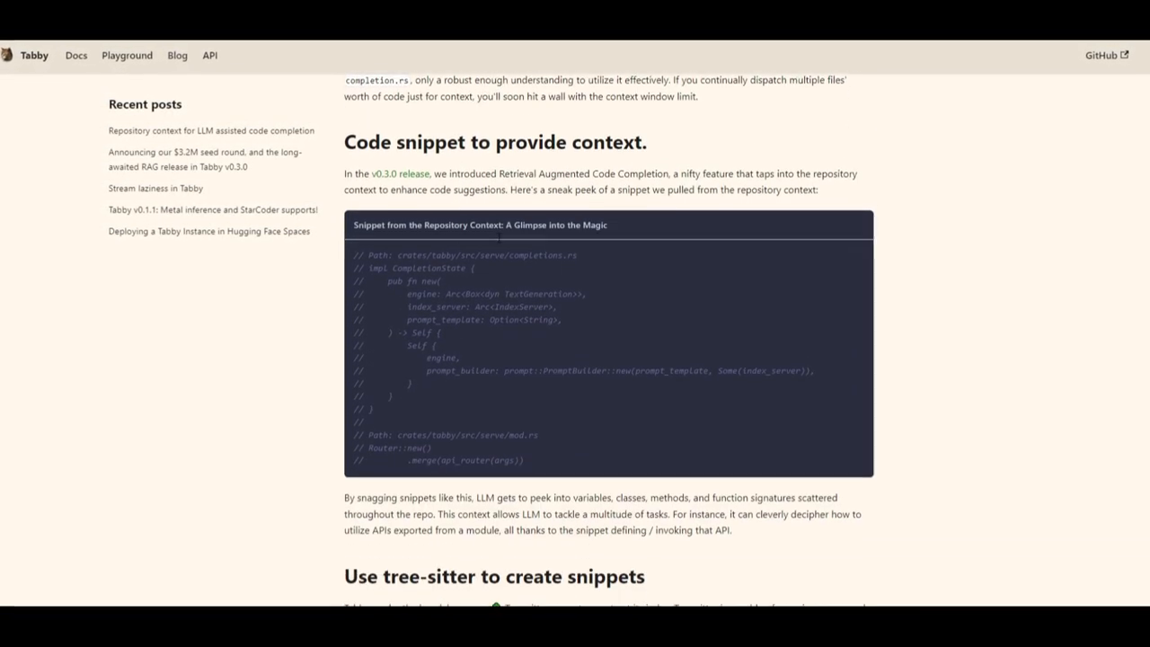
scroll(down, 3)
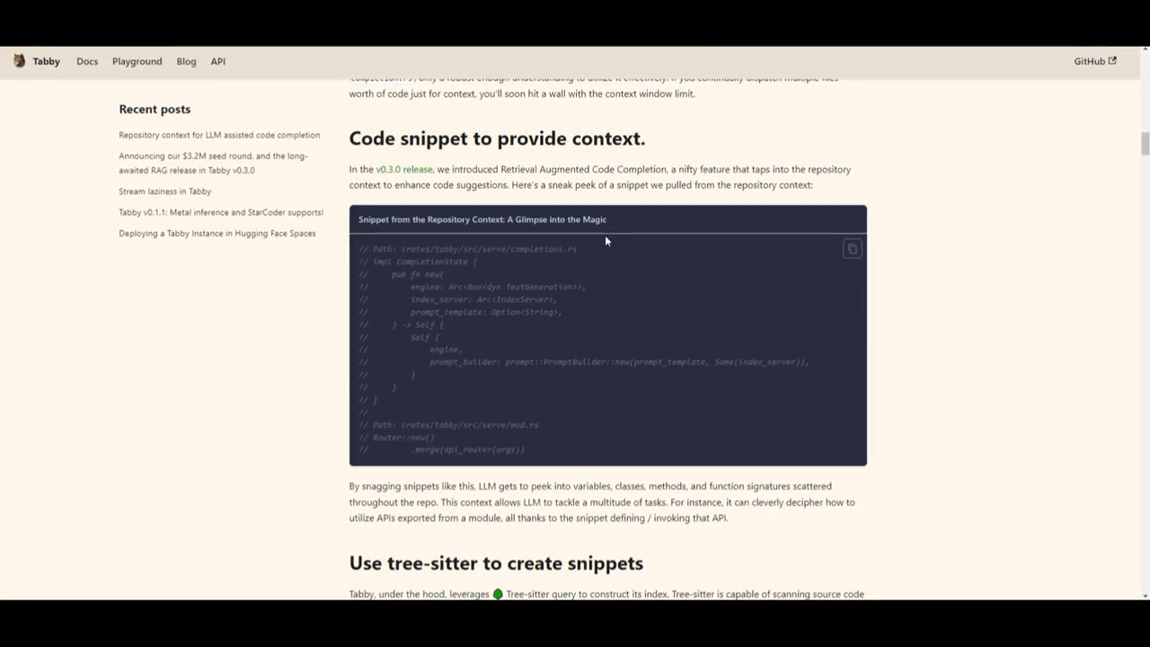
mouse_move(877, 197)
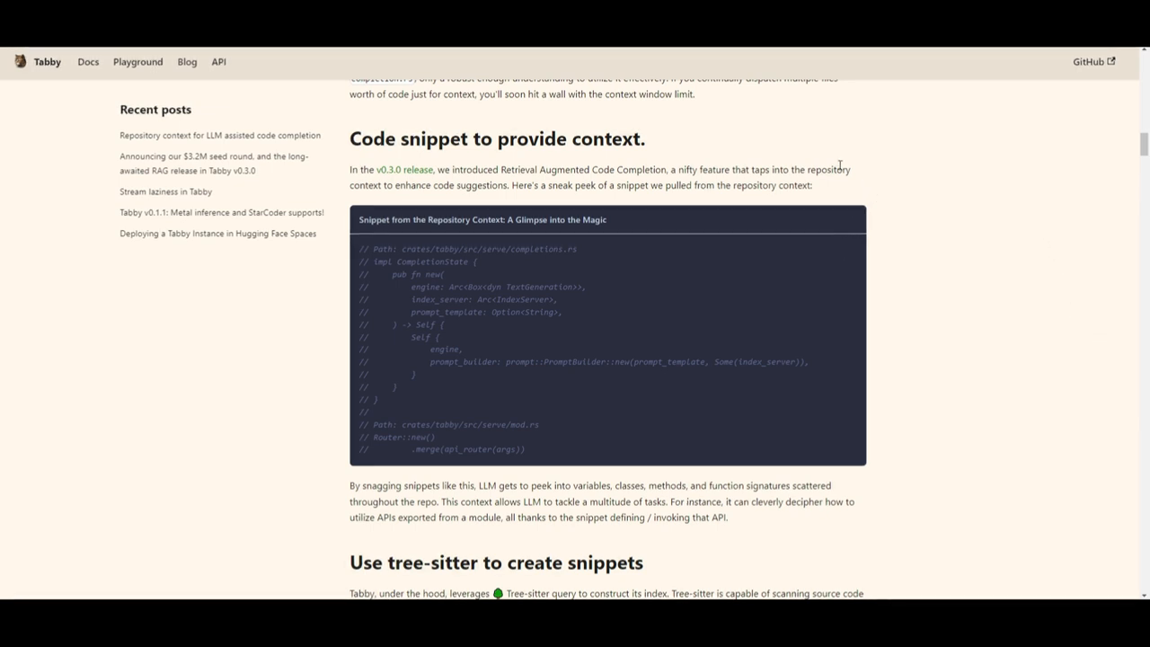
mouse_move(908, 180)
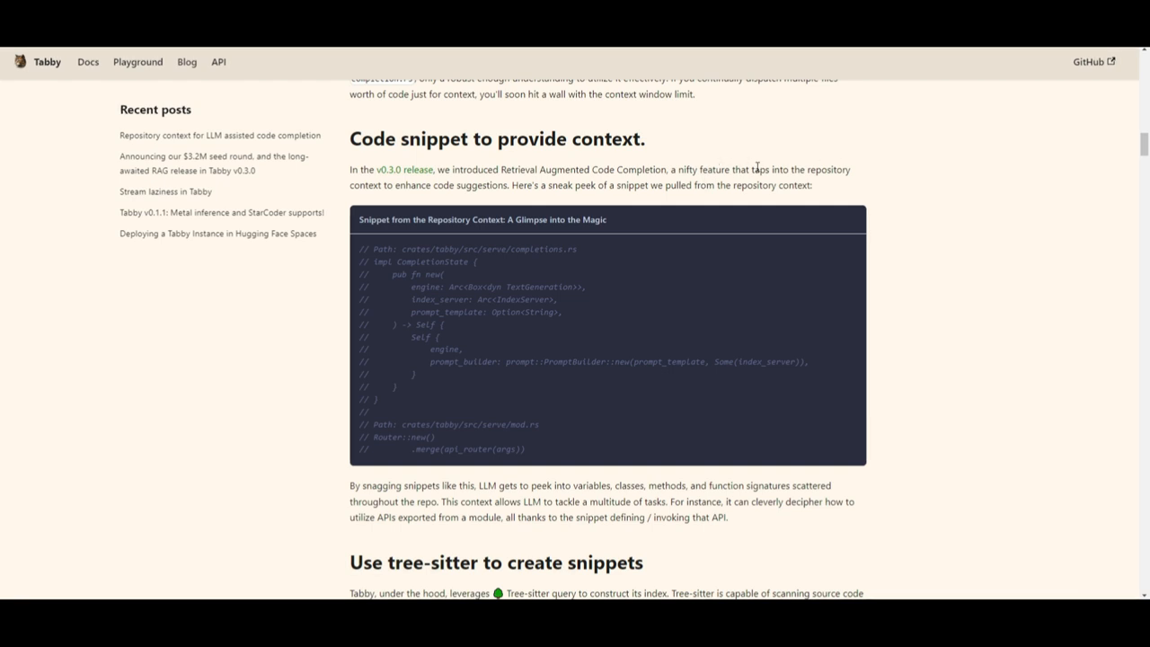
Step: Reach the 'Code snippet to provide context' section and highlight the phrase about enhancing code suggestions
scroll(down, 3)
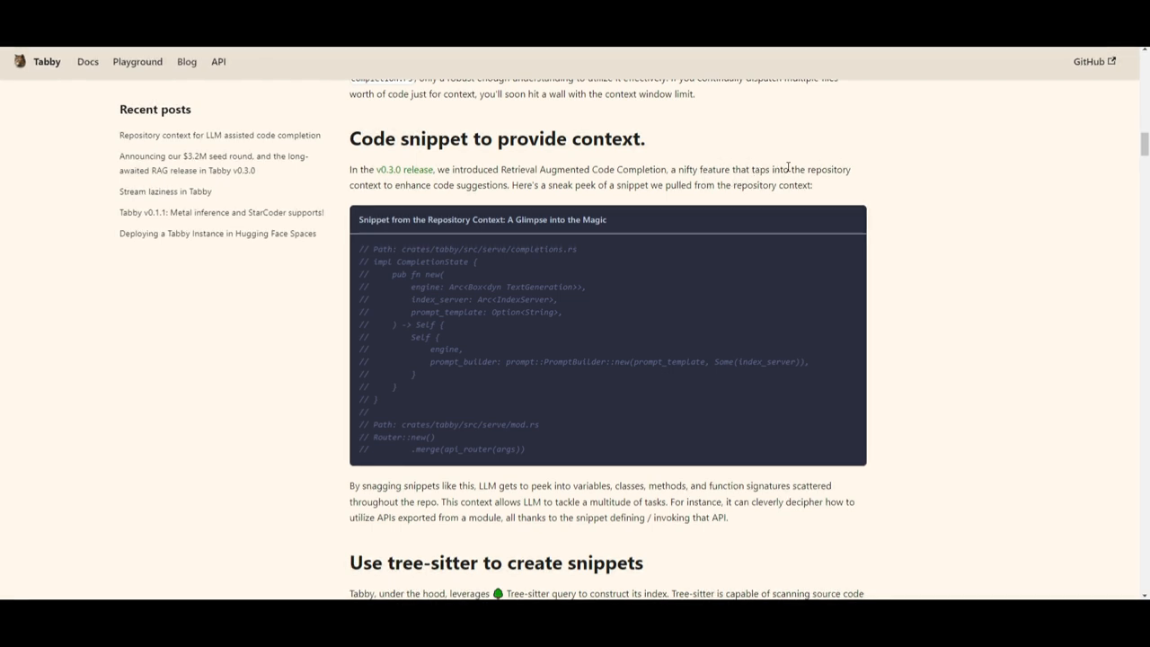
drag(798, 169, 507, 185)
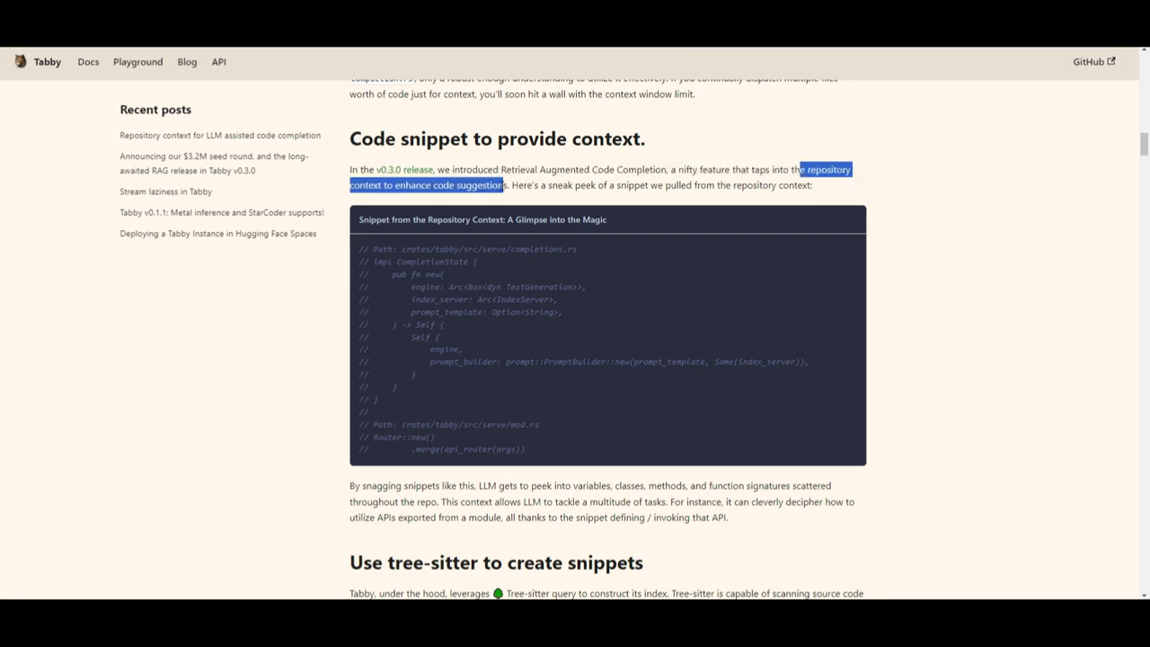
click(485, 185)
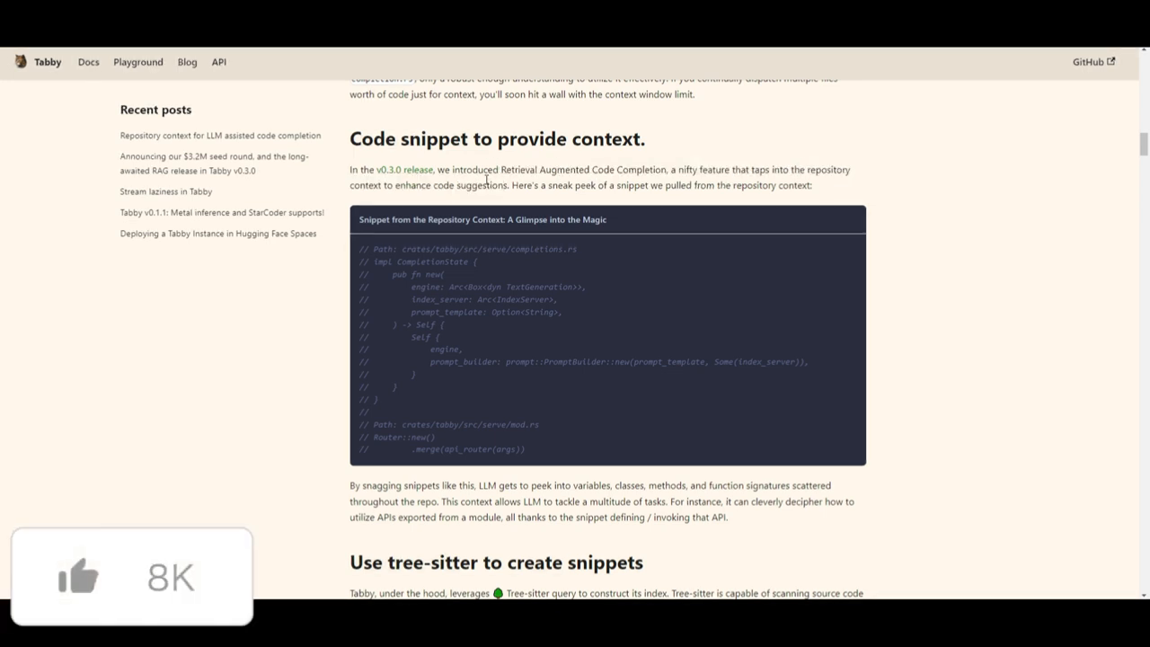
scroll(down, 3)
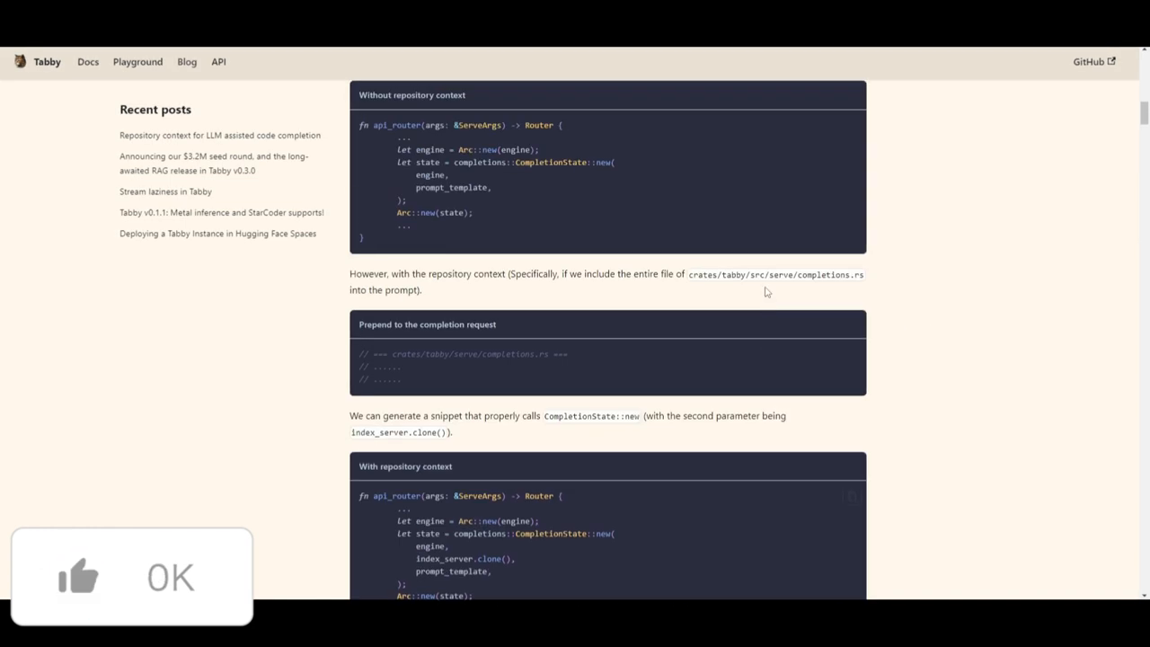
scroll(up, 3)
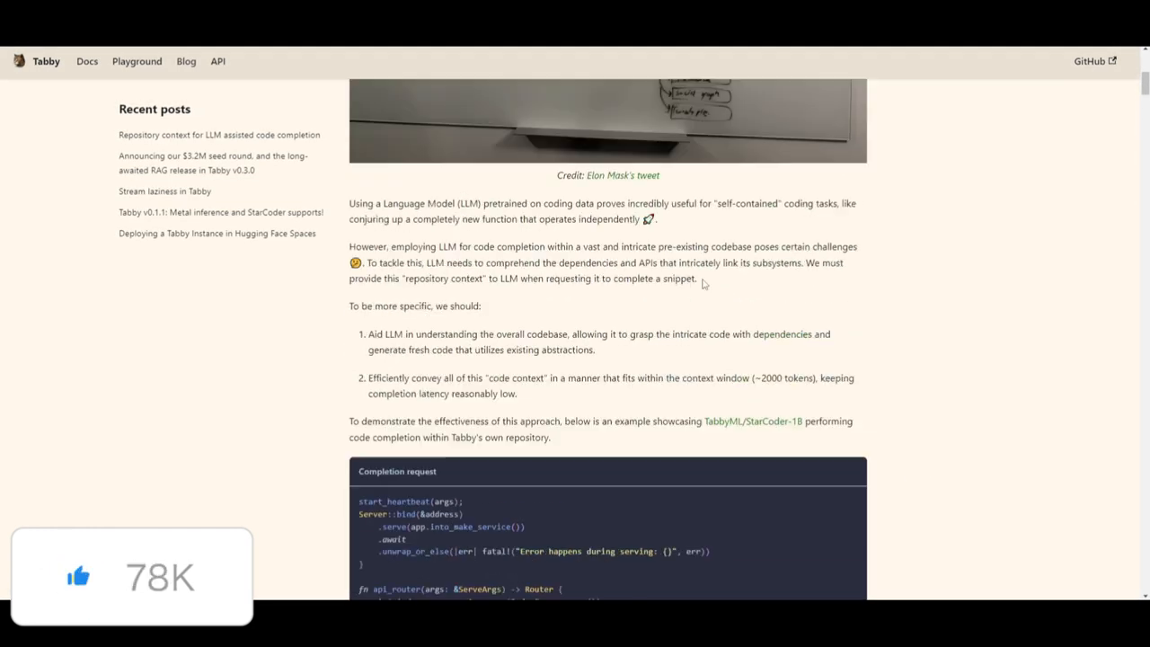
scroll(up, 3)
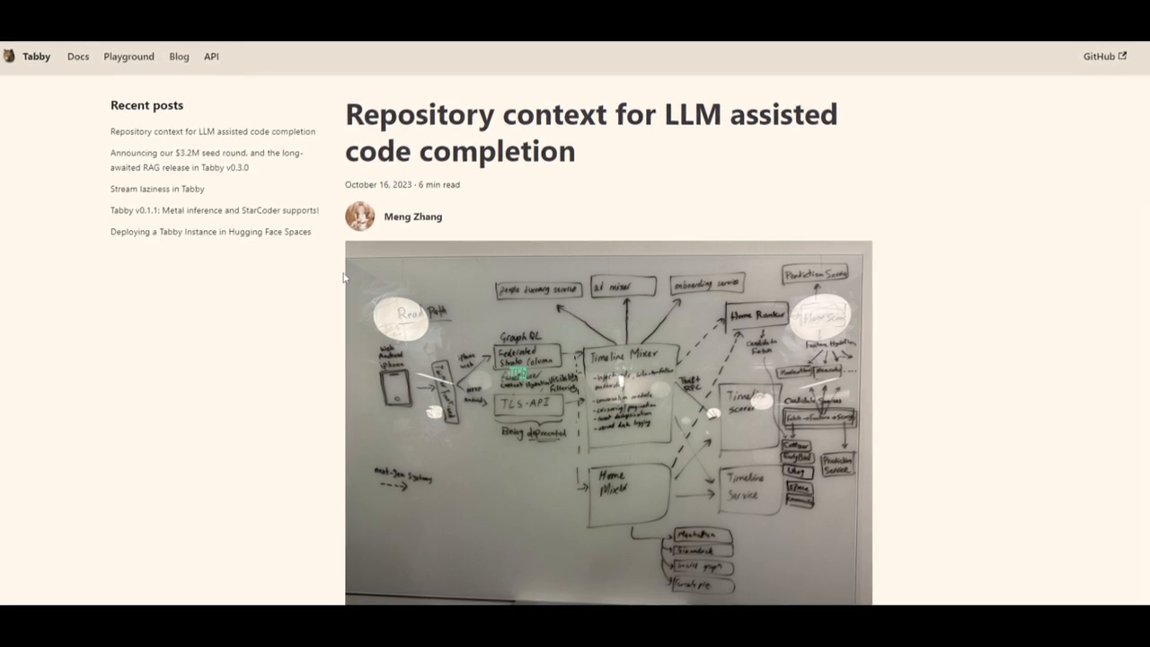
scroll(down, 3)
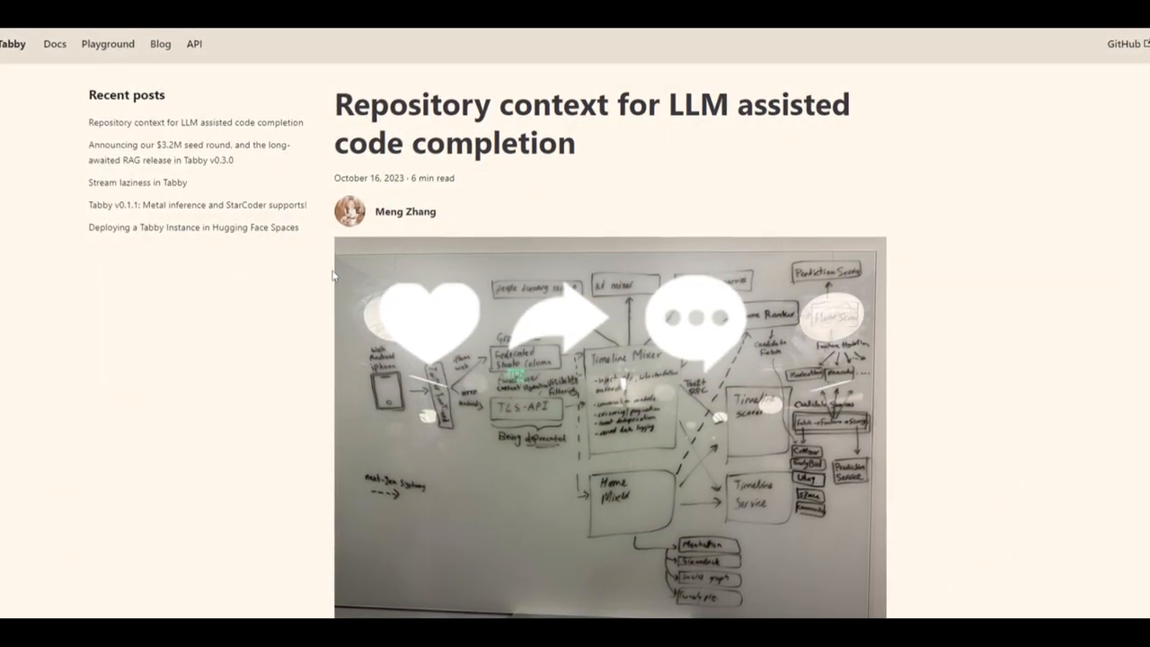
scroll(down, 3)
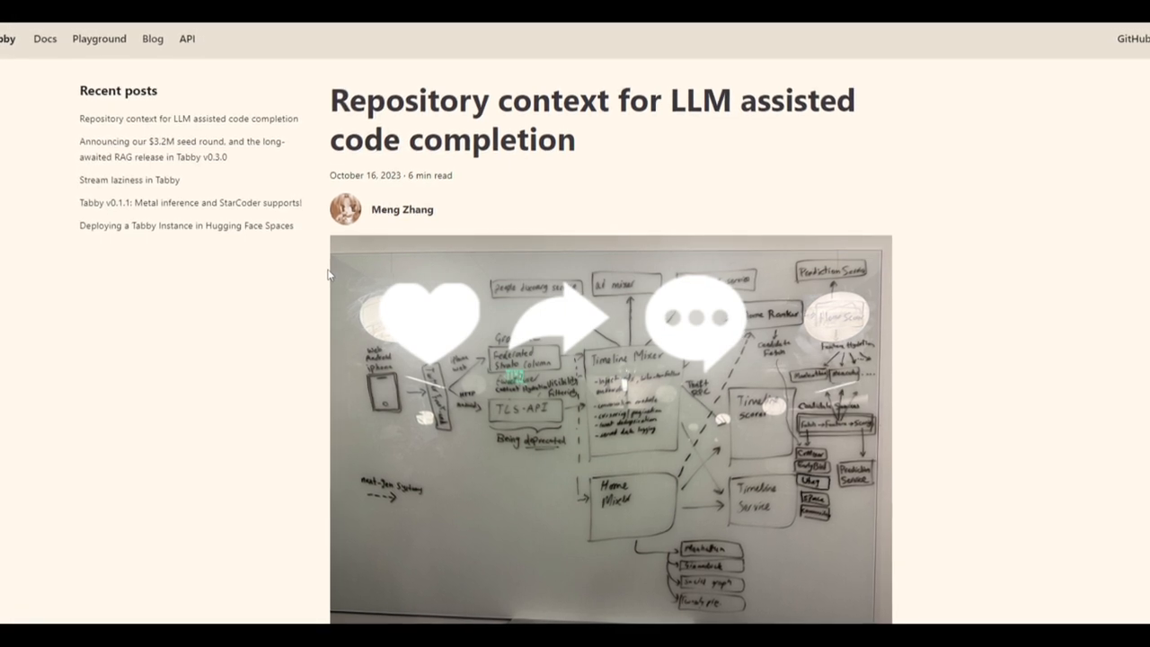
scroll(down, 3)
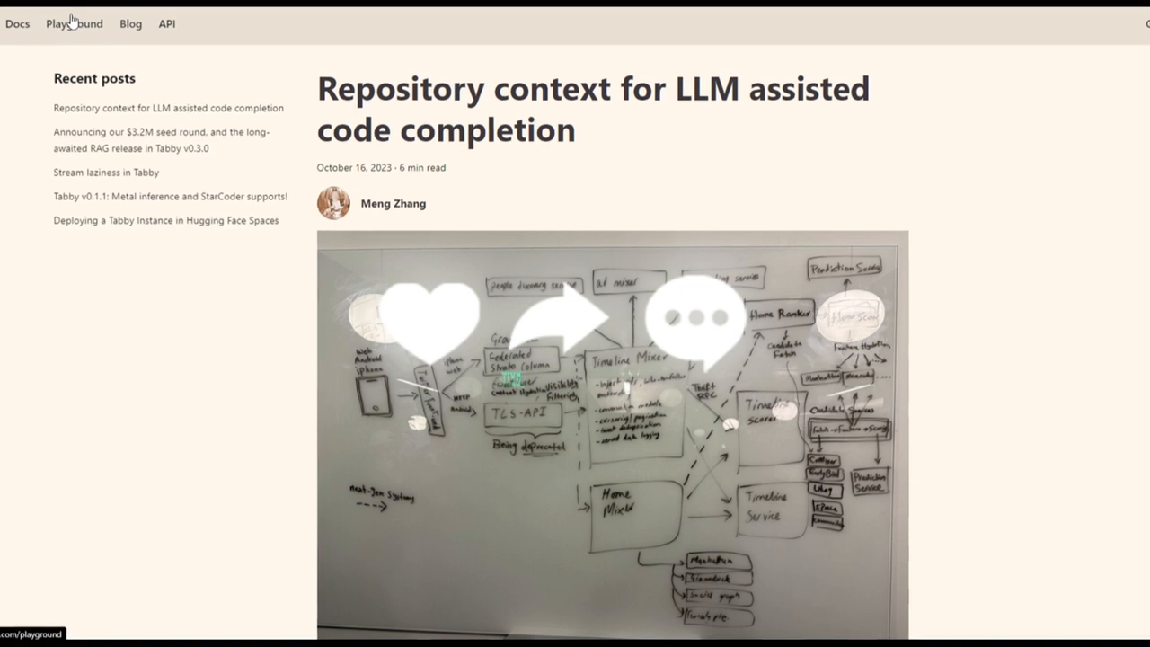
scroll(down, 3)
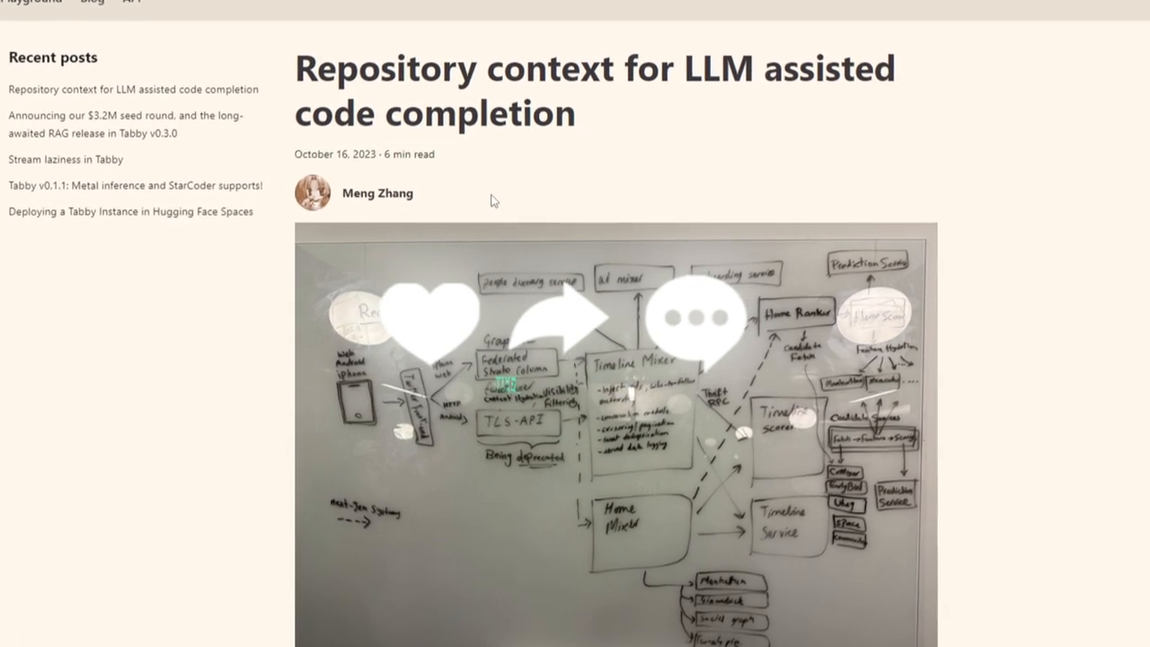
scroll(down, 3)
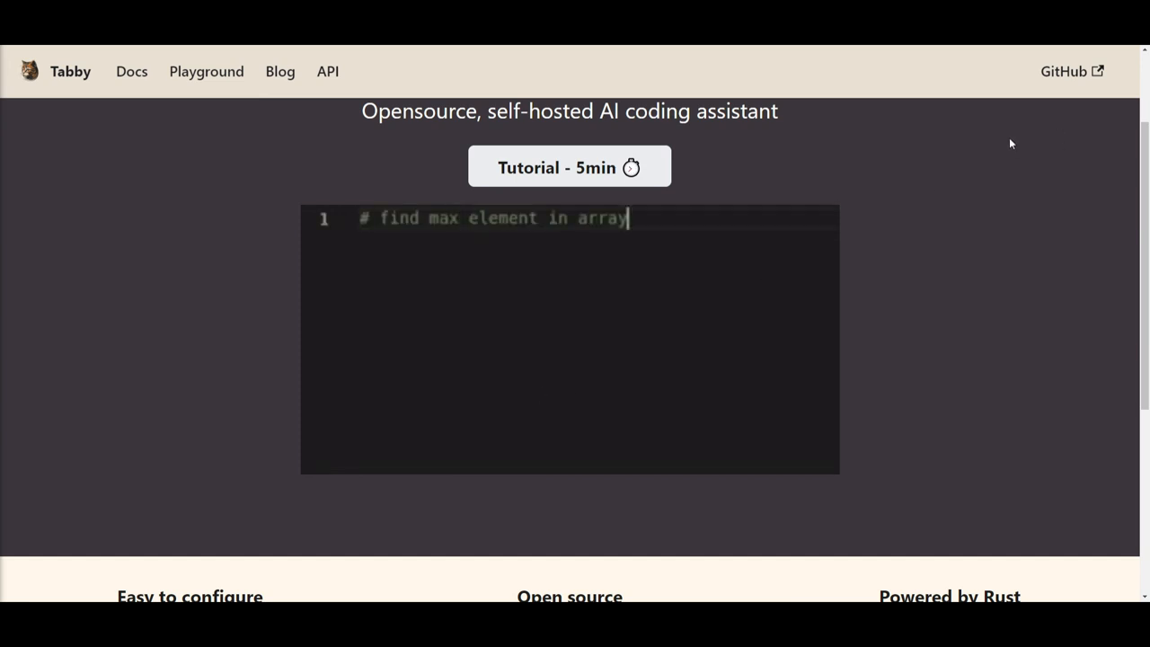
Step: Accept the inline completion in the homepage demo's parse_expenses function
key(Tab)
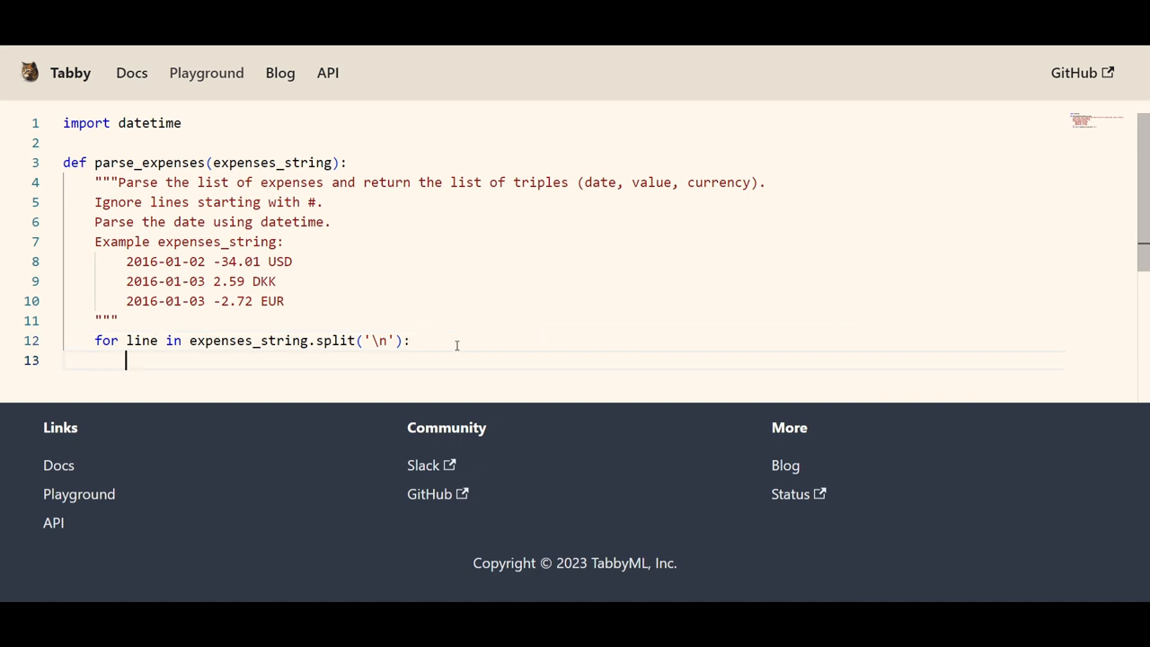
Step: Enter '(test' in the parse_expenses loop, dismiss the word list and accept Tabby's suggested loop body
text((test)
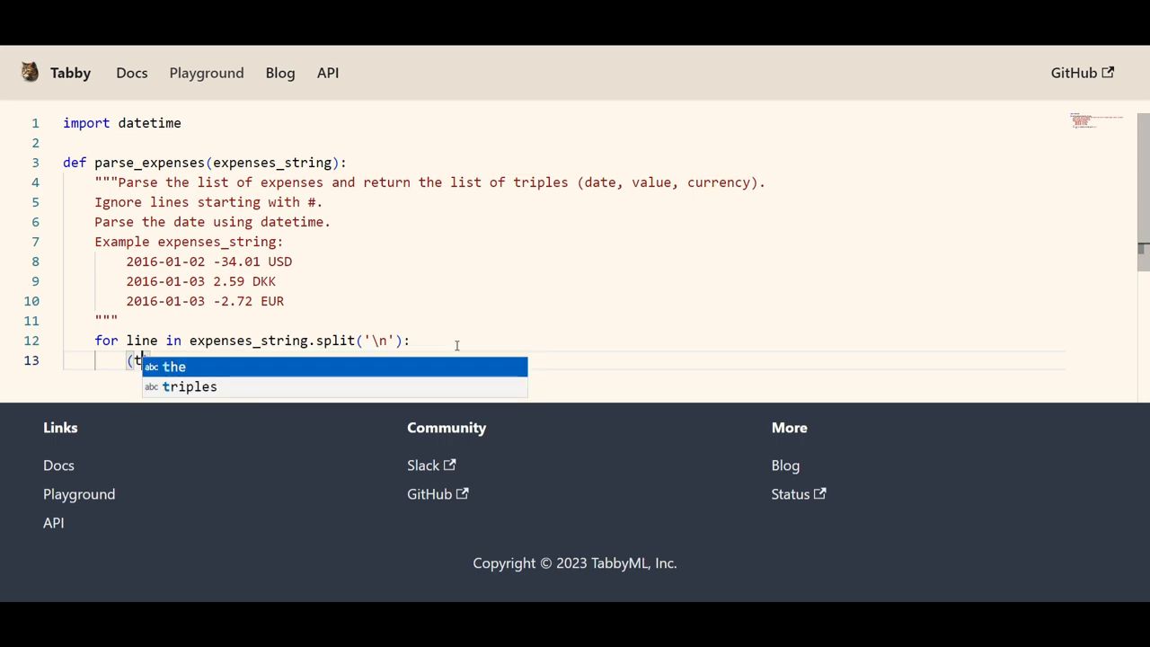
key(Escape)
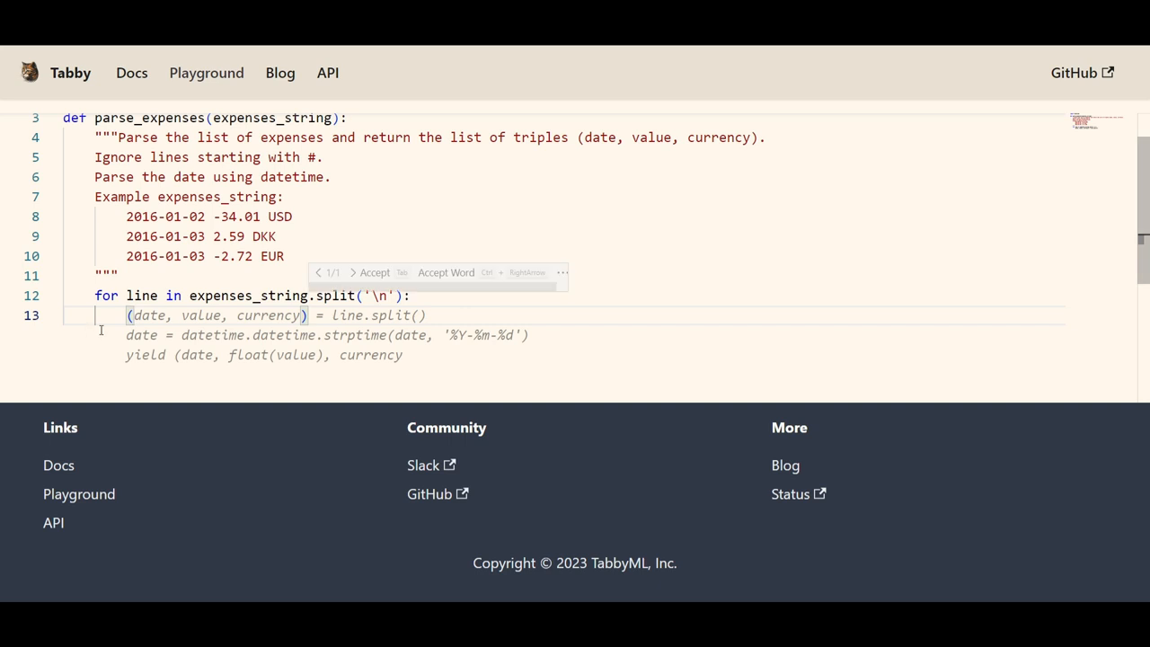
key(Tab)
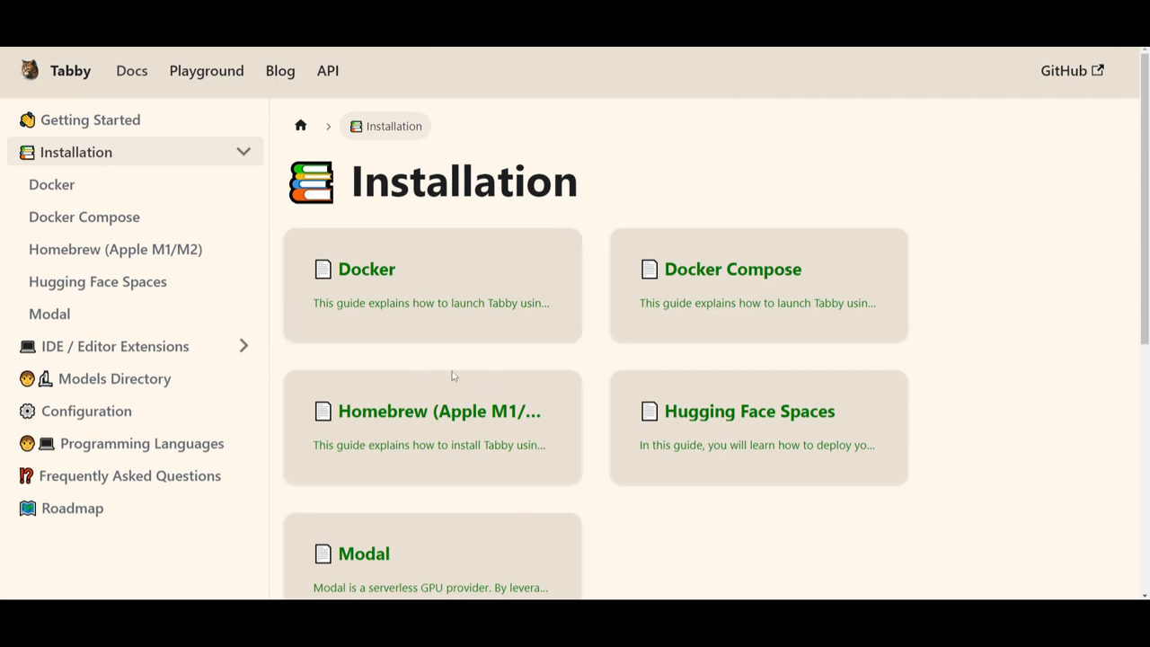
mouse_move(610, 306)
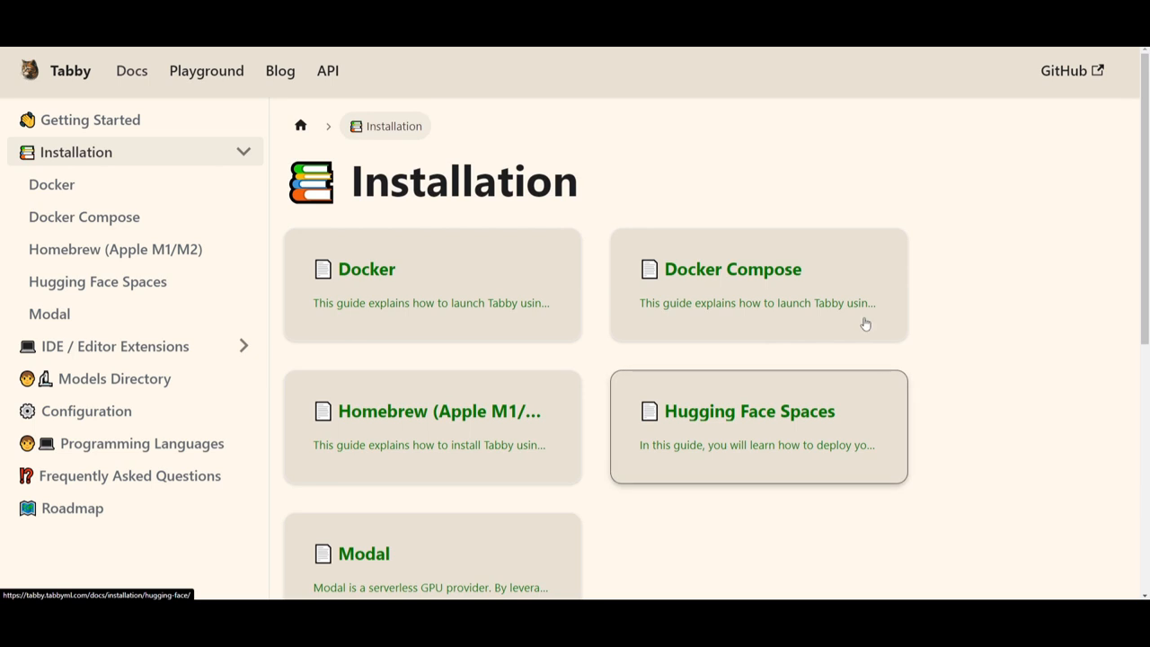
mouse_move(104, 223)
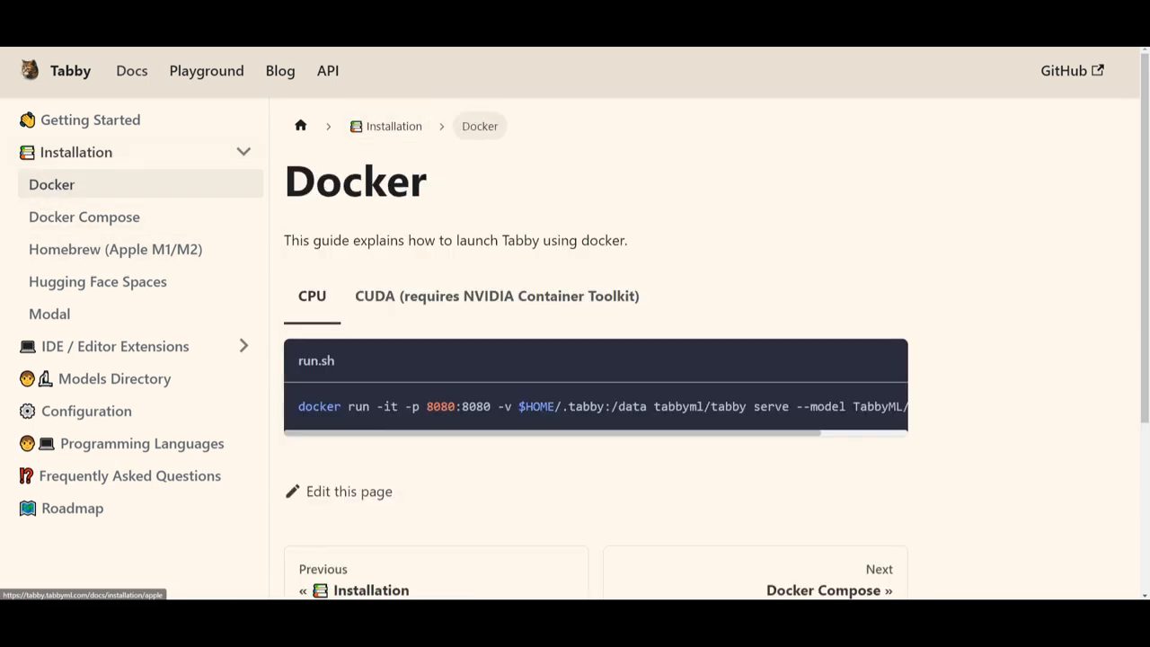
Step: Scroll down the Docker launch guide
scroll(down, 3)
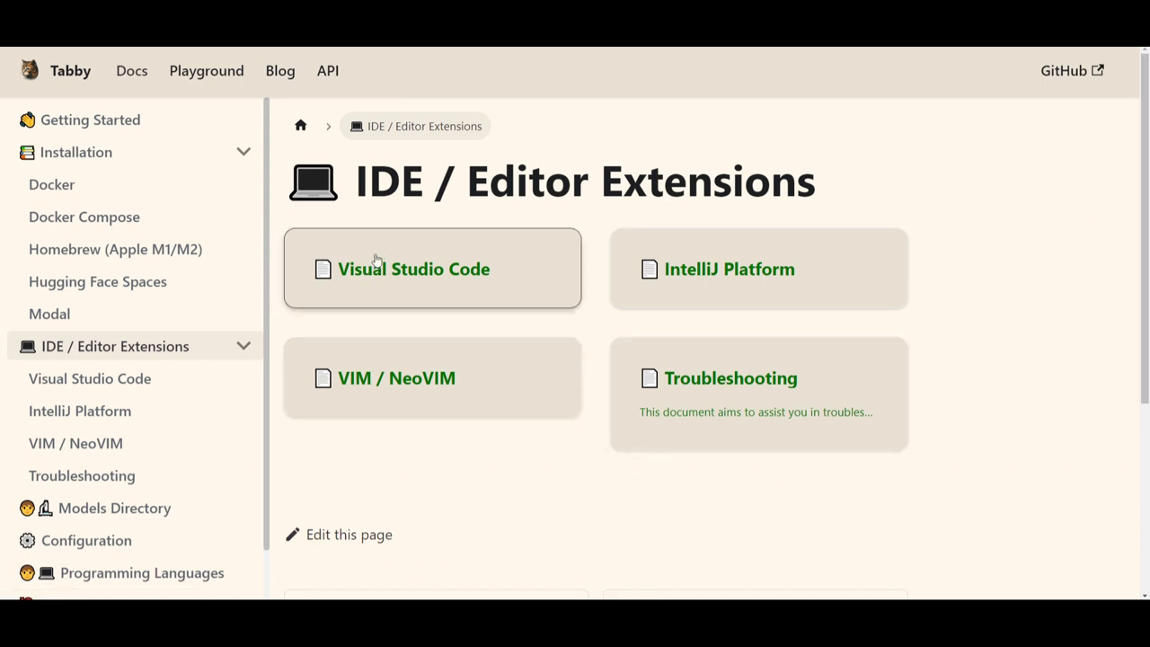
mouse_move(446, 403)
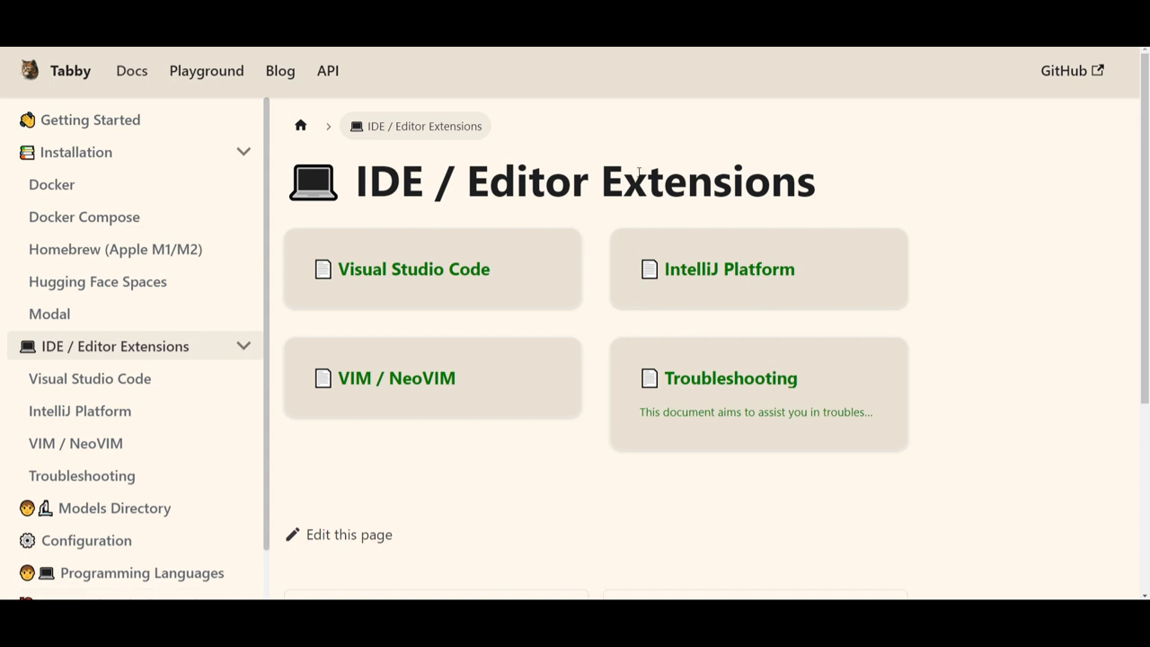
mouse_move(740, 288)
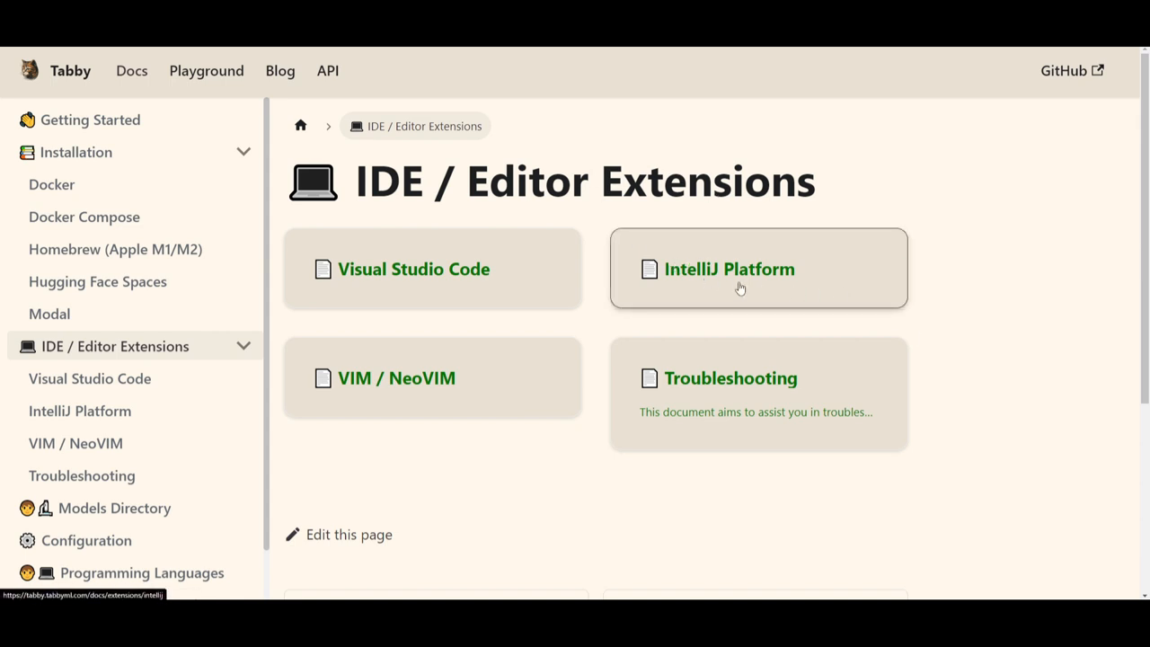
mouse_move(597, 248)
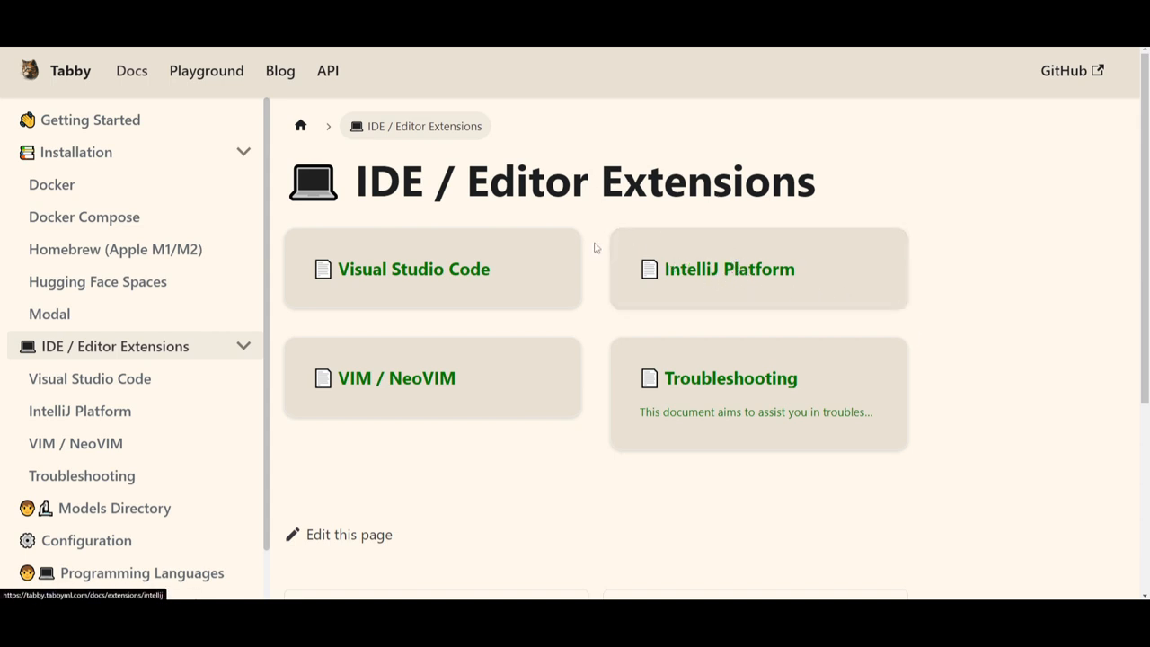
mouse_move(403, 257)
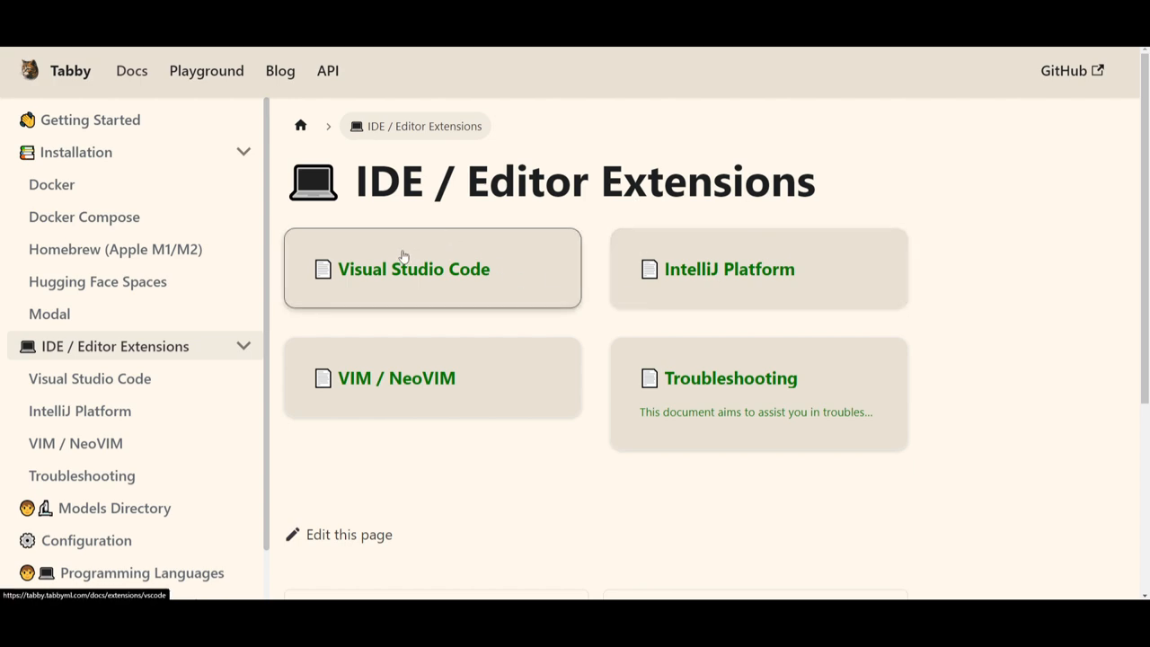
Step: Go into the Visual Studio Code extension guide and scroll to Getting Started
click(414, 269)
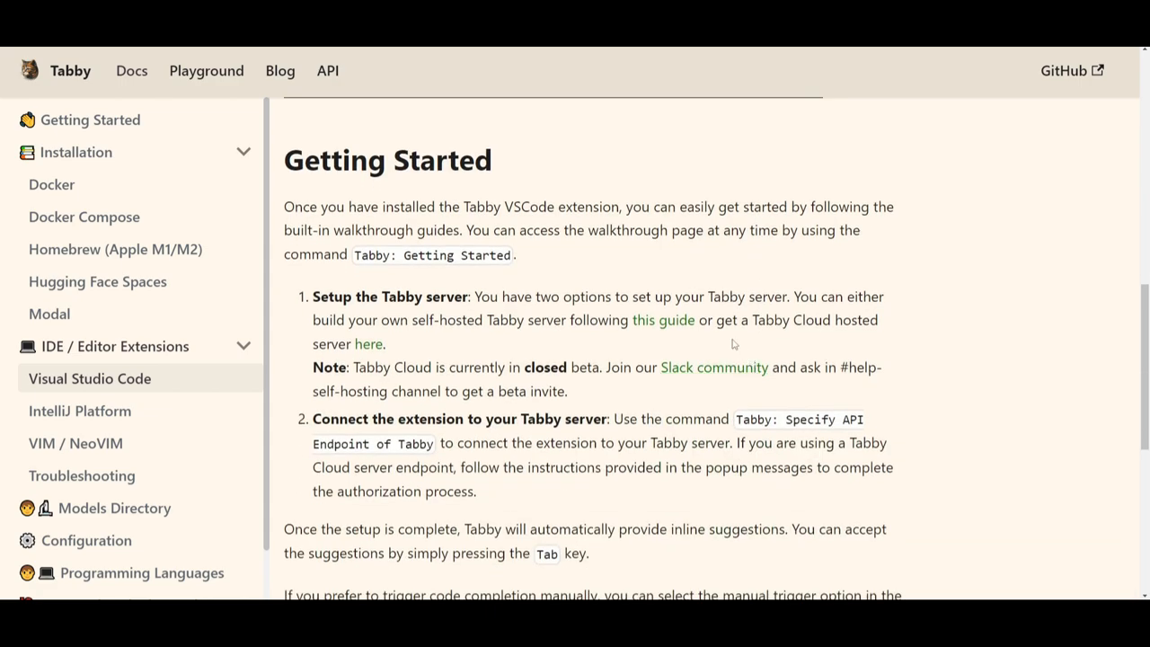
scroll(down, 3)
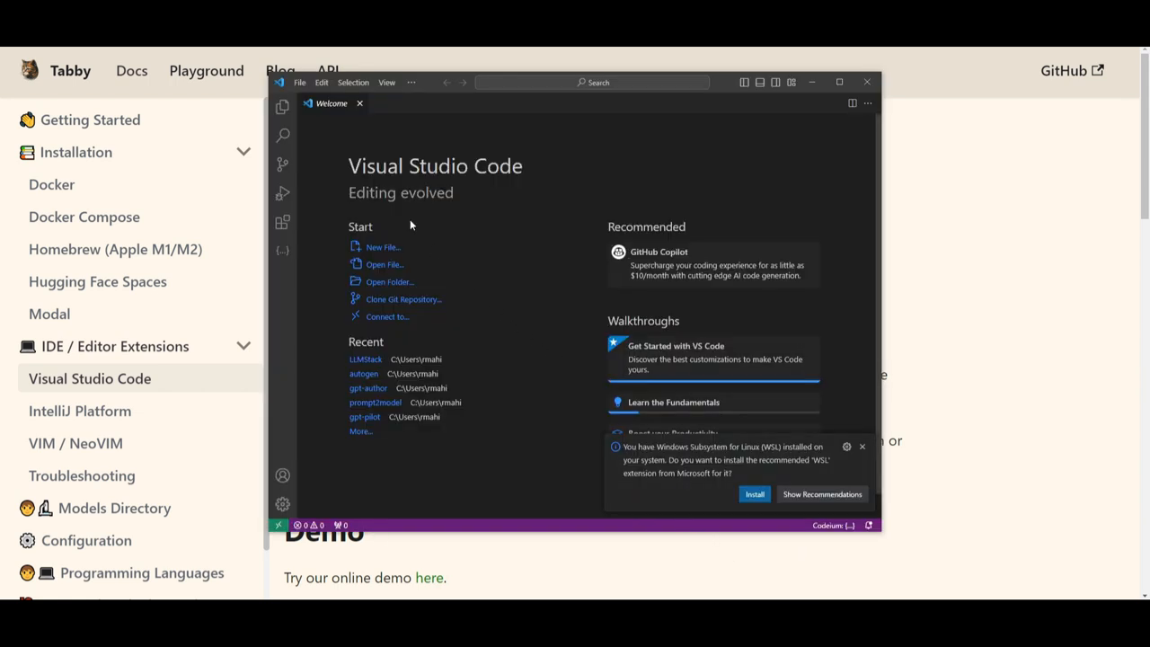
mouse_move(282, 223)
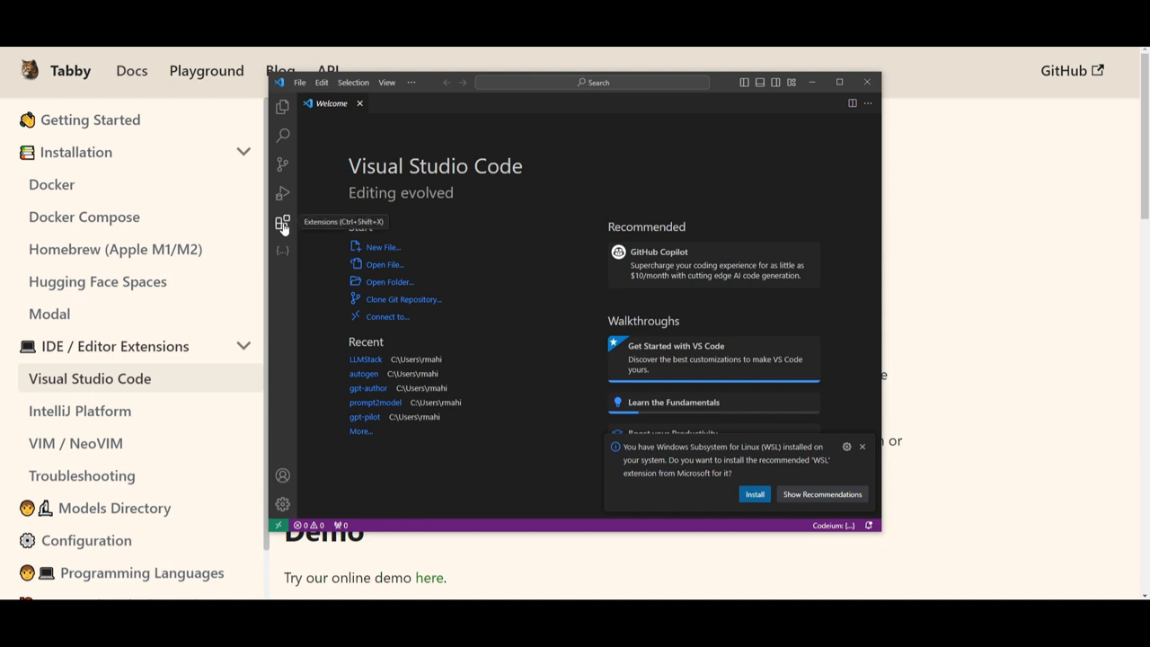
Step: Search the VS Code Extensions view for 'tabby'
click(282, 223)
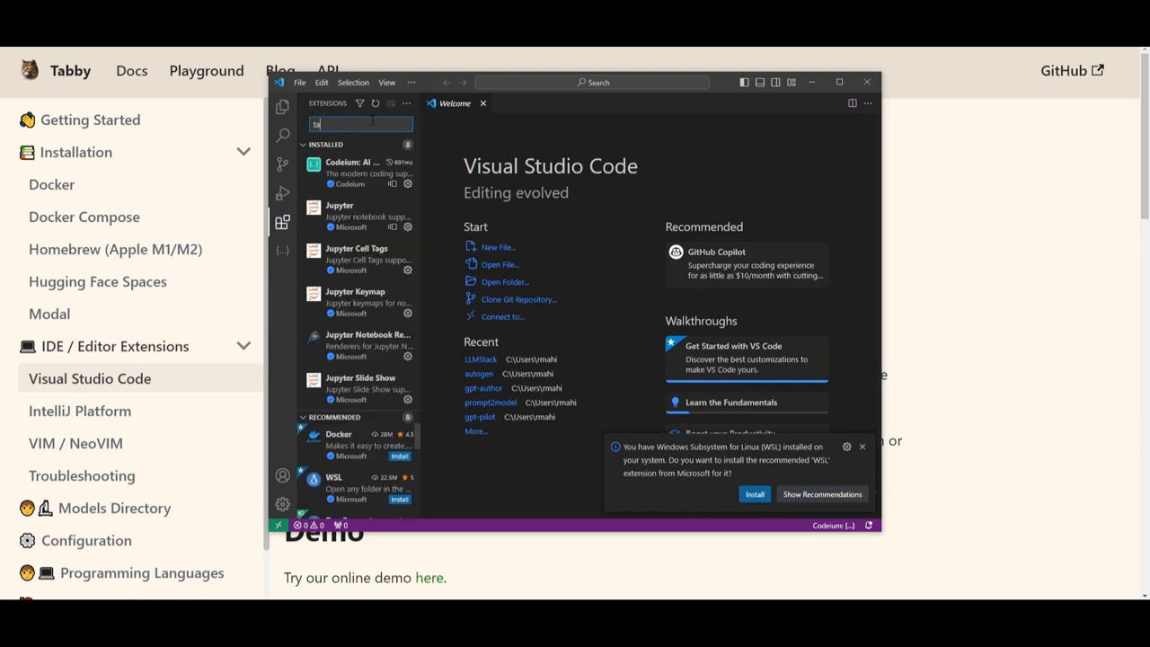
text(tabby)
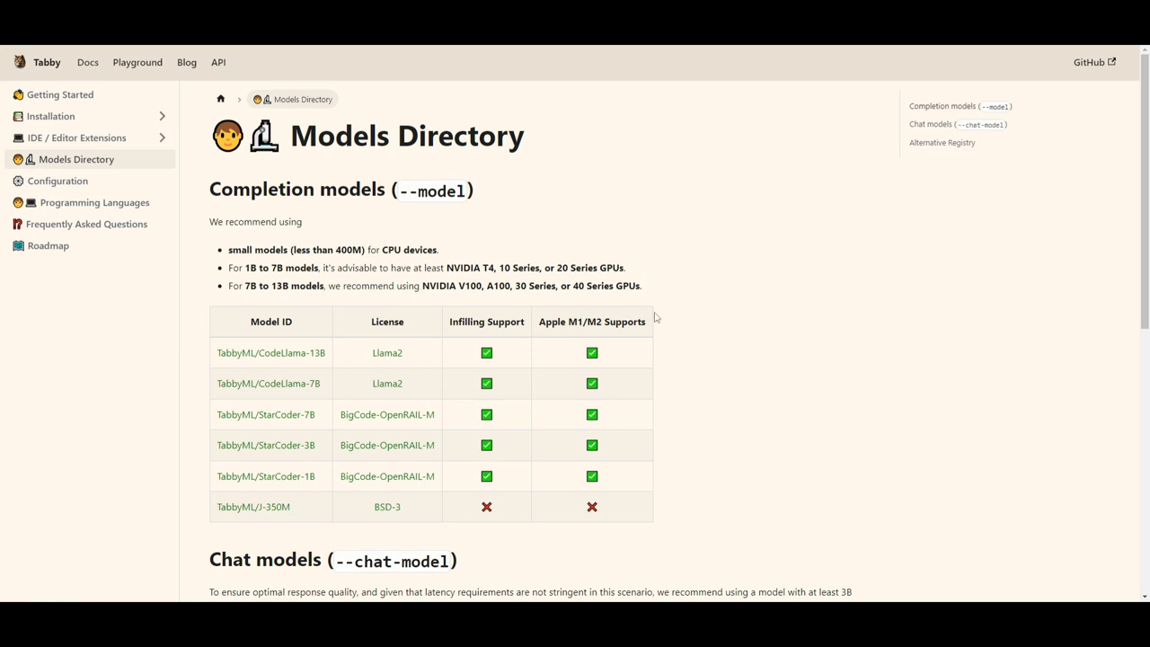
mouse_move(464, 244)
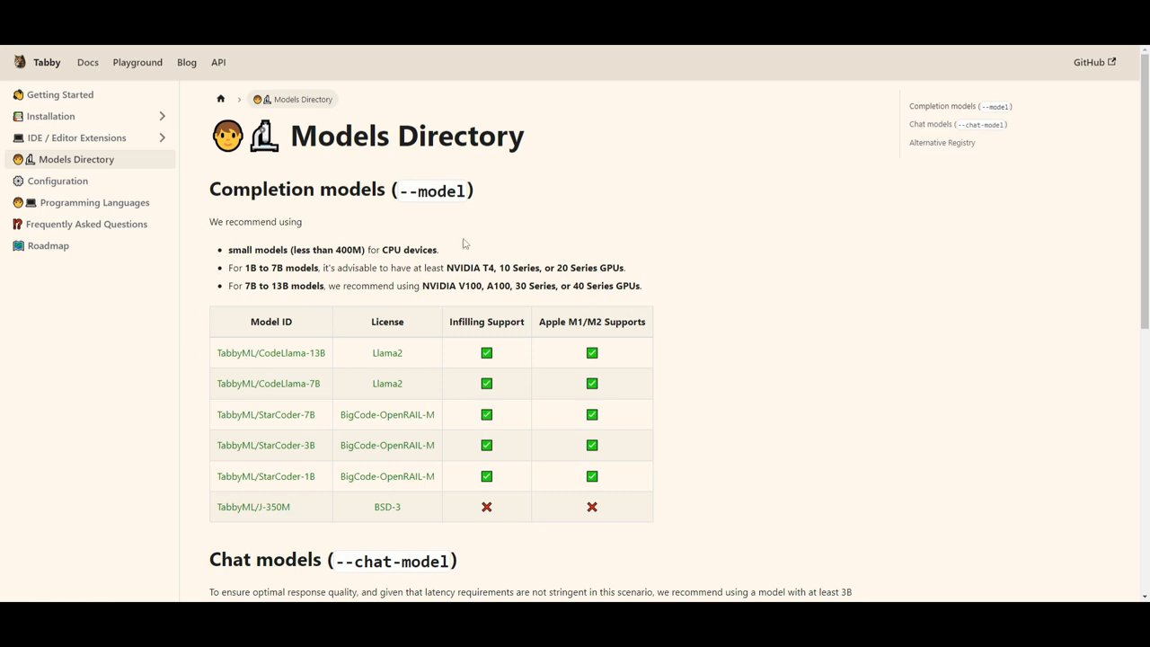
mouse_move(769, 458)
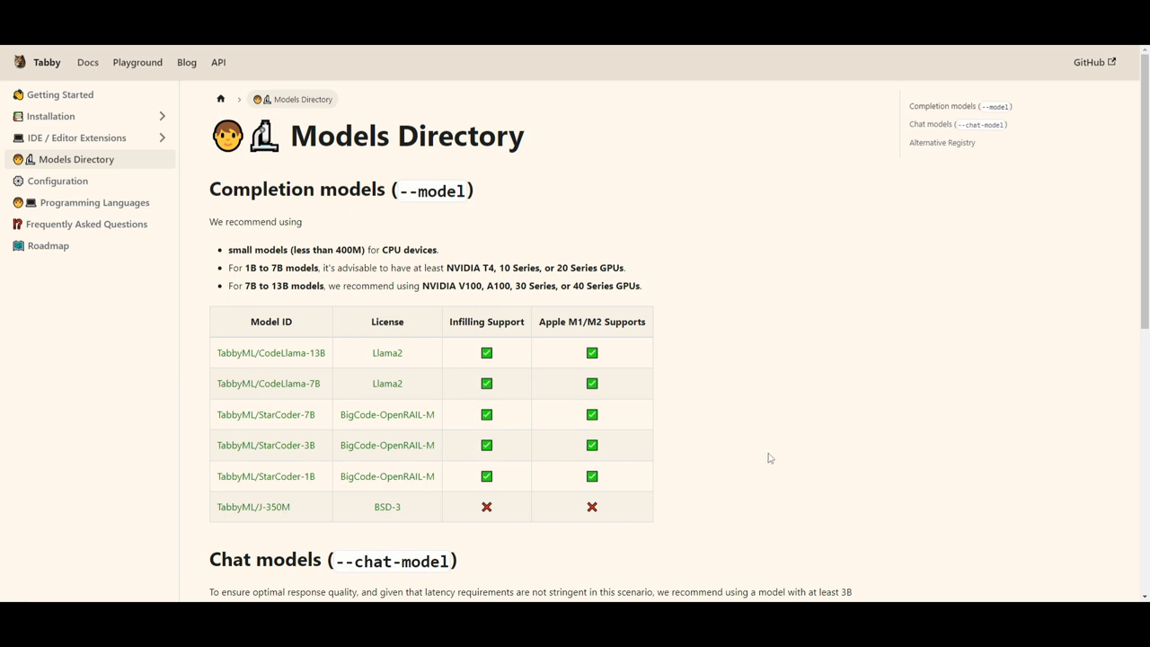
mouse_move(252, 239)
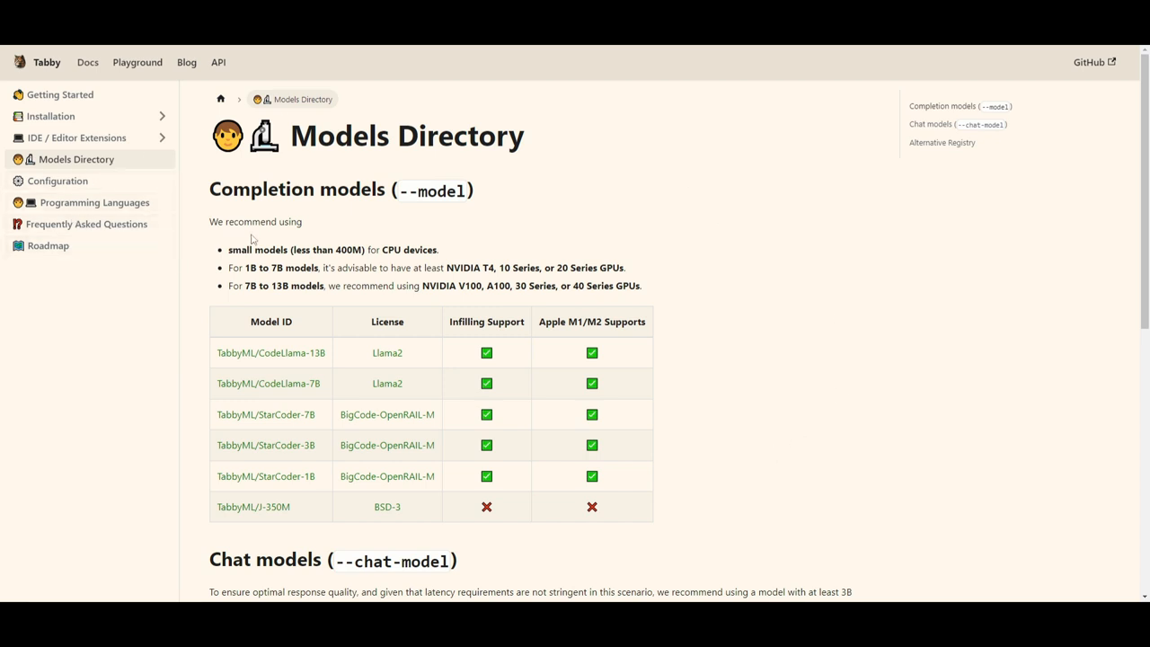
mouse_move(376, 254)
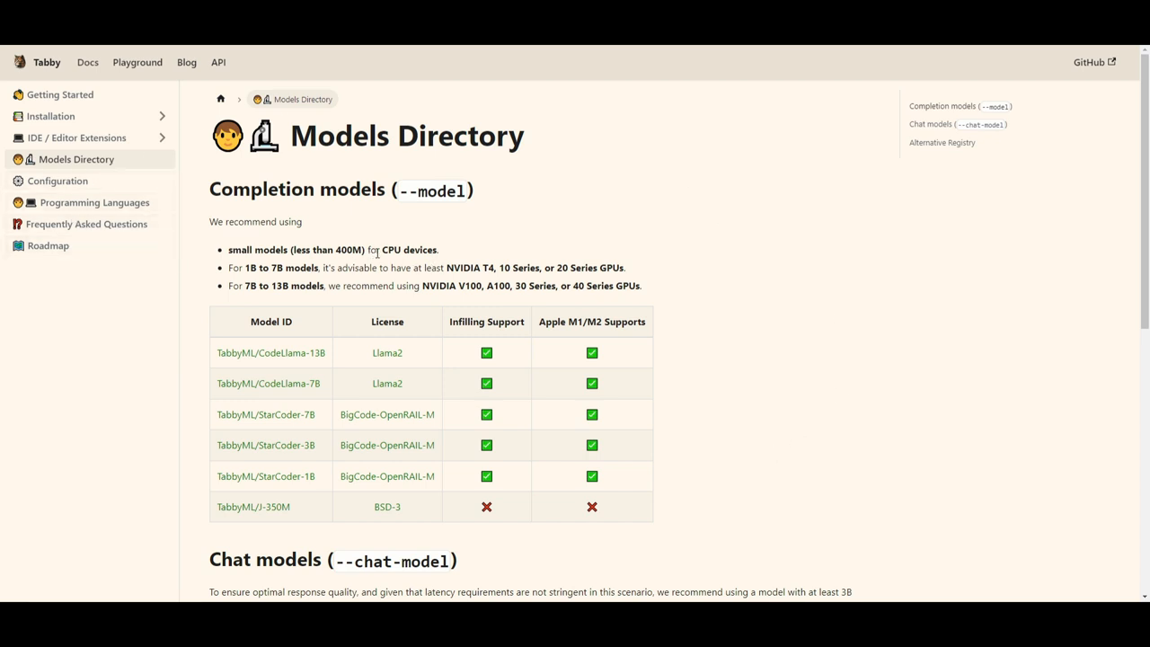
mouse_move(214, 277)
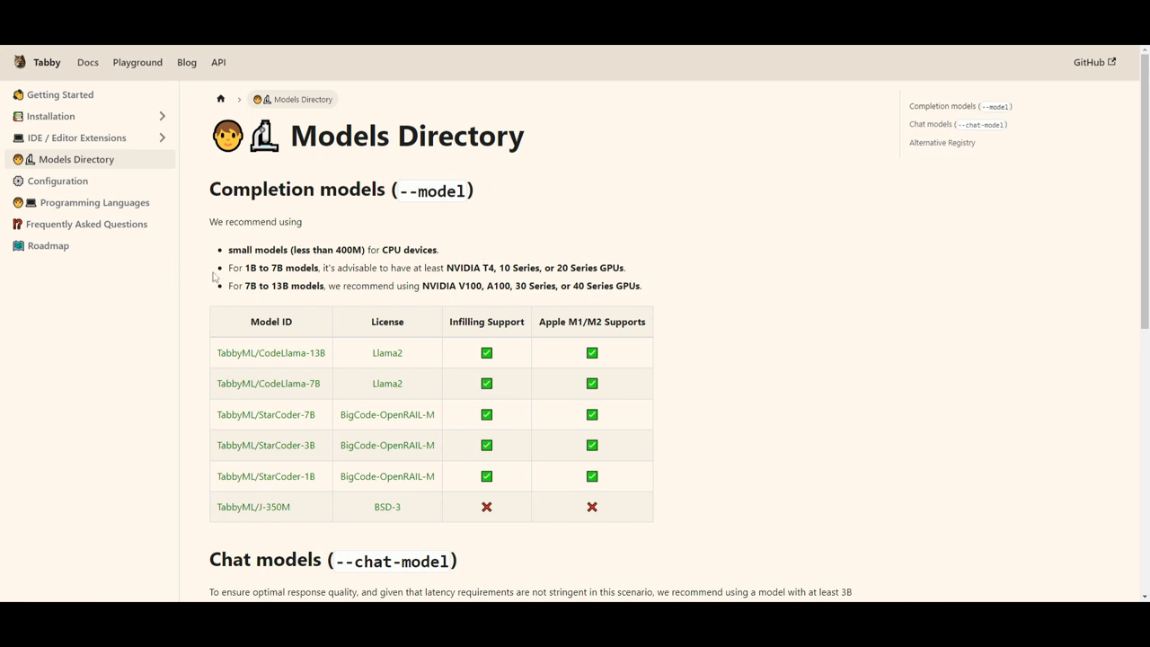
mouse_move(371, 264)
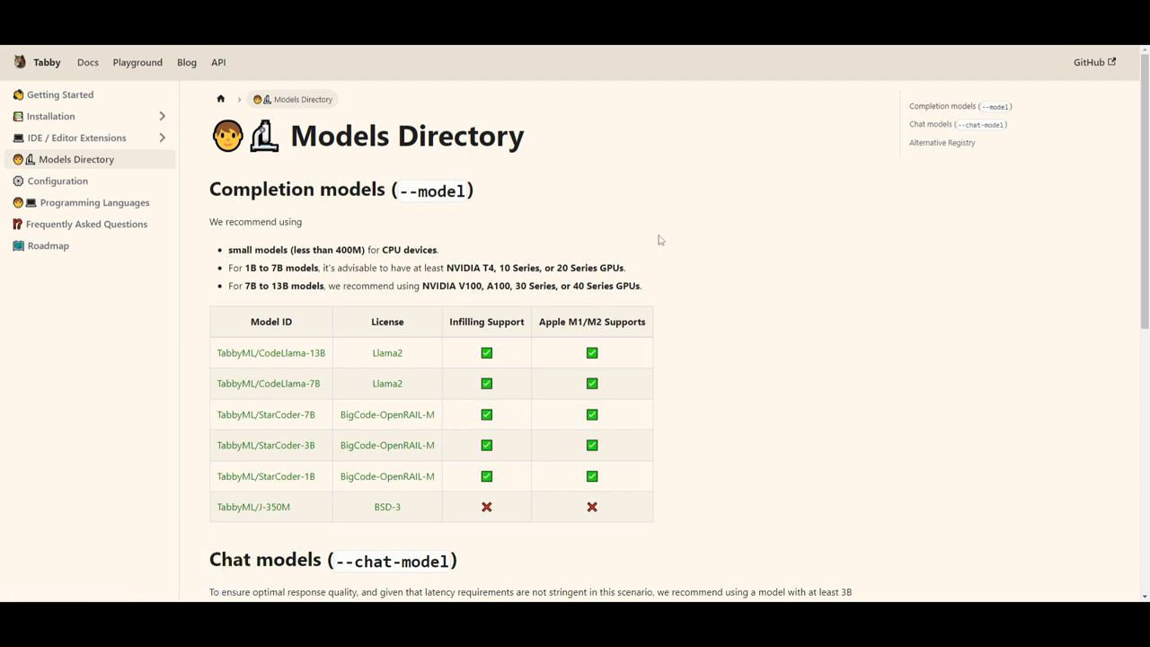
Step: Scroll the Models Directory past the Completion and Chat models tables down to Alternative Registry
scroll(down, 3)
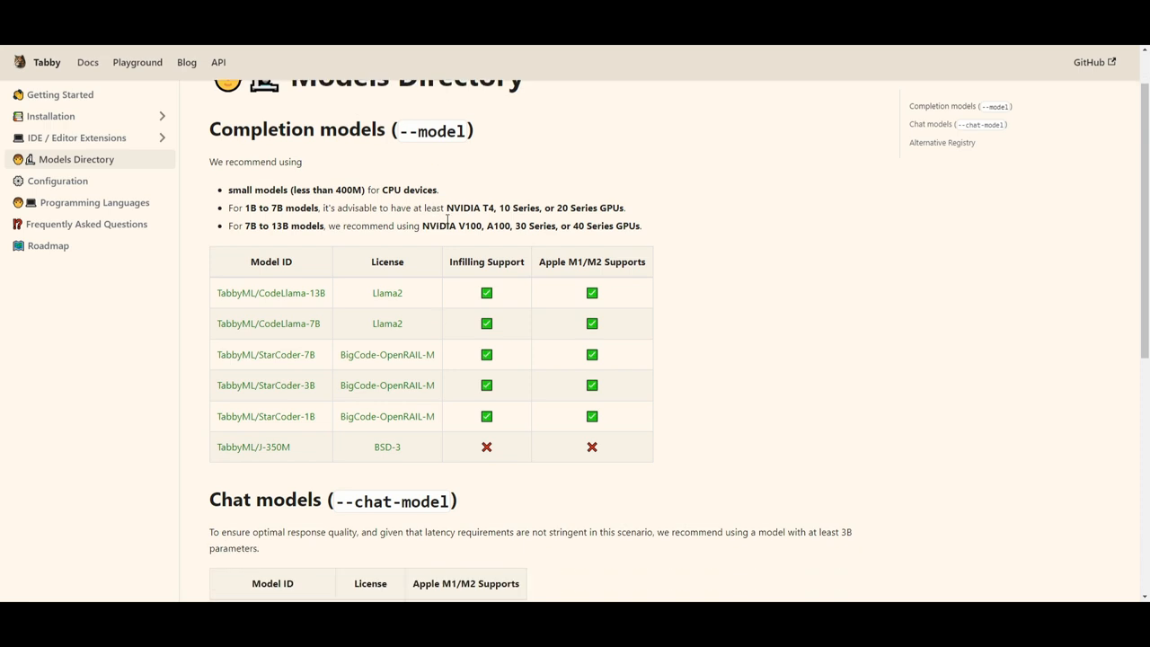
mouse_move(342, 304)
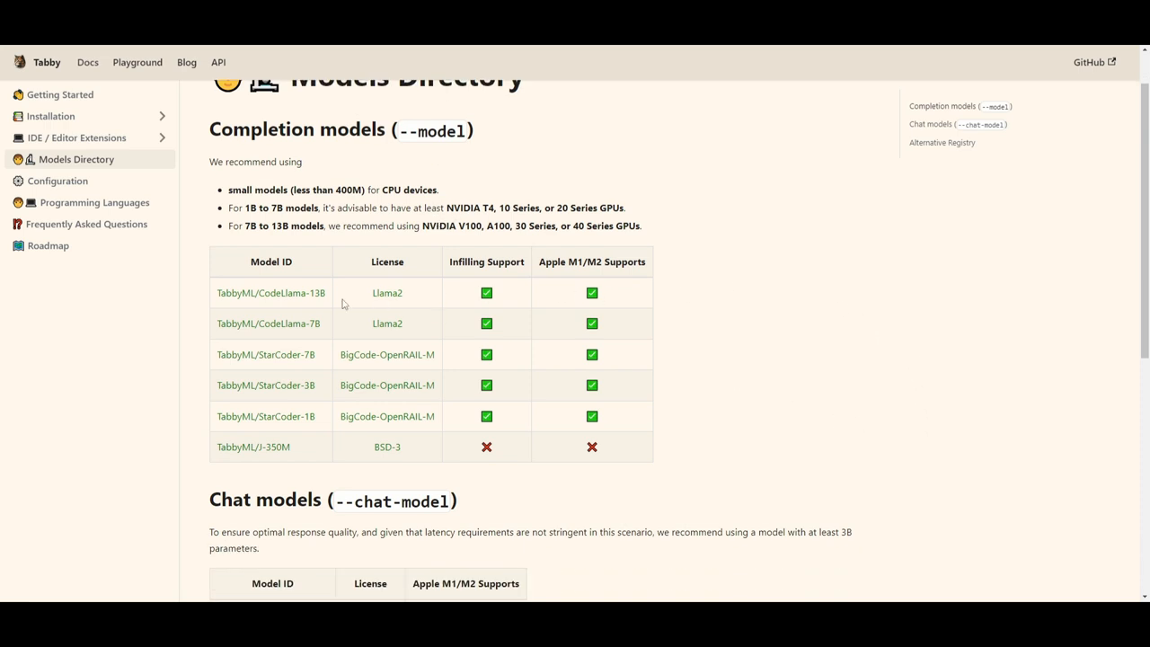
mouse_move(268, 324)
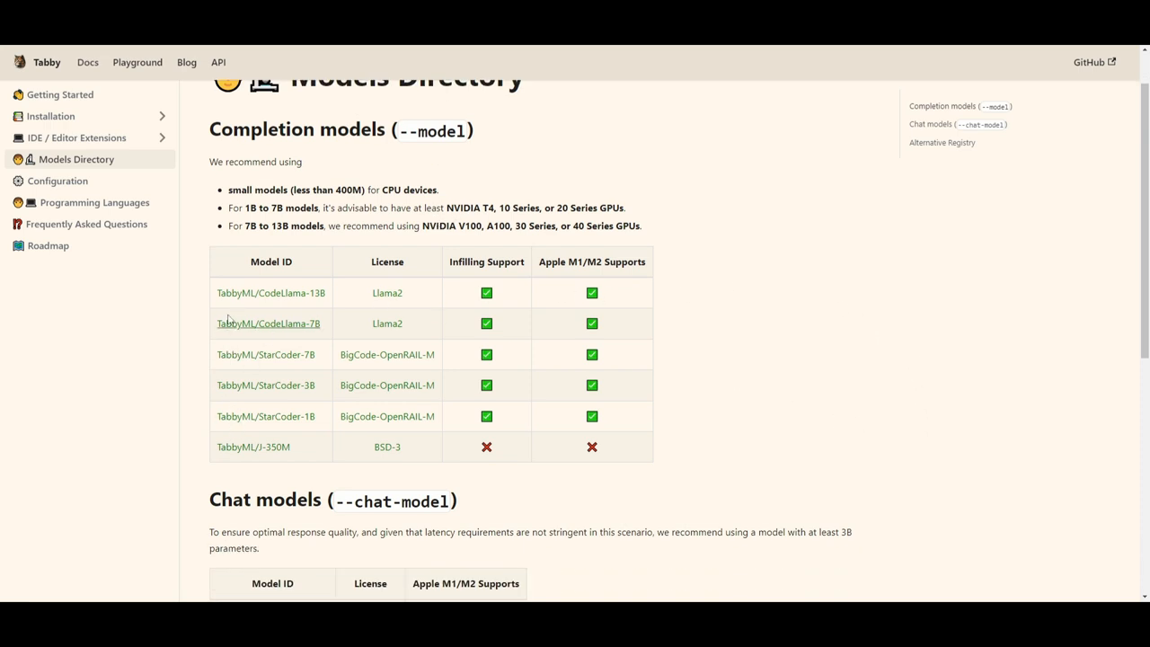
scroll(down, 3)
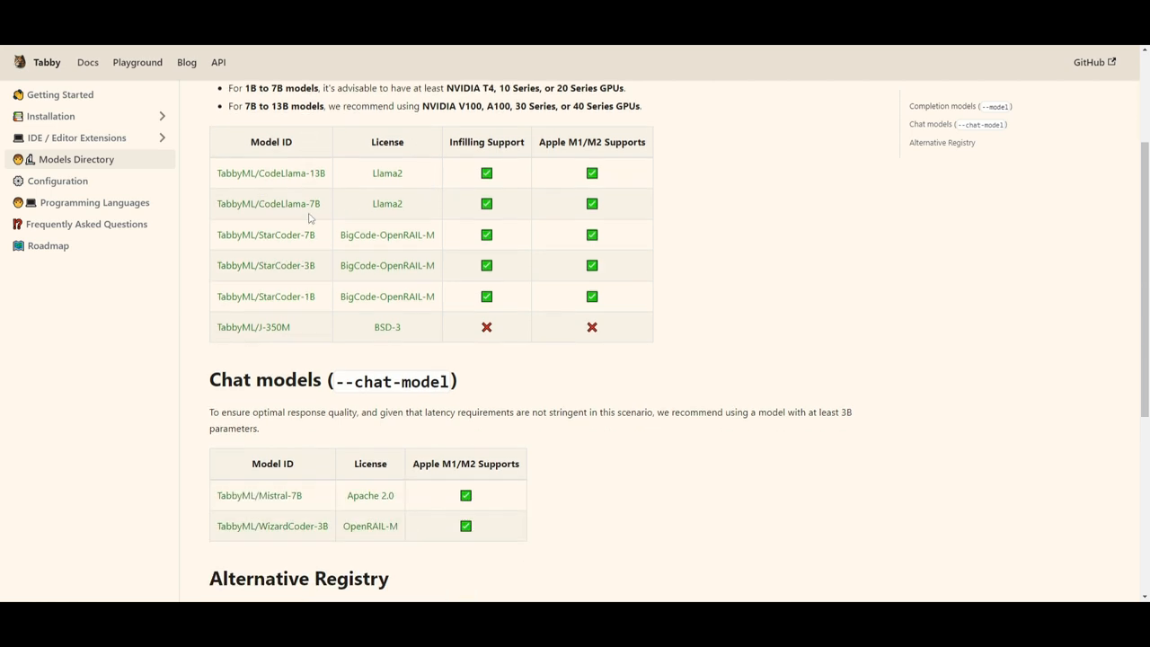
scroll(down, 3)
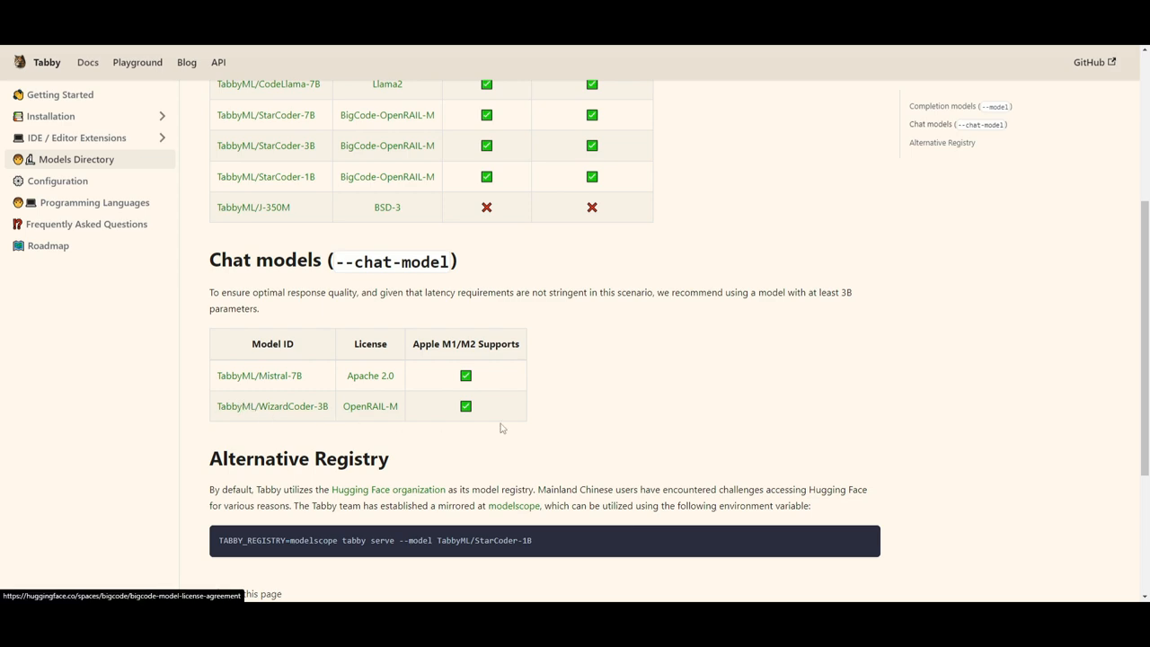
scroll(up, 3)
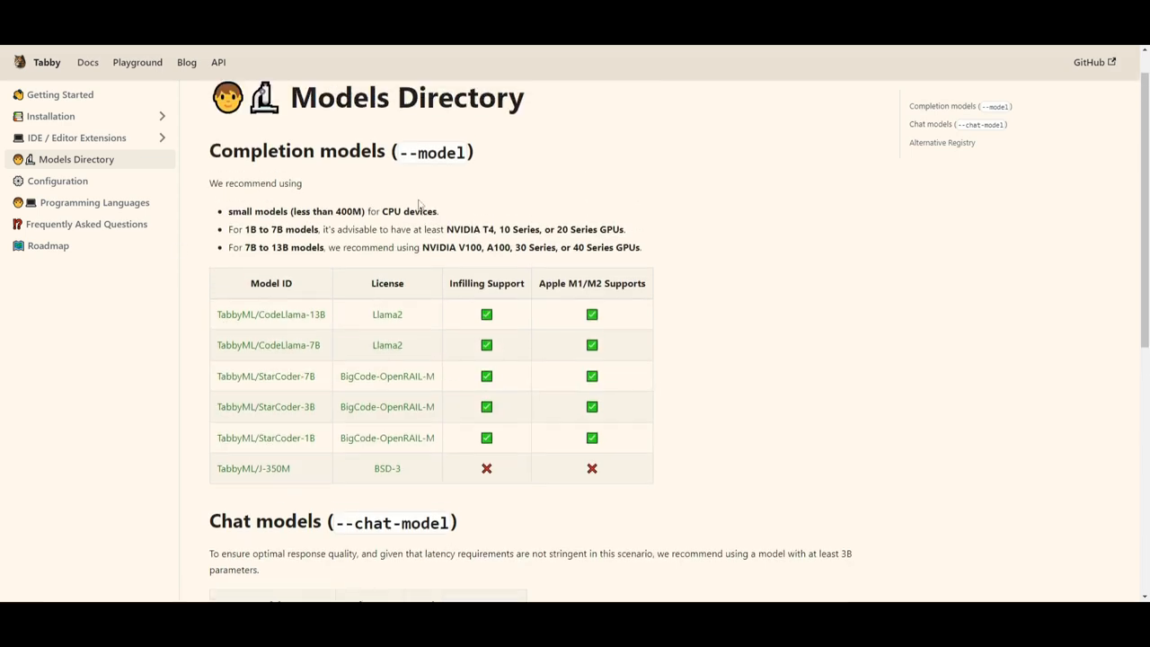
scroll(down, 3)
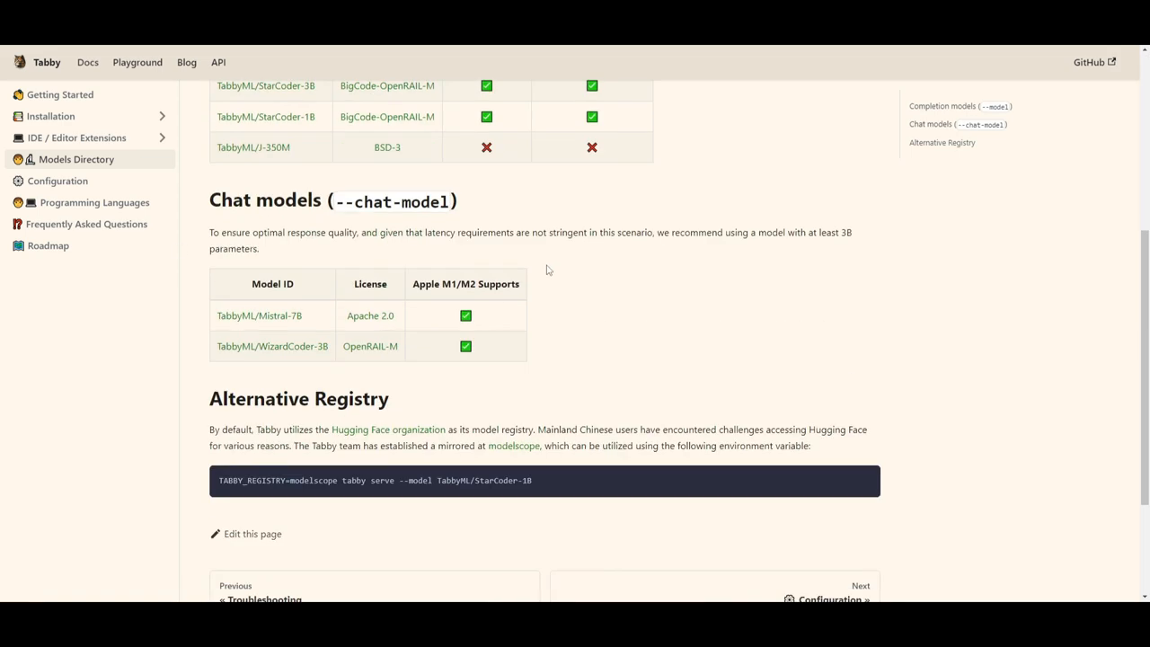
scroll(down, 3)
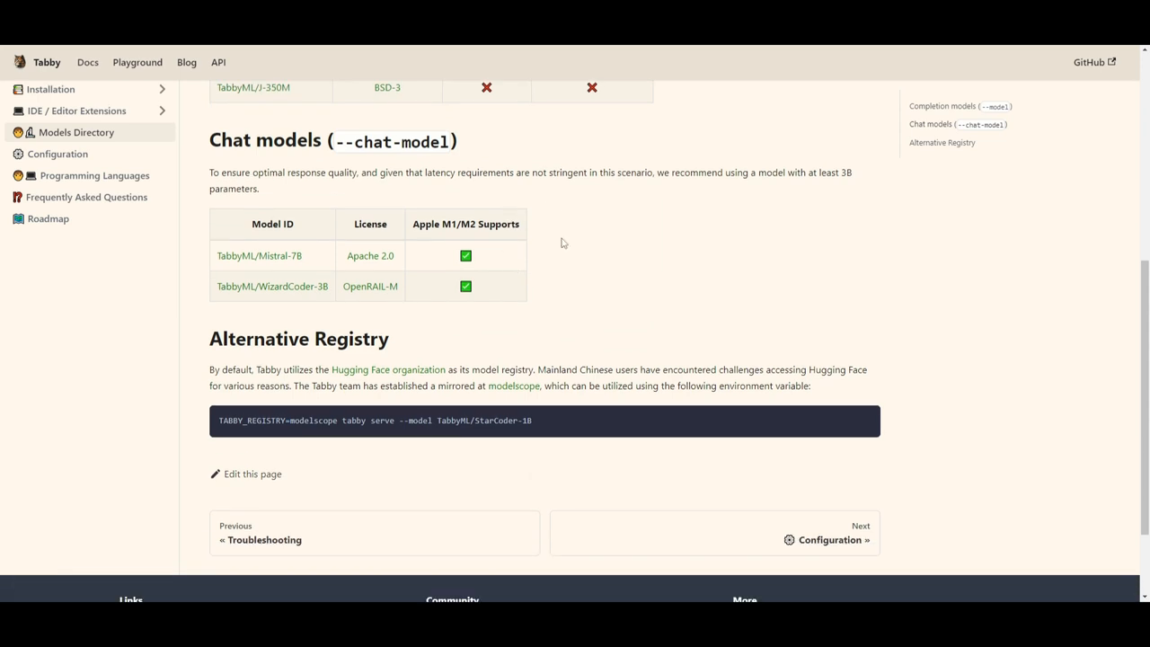
mouse_move(575, 248)
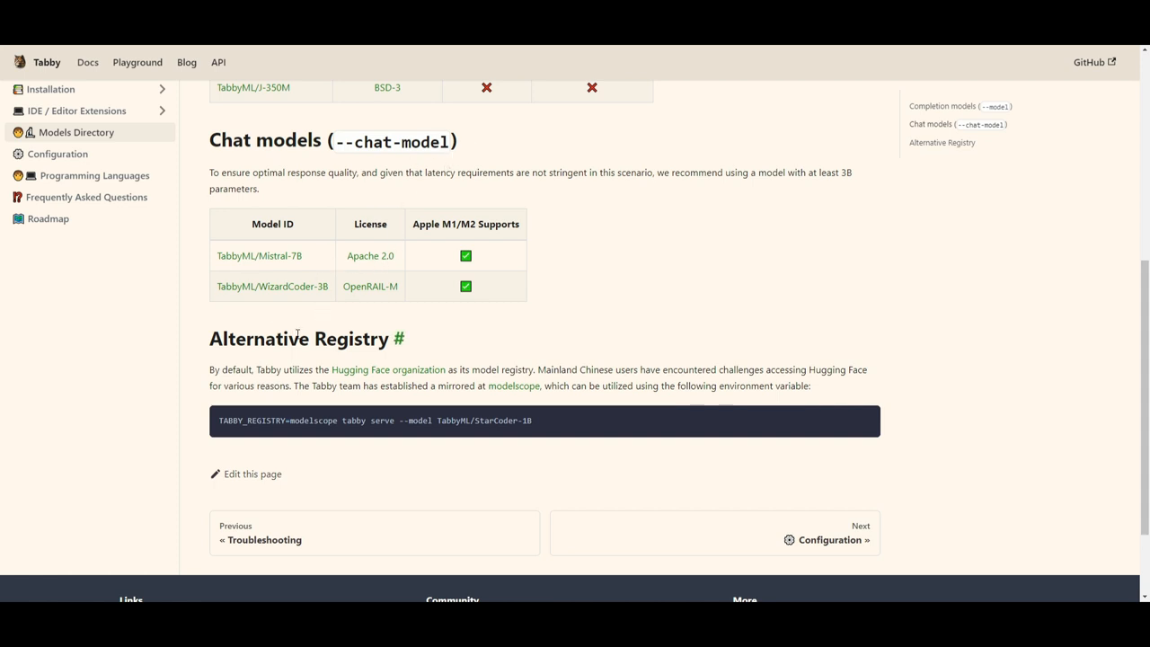
mouse_move(524, 197)
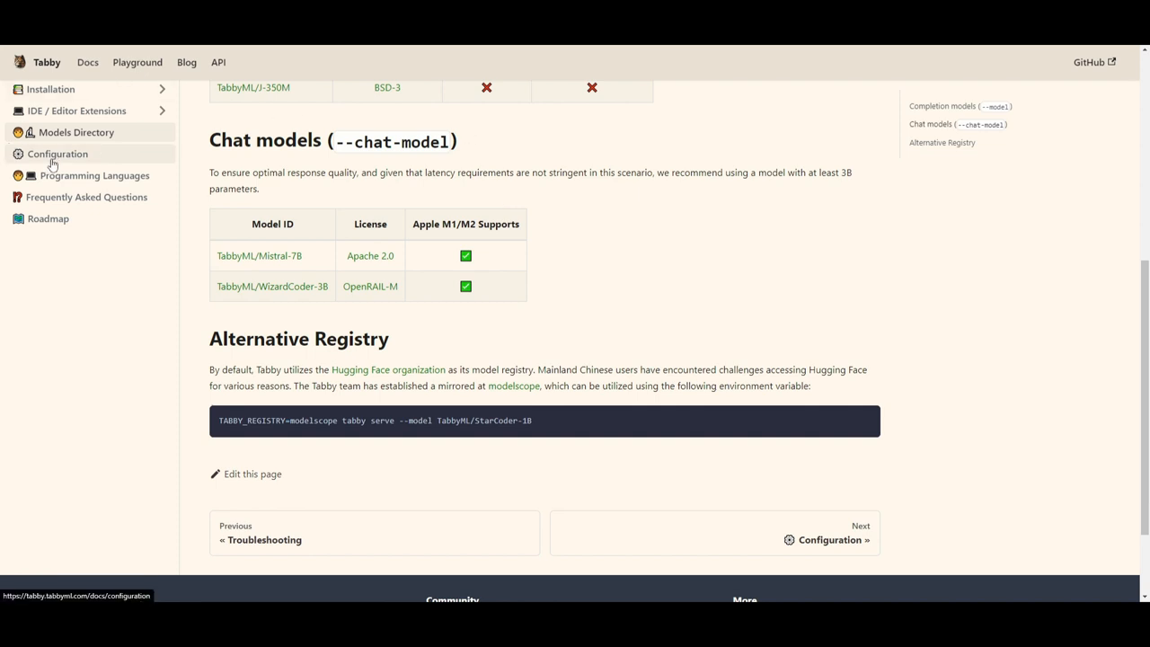
Step: Read the Configuration page from repository context to disabling Usage Collection, then return to its top
click(58, 155)
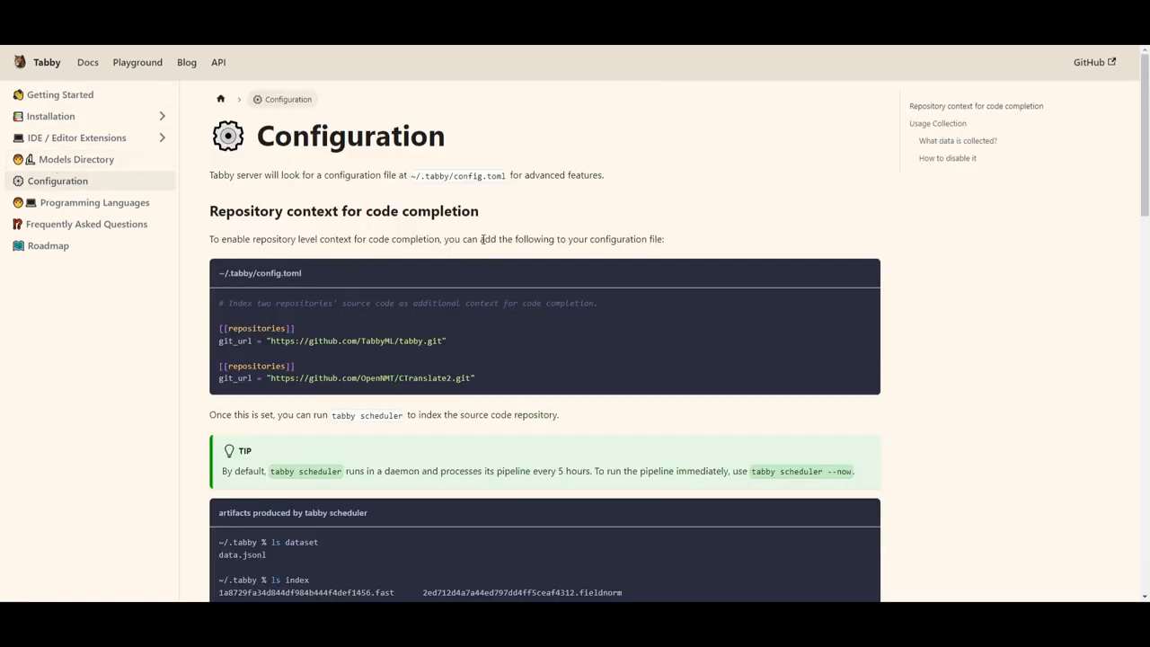
mouse_move(223, 224)
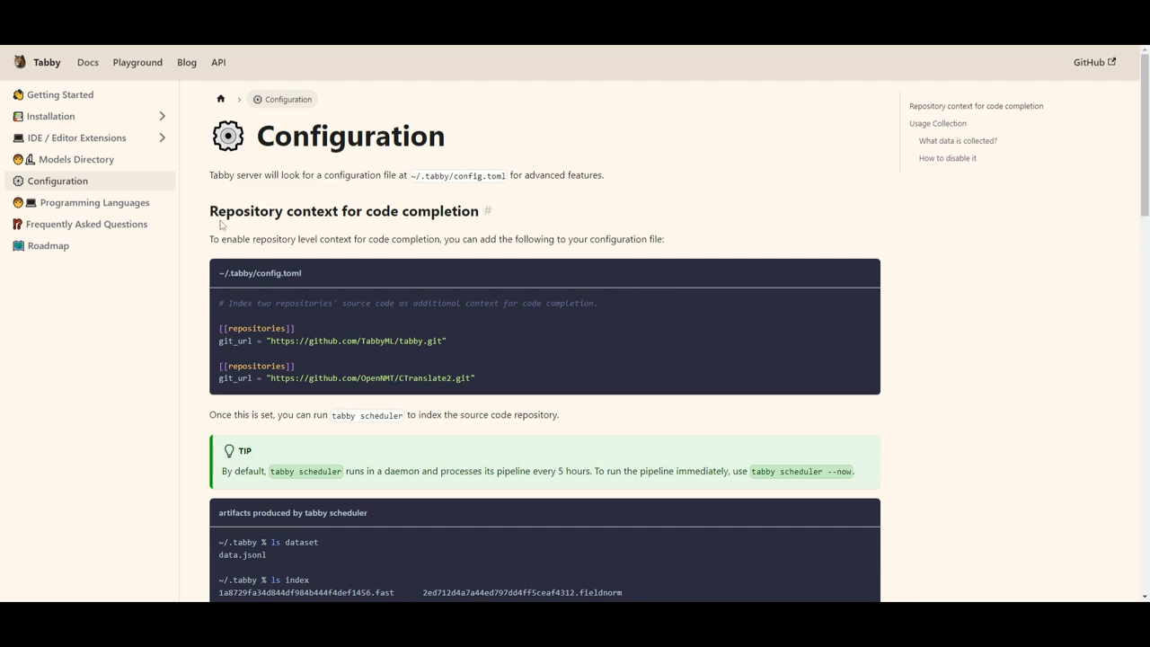
scroll(down, 3)
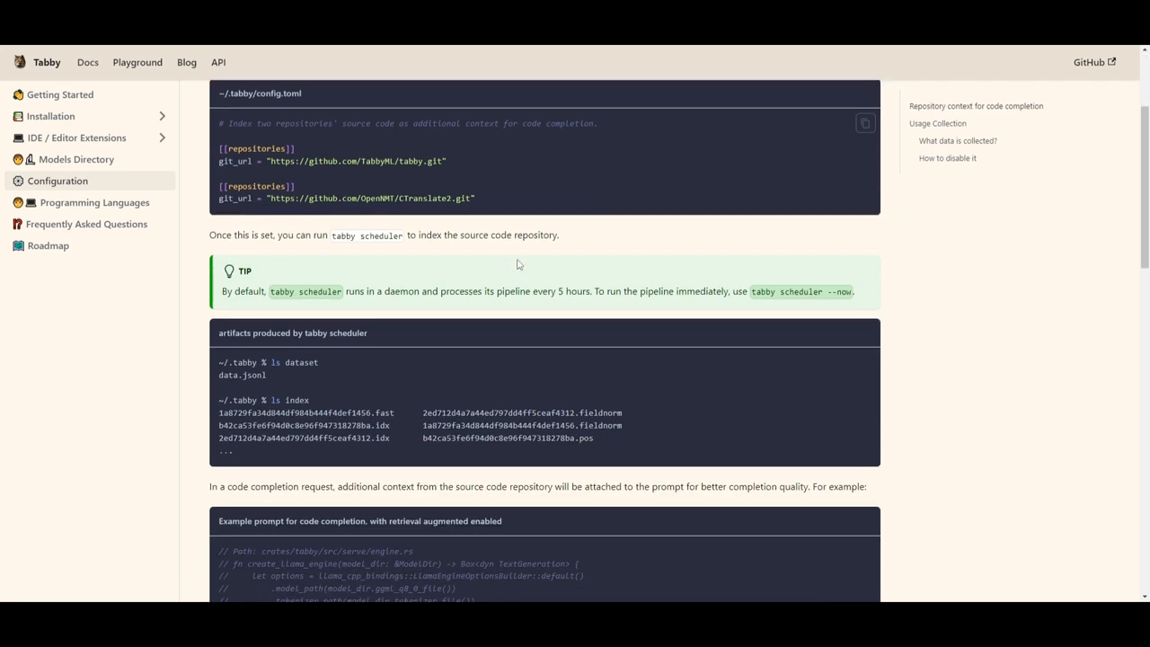
scroll(down, 3)
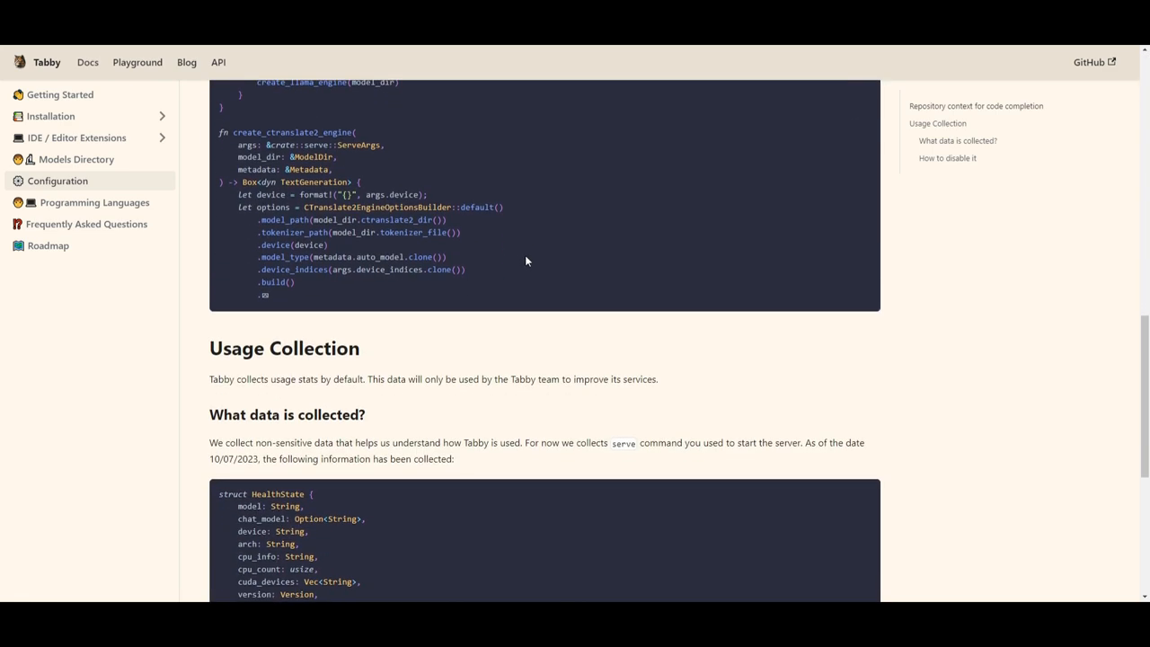
scroll(down, 3)
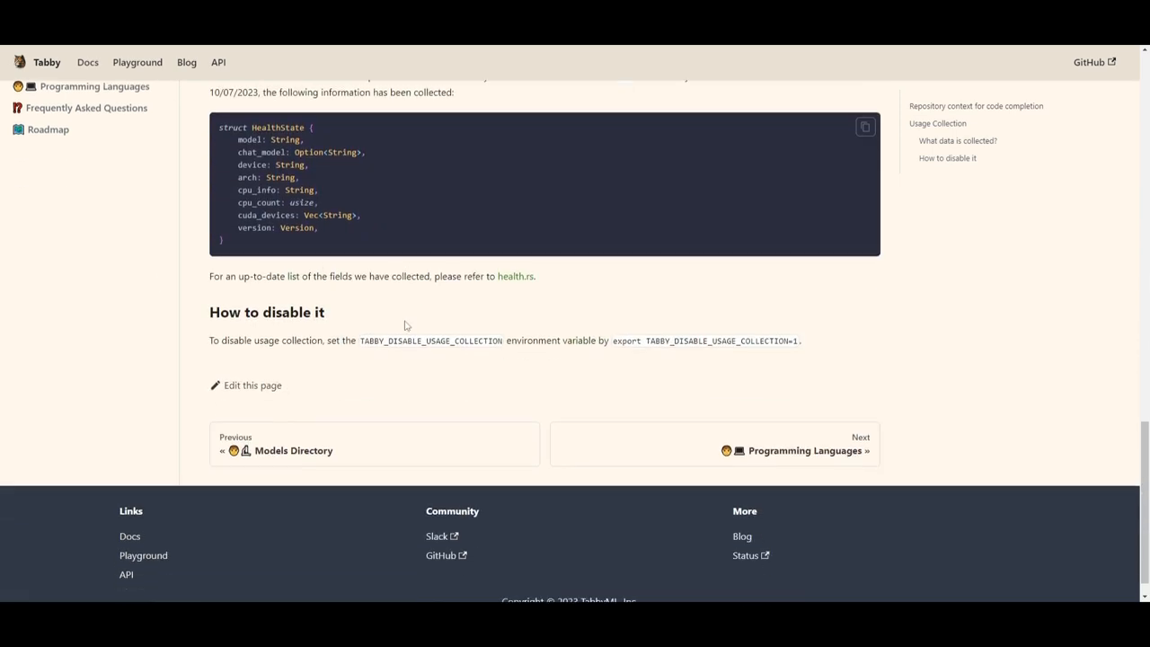
click(58, 179)
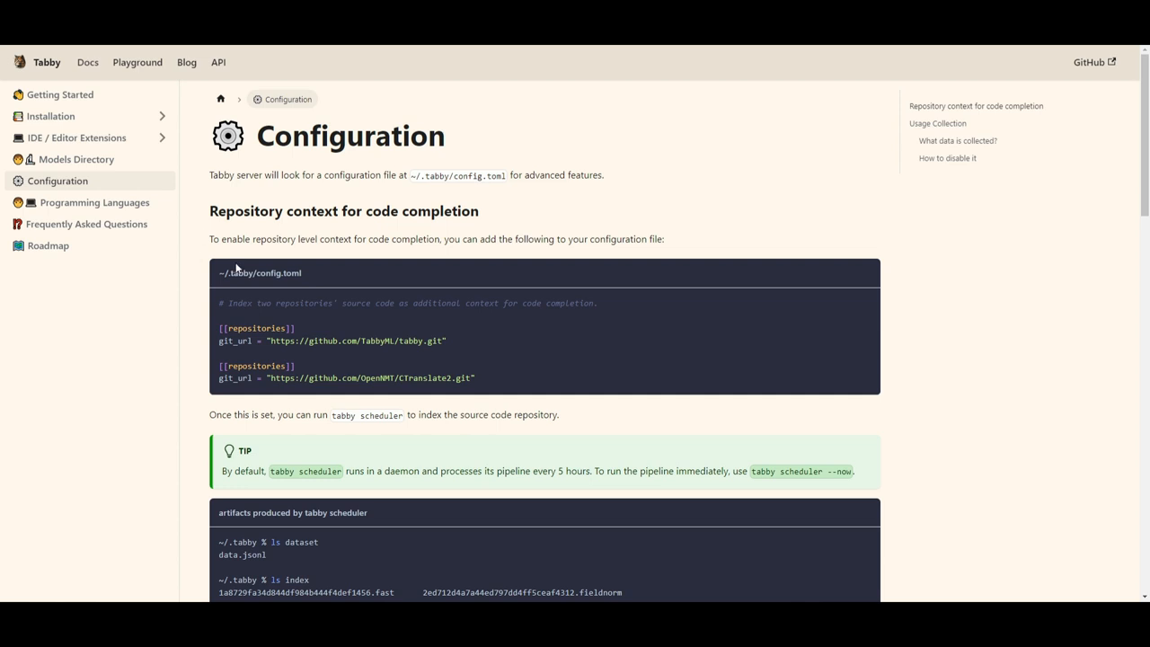
mouse_move(93, 201)
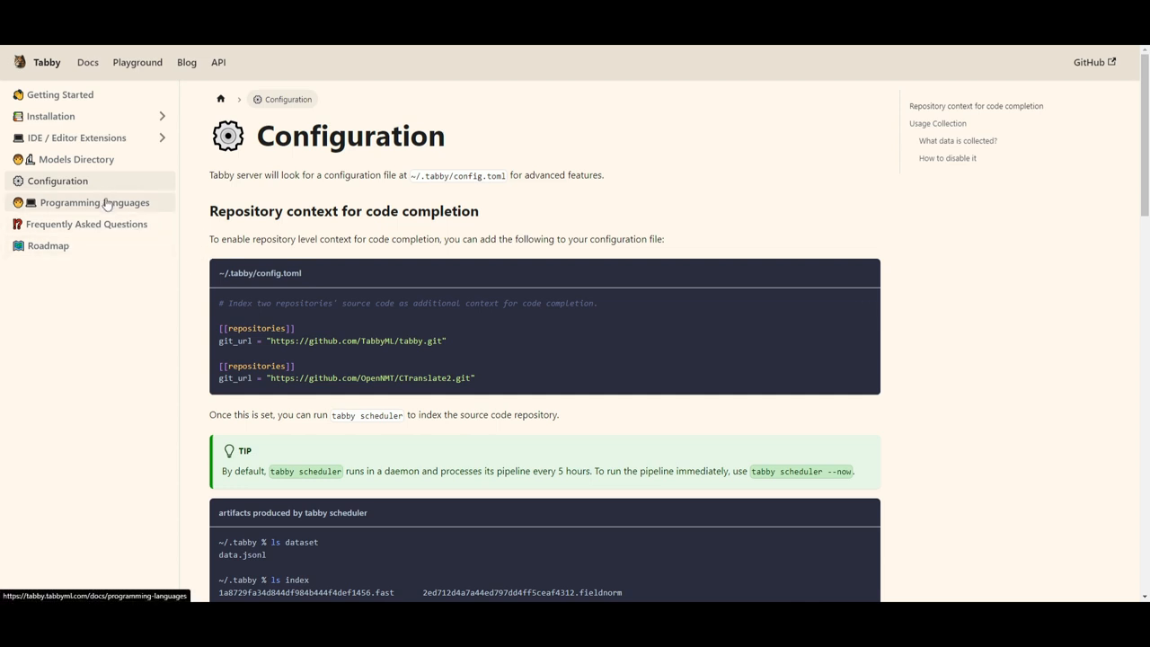
Step: Go to the Programming Languages page and scroll through its Supported Languages list
click(93, 202)
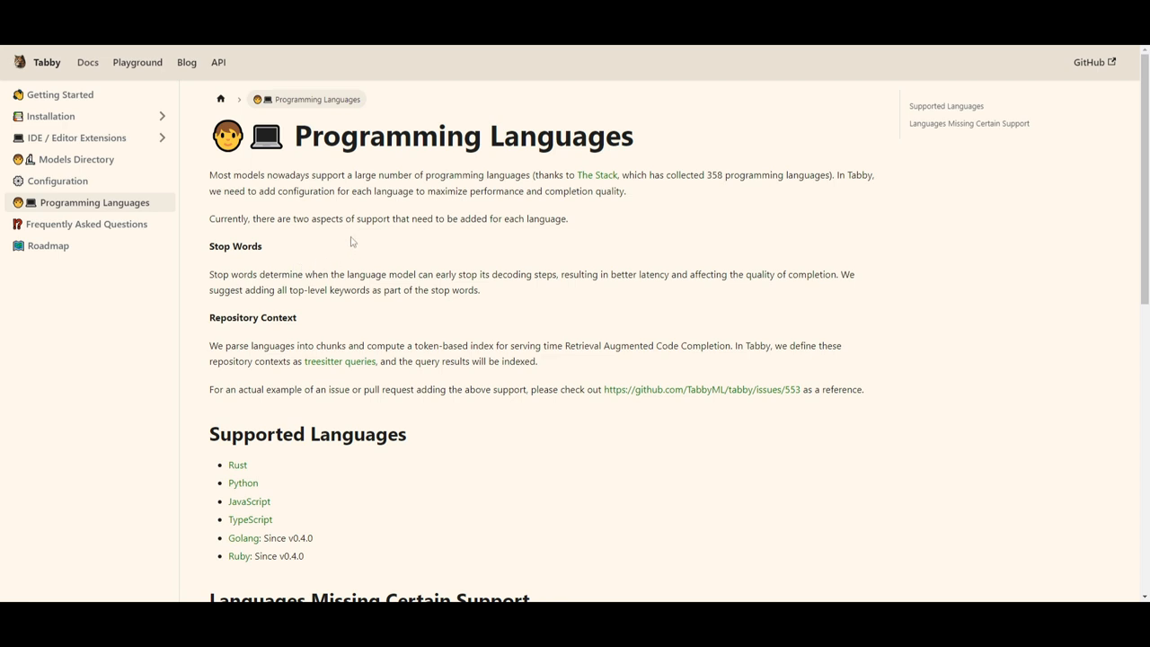
scroll(down, 3)
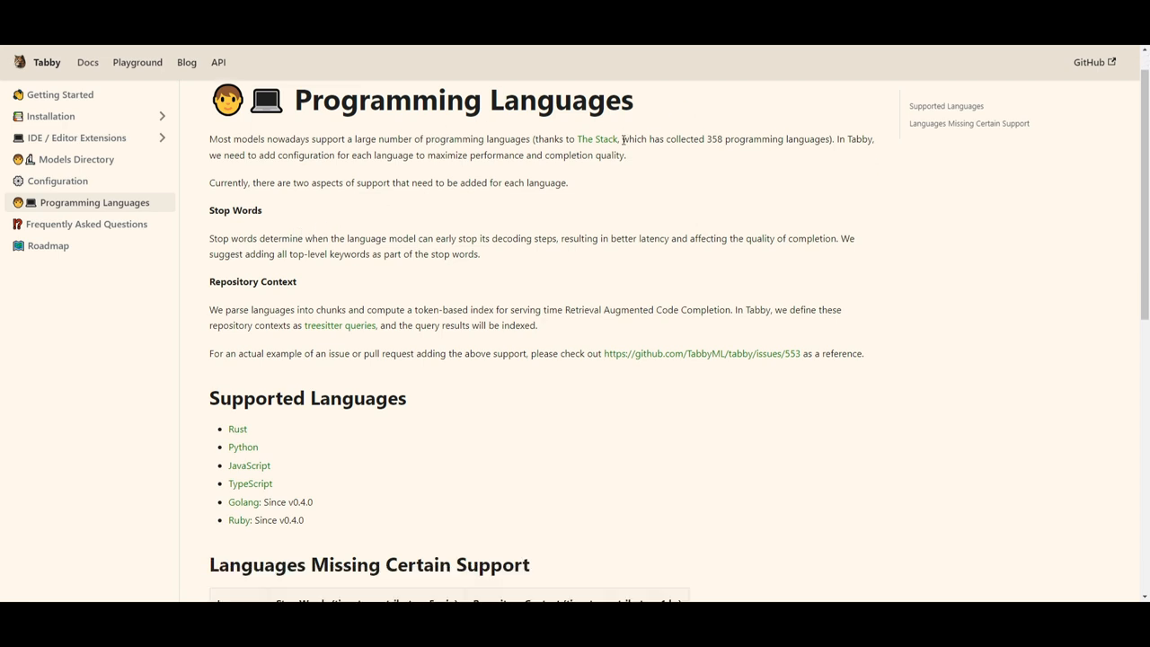
scroll(down, 3)
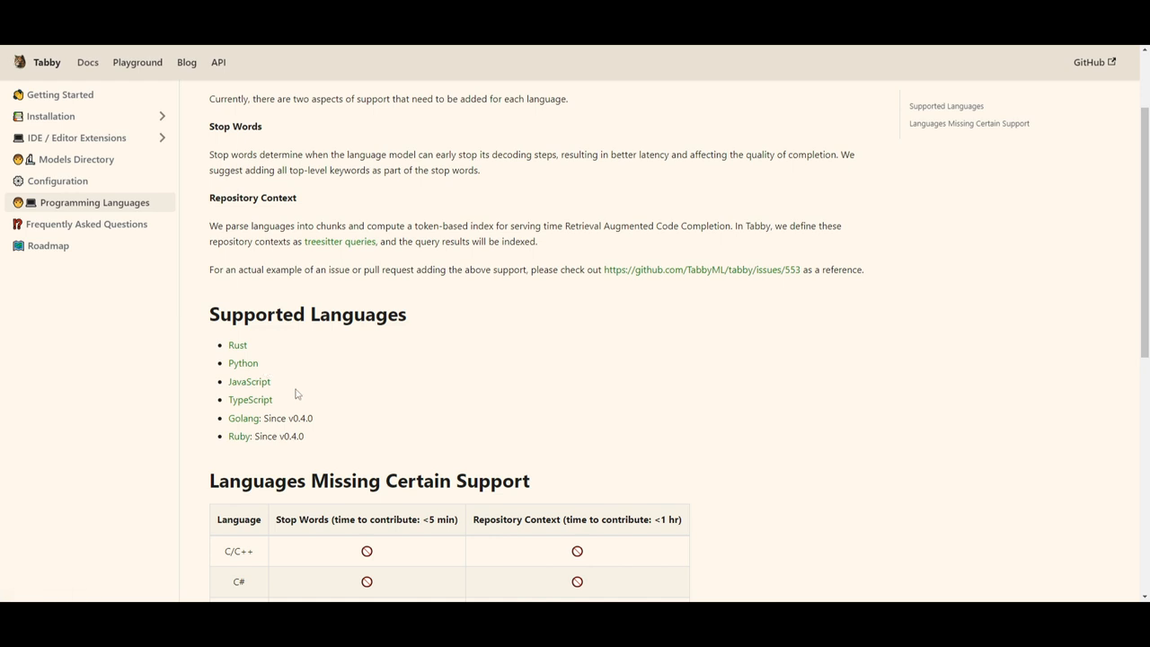
mouse_move(312, 407)
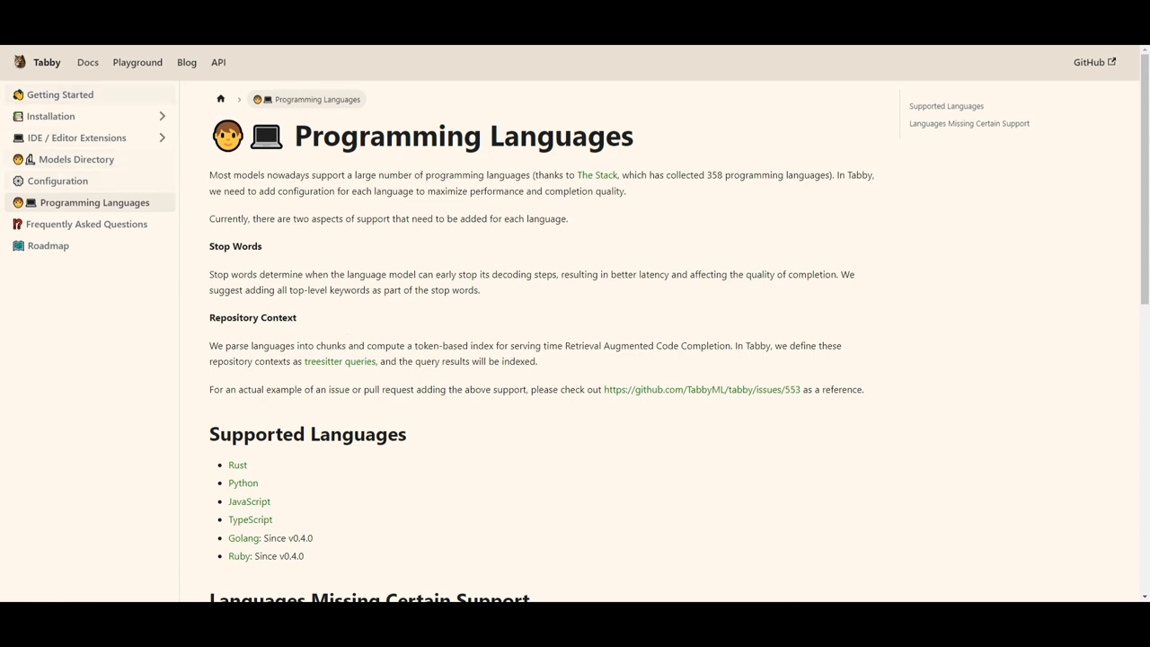
scroll(down, 3)
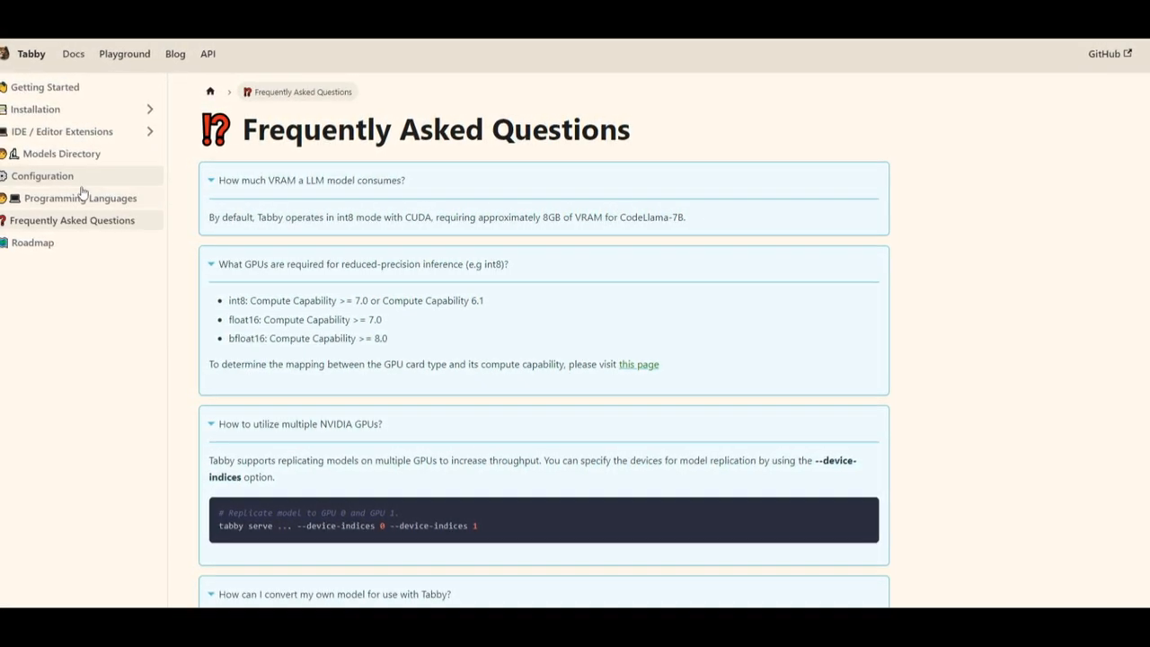
Step: Revisit the Models Directory and highlight the 7B–13B models recommendation
click(43, 176)
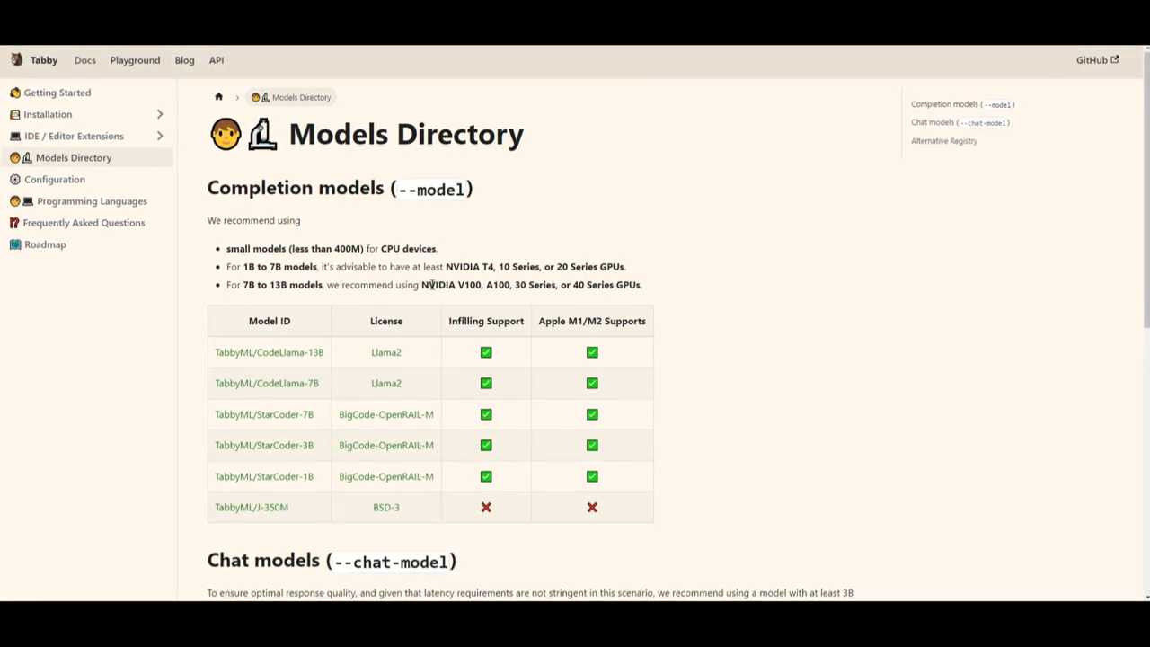
mouse_move(468, 309)
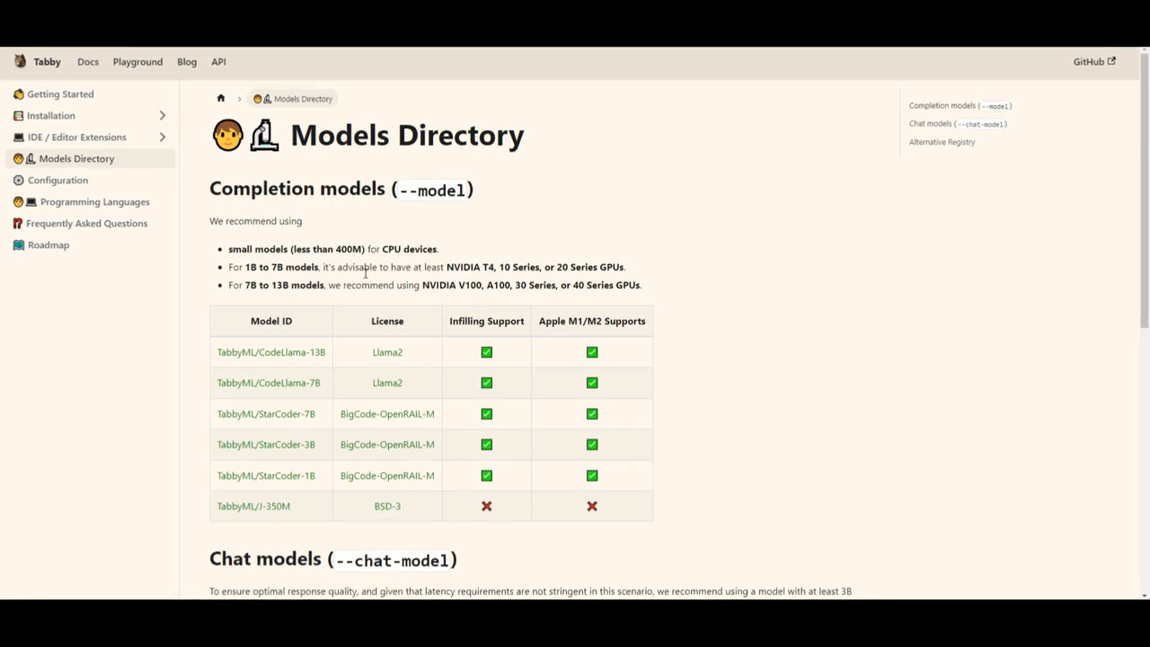
drag(245, 284, 313, 284)
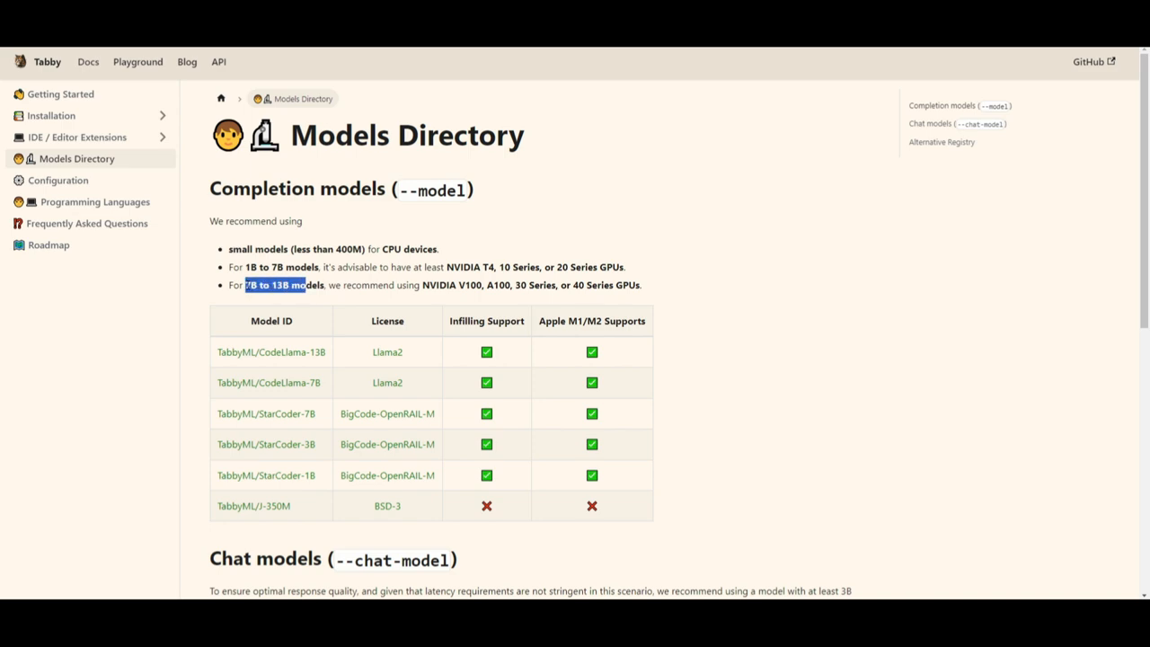
scroll(down, 3)
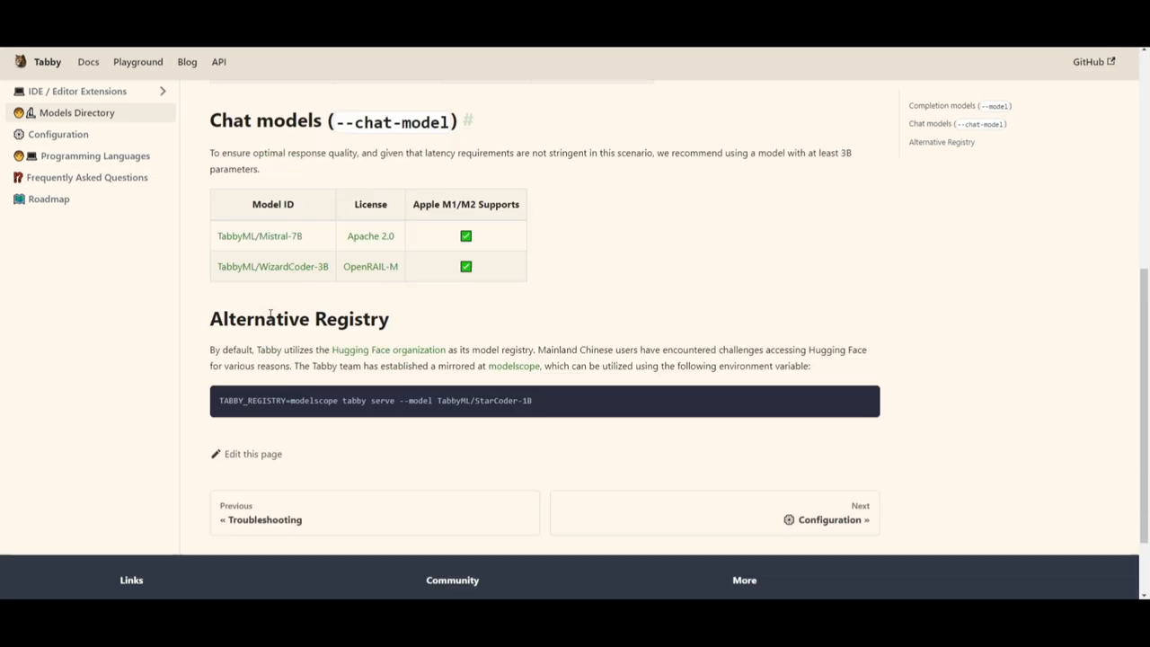
scroll(up, 3)
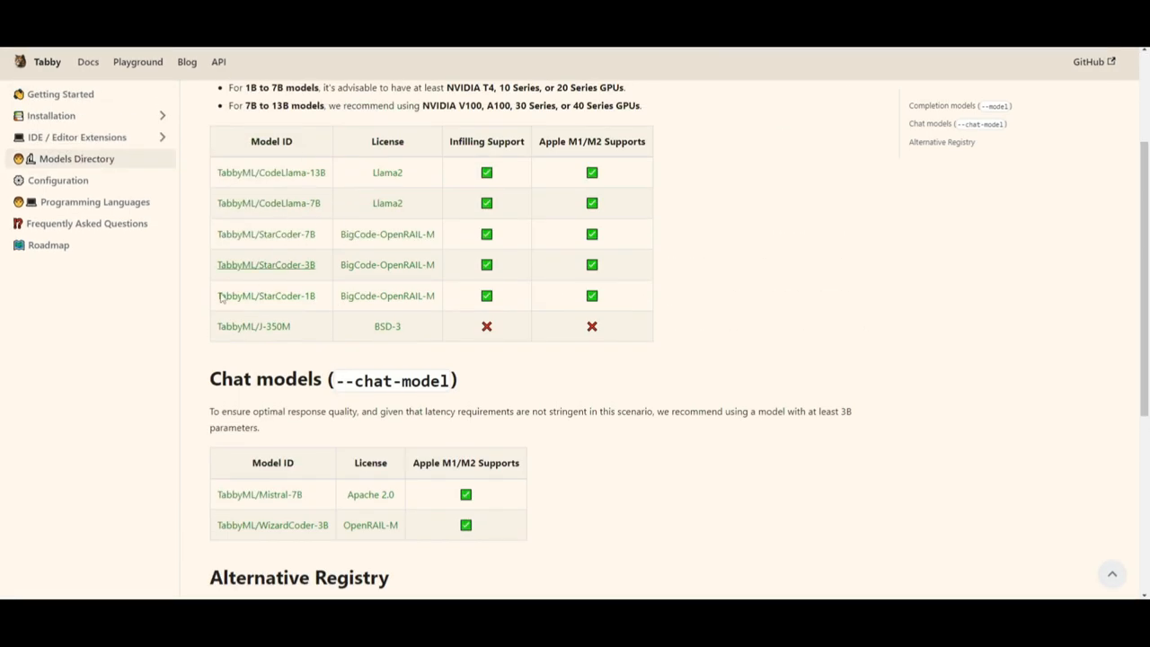
Step: Expand the FAQ answers on VRAM consumption and reduced-precision GPUs, then go to the Roadmap page
click(86, 223)
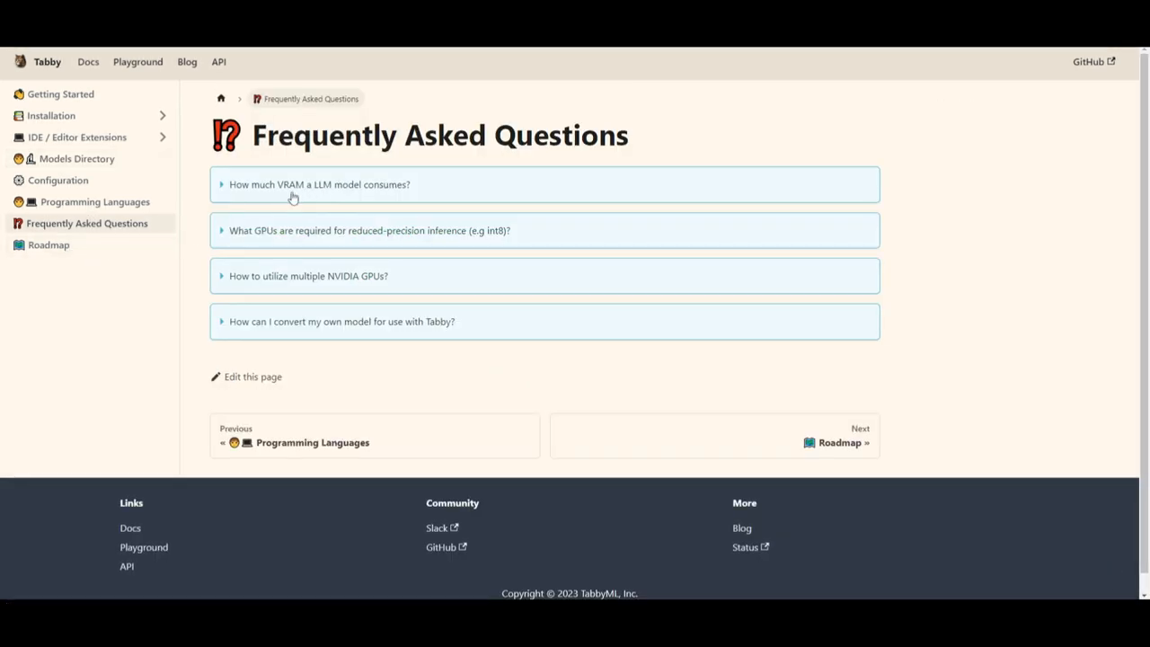
click(320, 184)
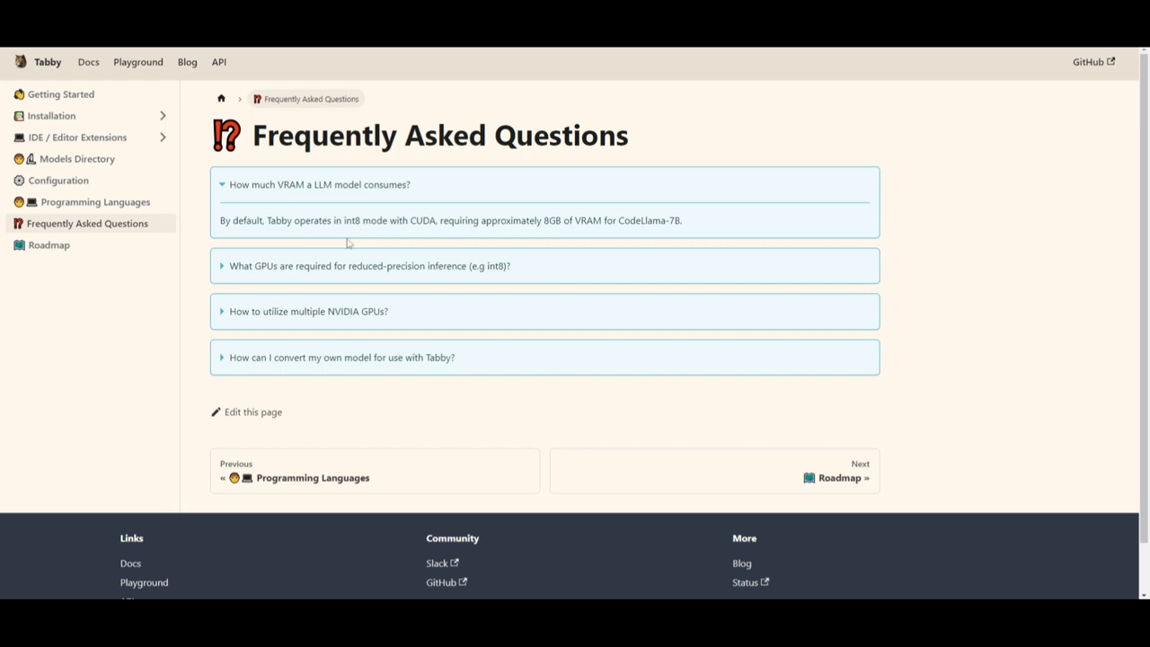
mouse_move(435, 101)
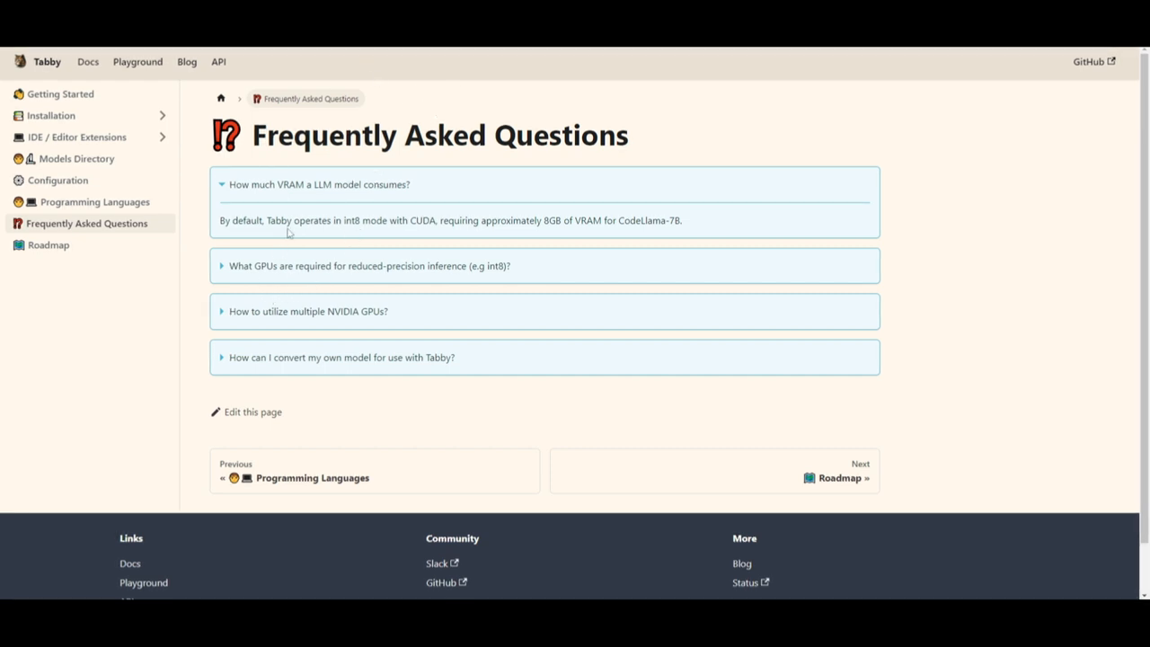
mouse_move(341, 276)
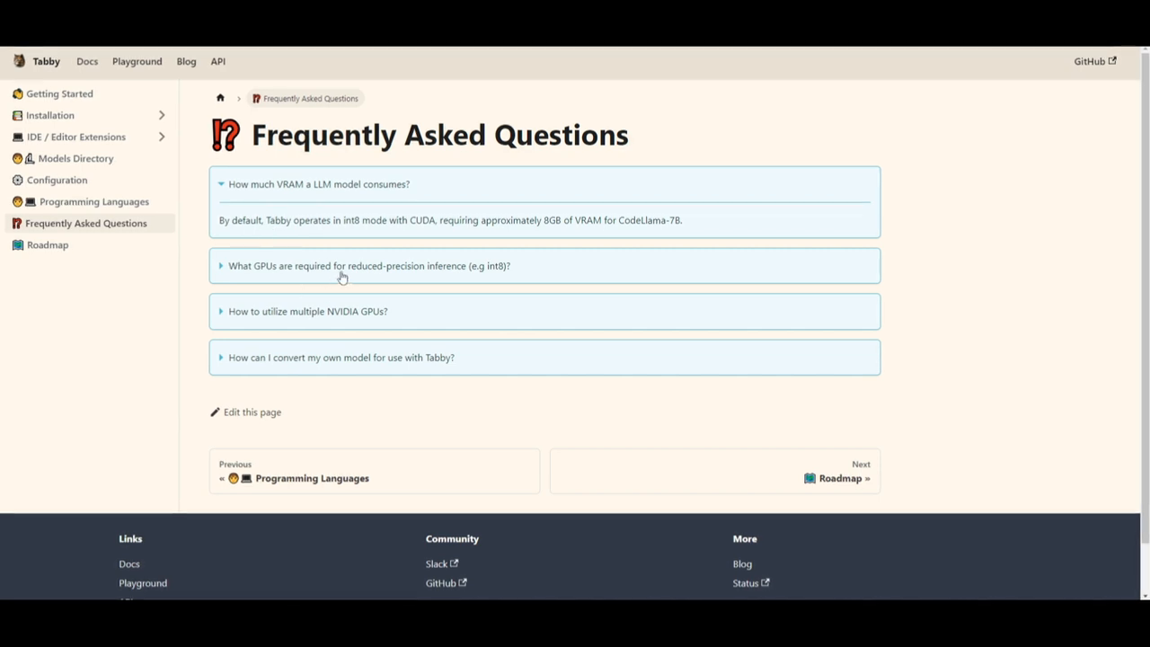
click(368, 266)
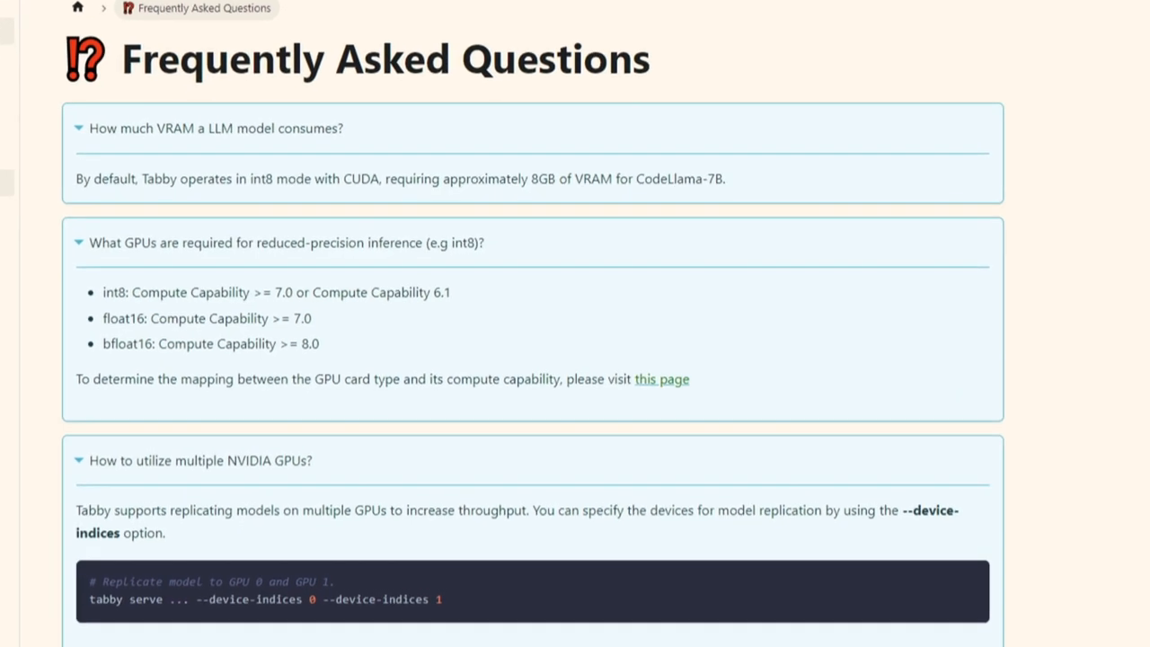
scroll(down, 3)
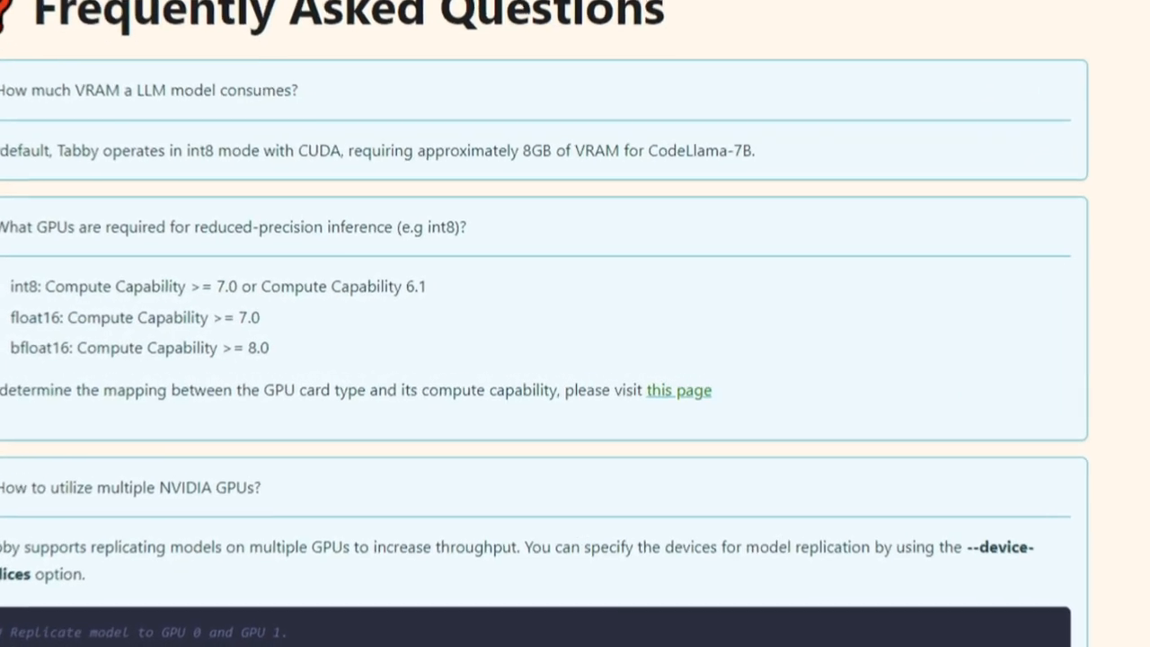
click(47, 244)
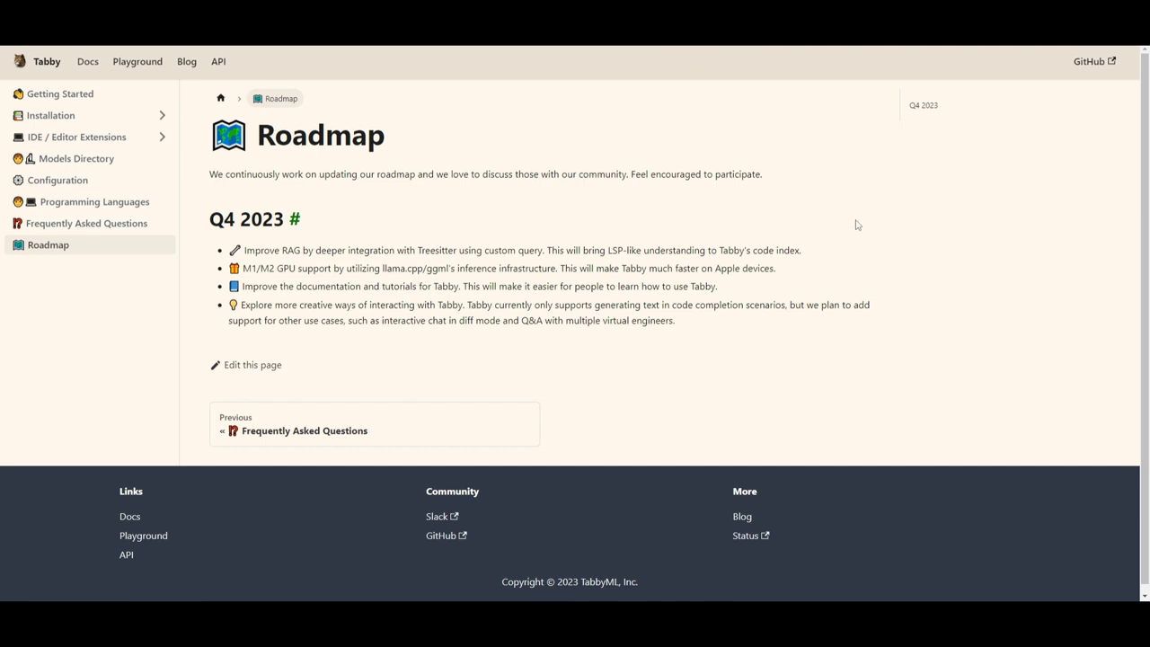
mouse_move(690, 232)
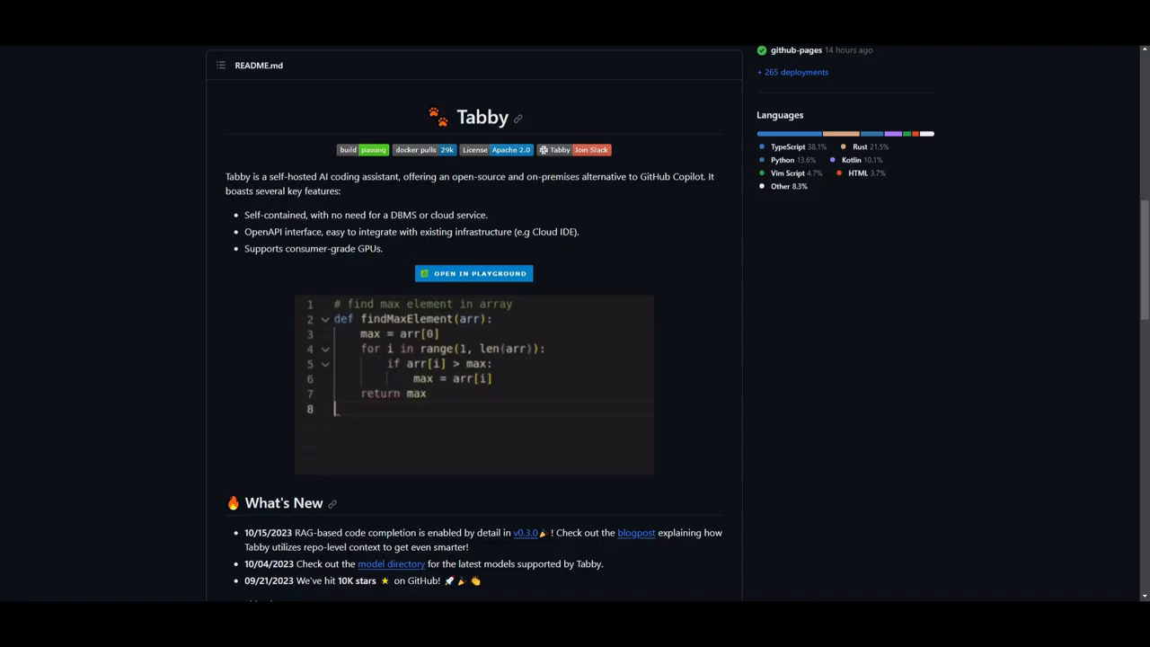
Step: Scroll the Tabby GitHub repo past the file list to the README intro, demo and What's New
scroll(down, 3)
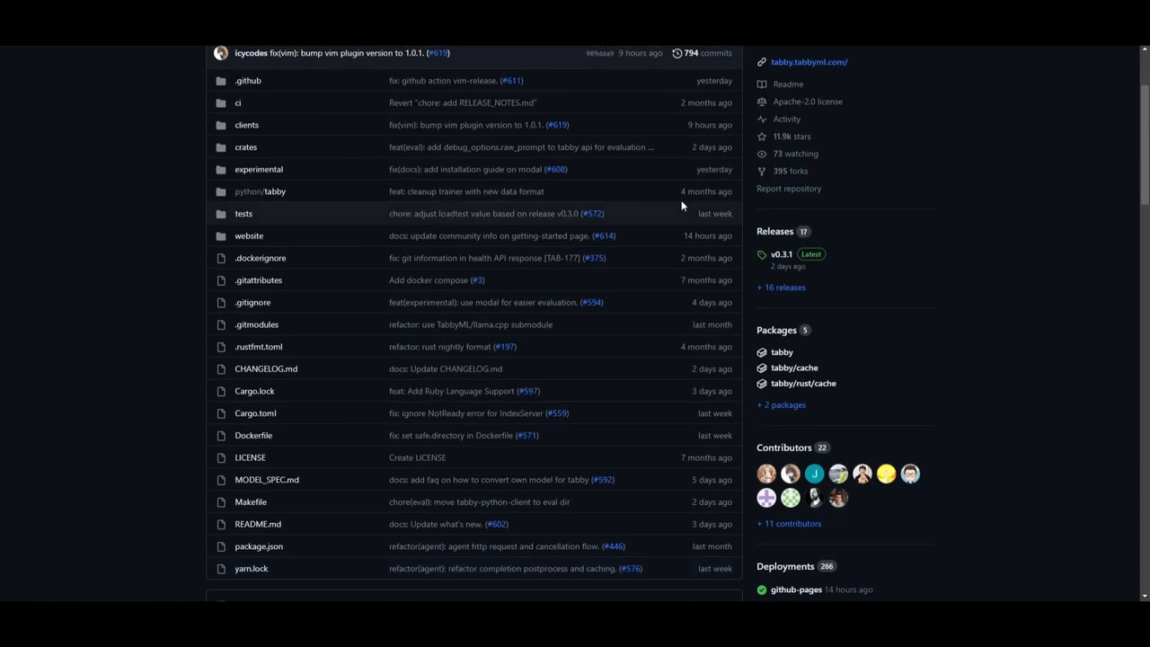
mouse_move(530, 212)
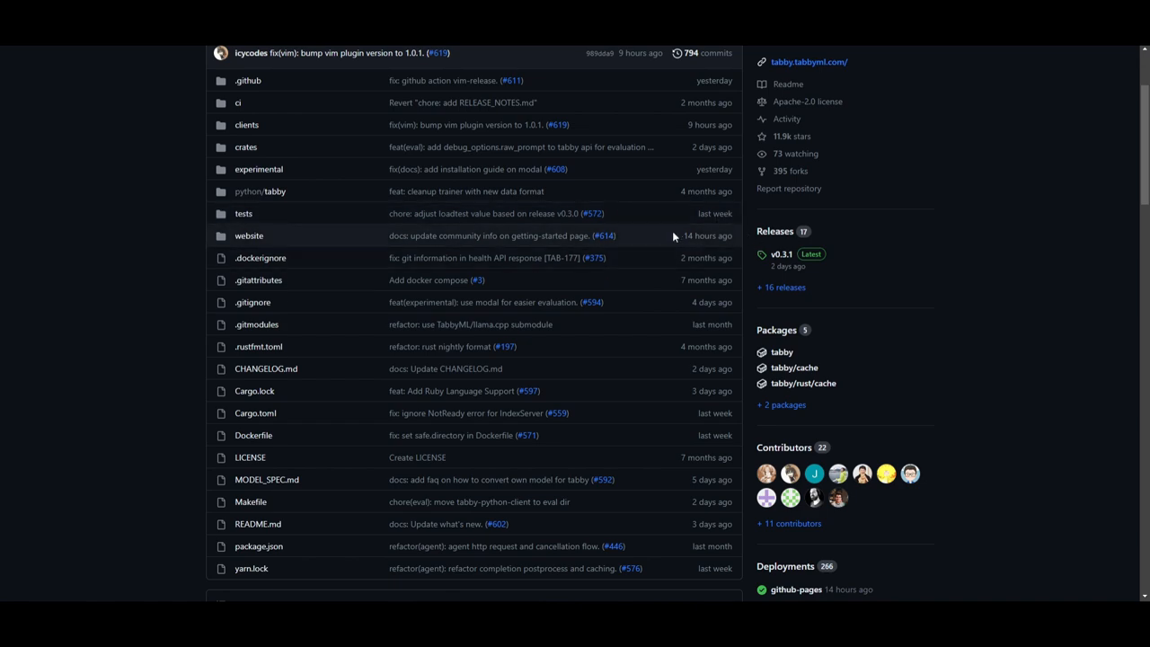
scroll(down, 3)
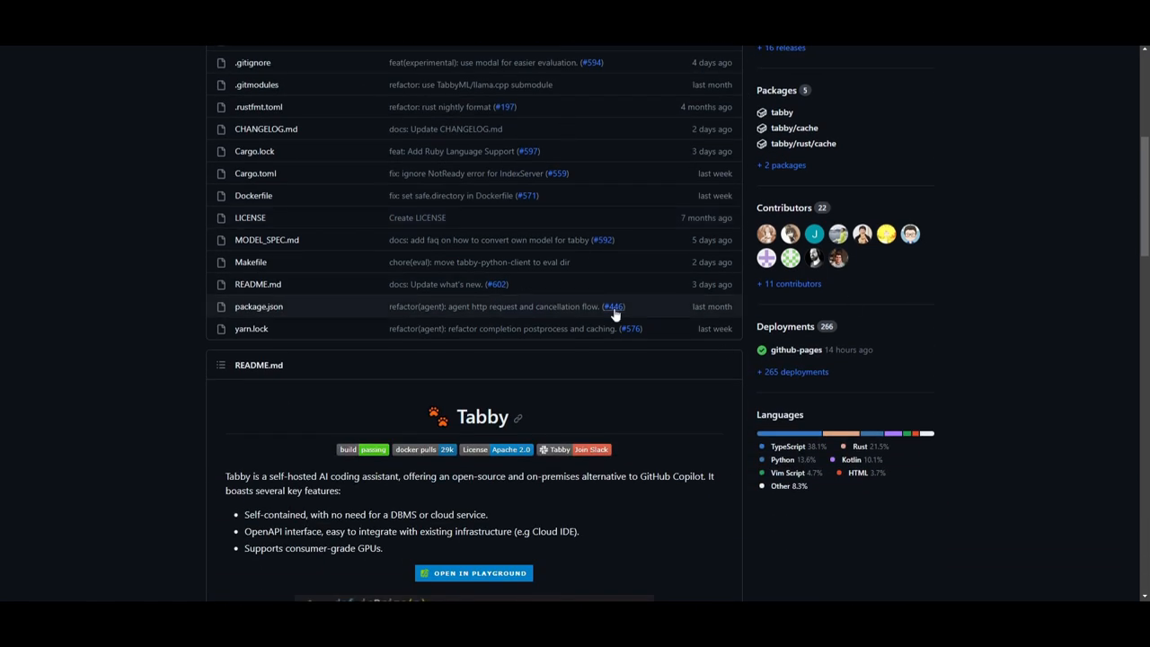
scroll(down, 3)
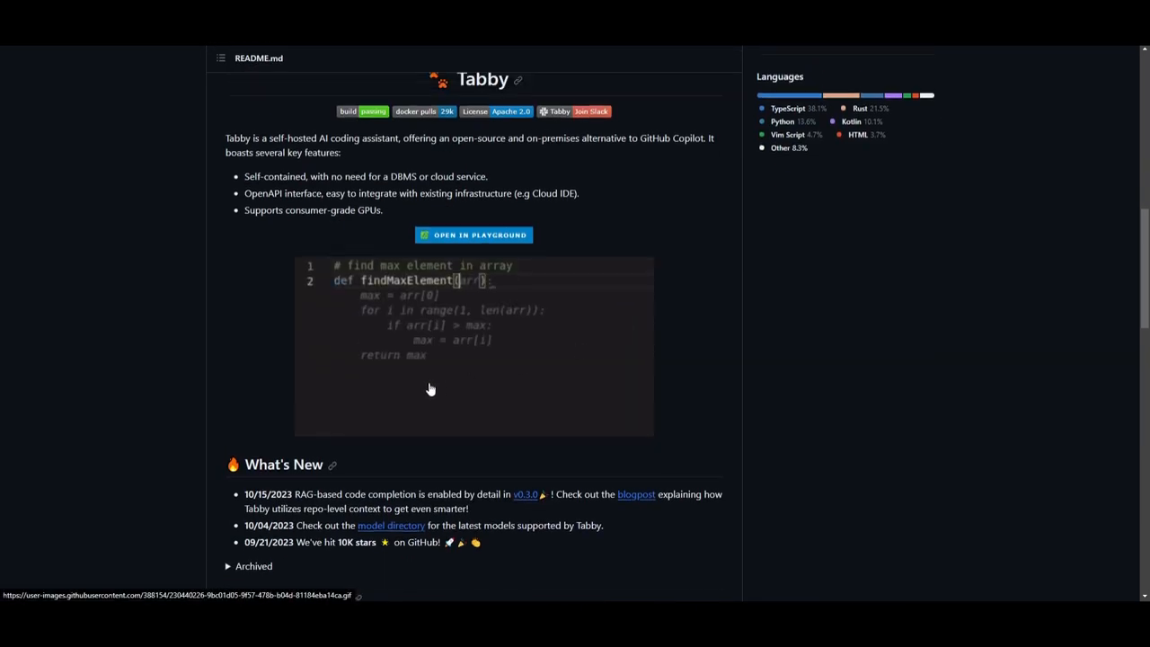
scroll(down, 3)
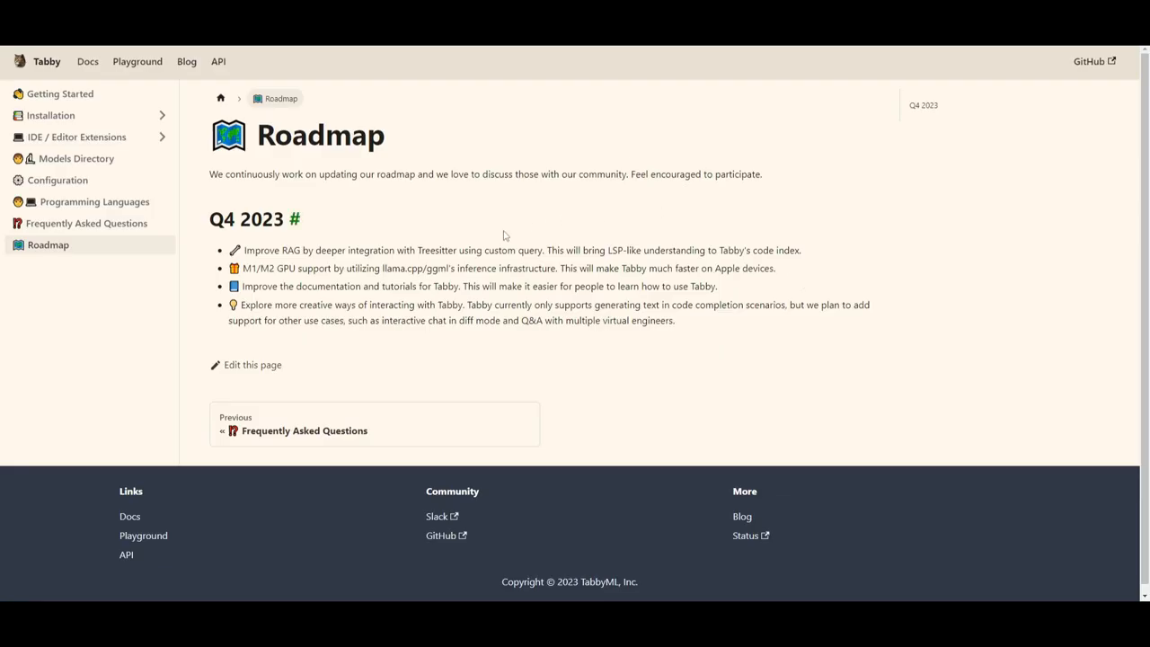
mouse_move(924, 230)
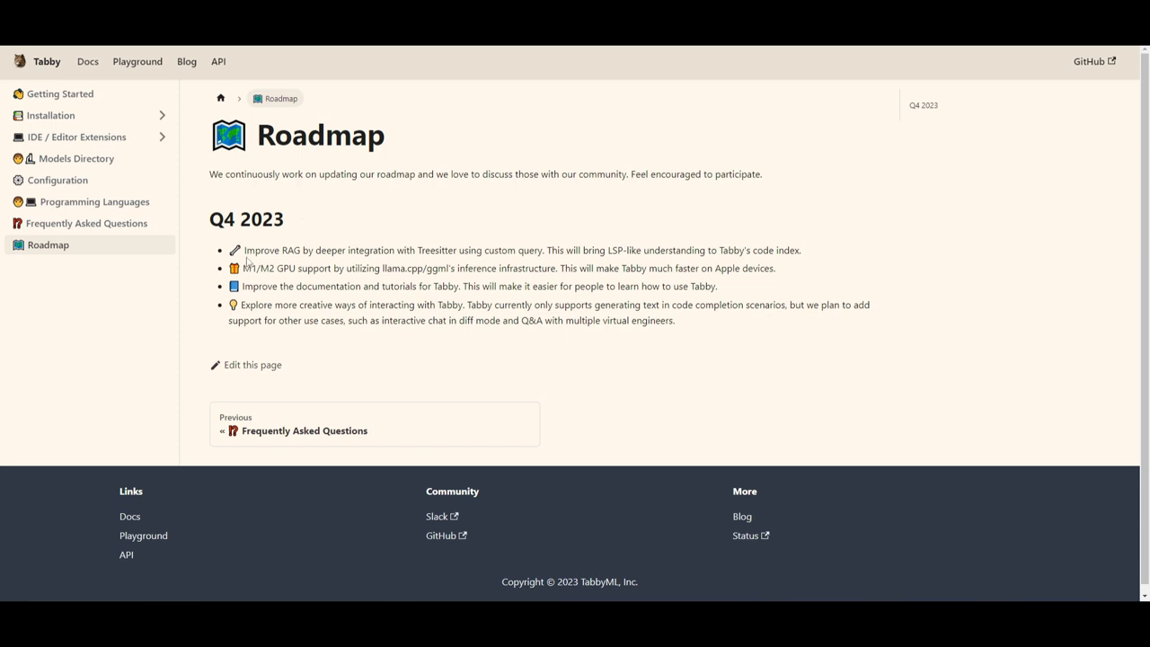
mouse_move(278, 252)
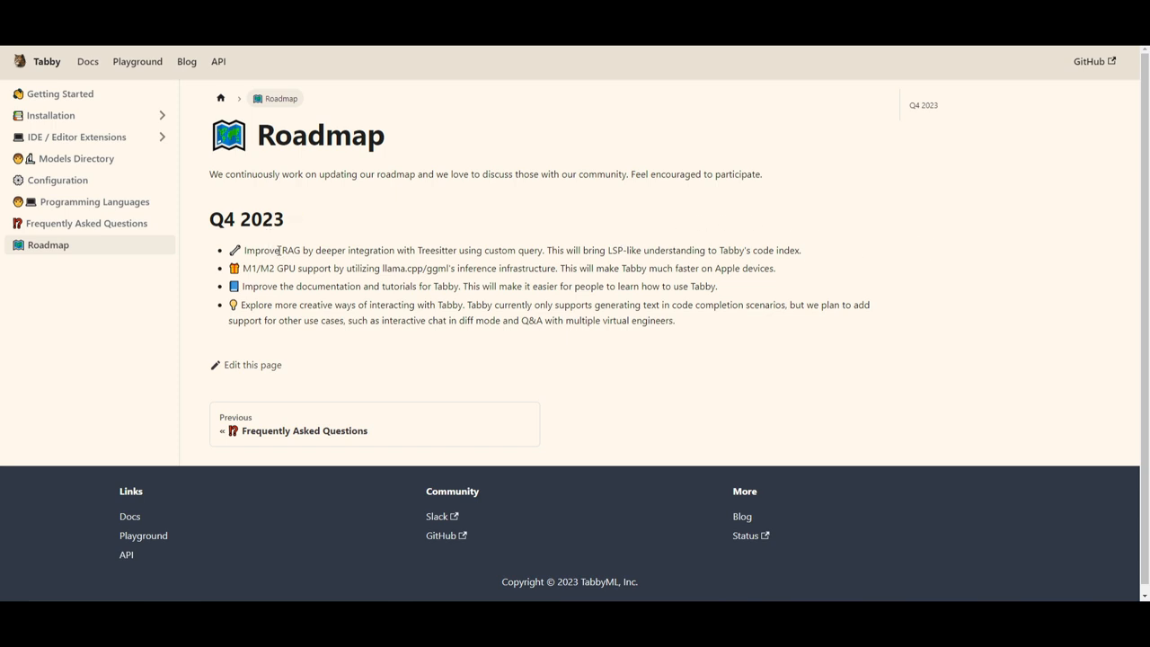
mouse_move(463, 256)
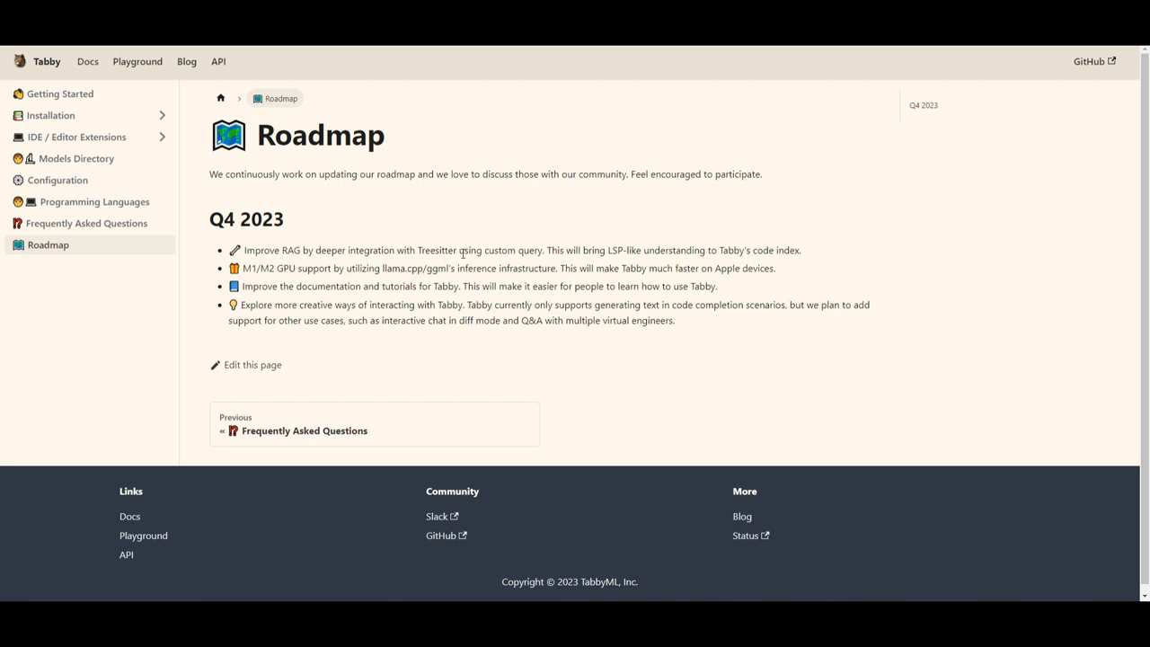
mouse_move(507, 255)
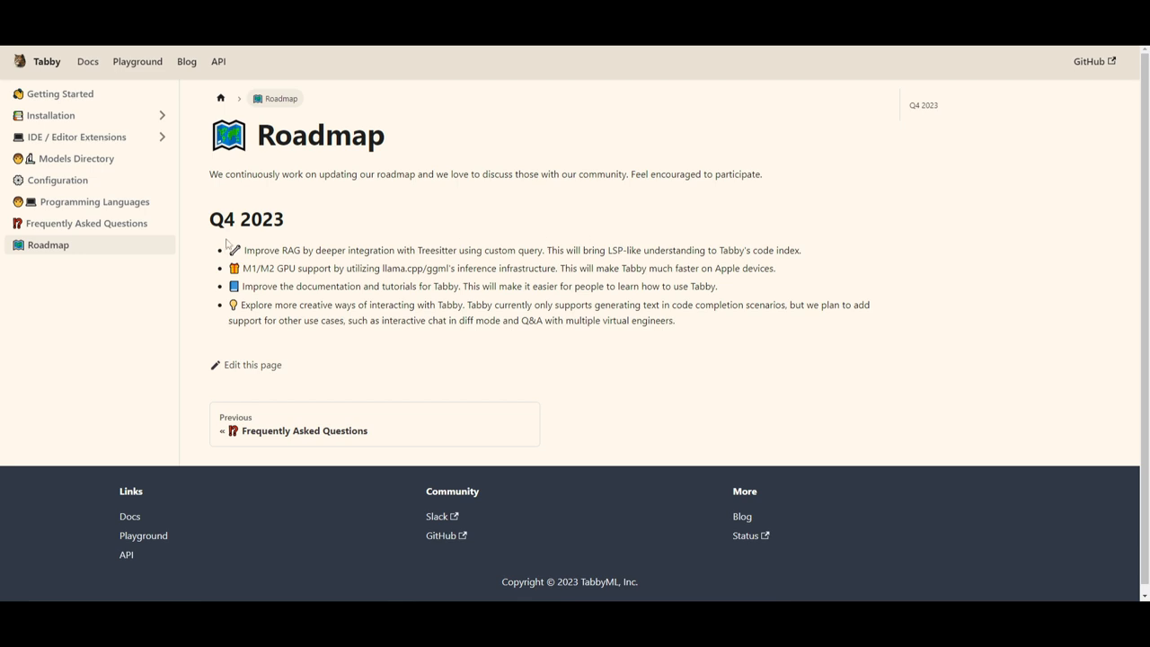
mouse_move(352, 273)
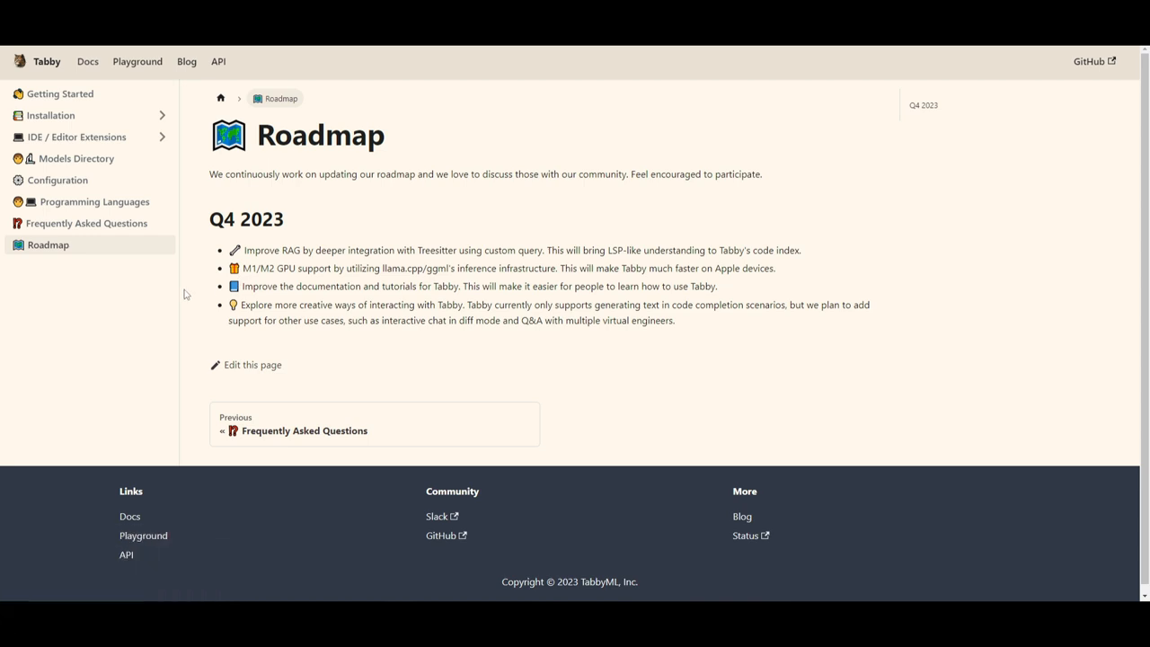
mouse_move(360, 303)
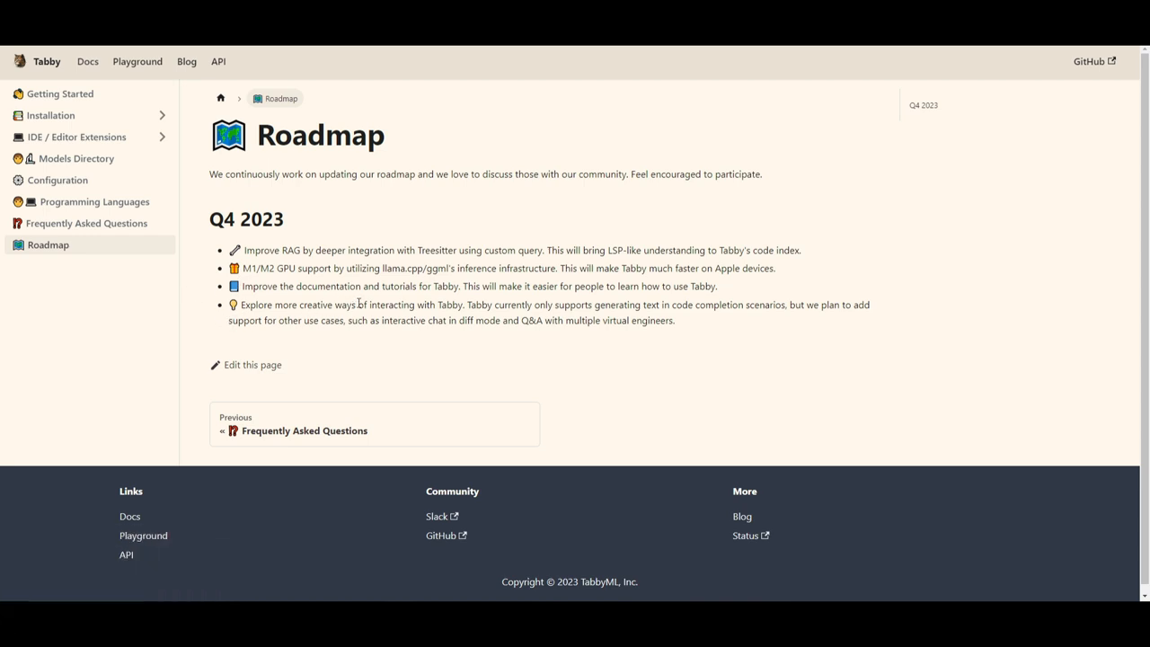
mouse_move(830, 343)
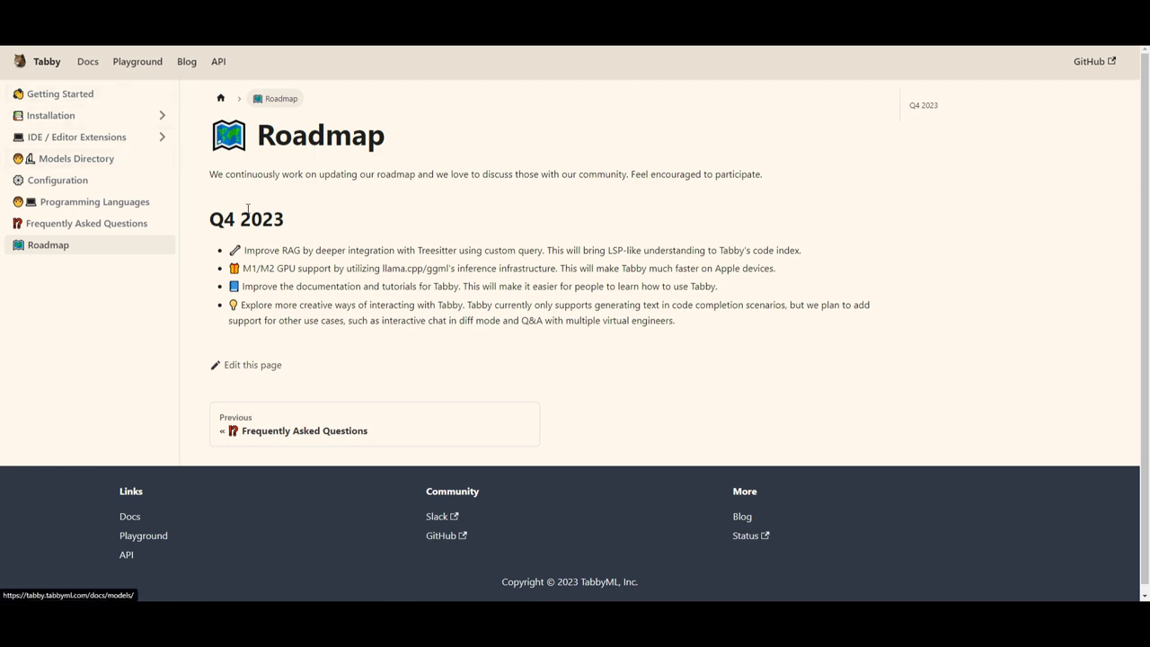
mouse_move(165, 115)
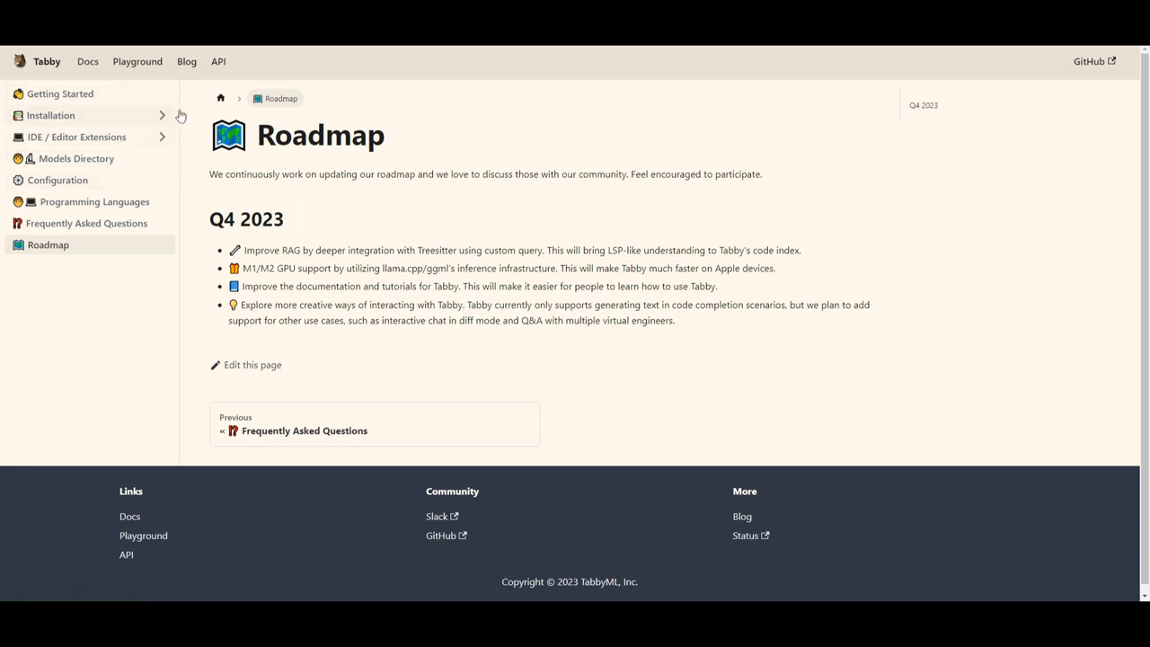
mouse_move(668, 223)
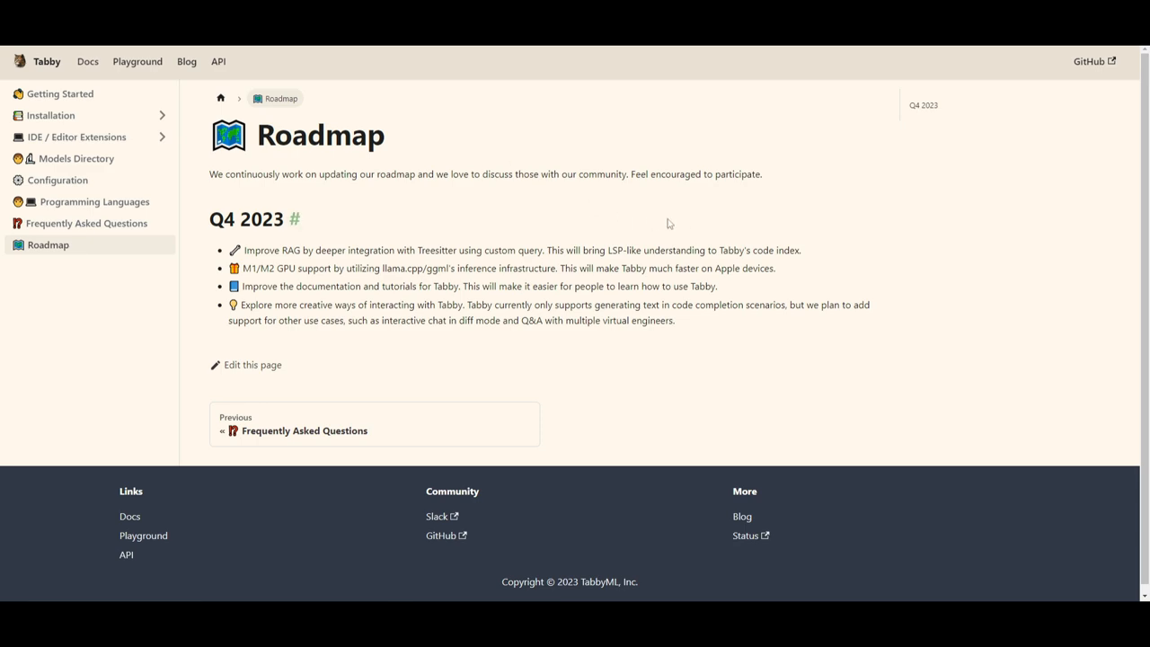
Step: Open Getting Started from the docs sidebar and reveal its About the Docs table
click(61, 94)
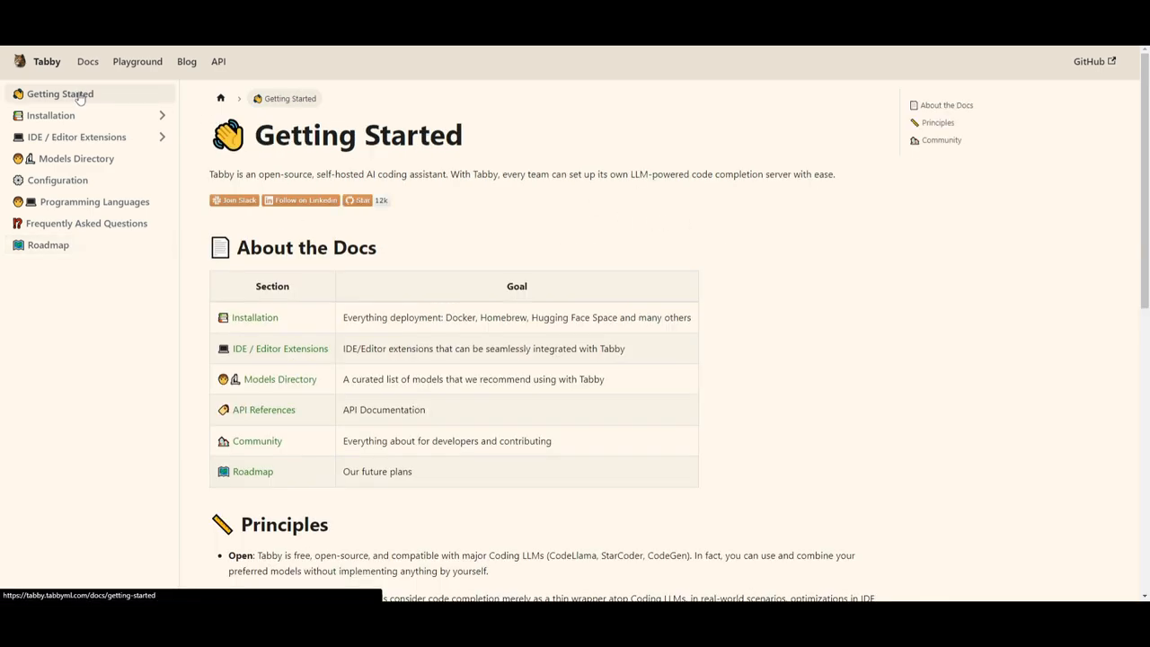
scroll(down, 3)
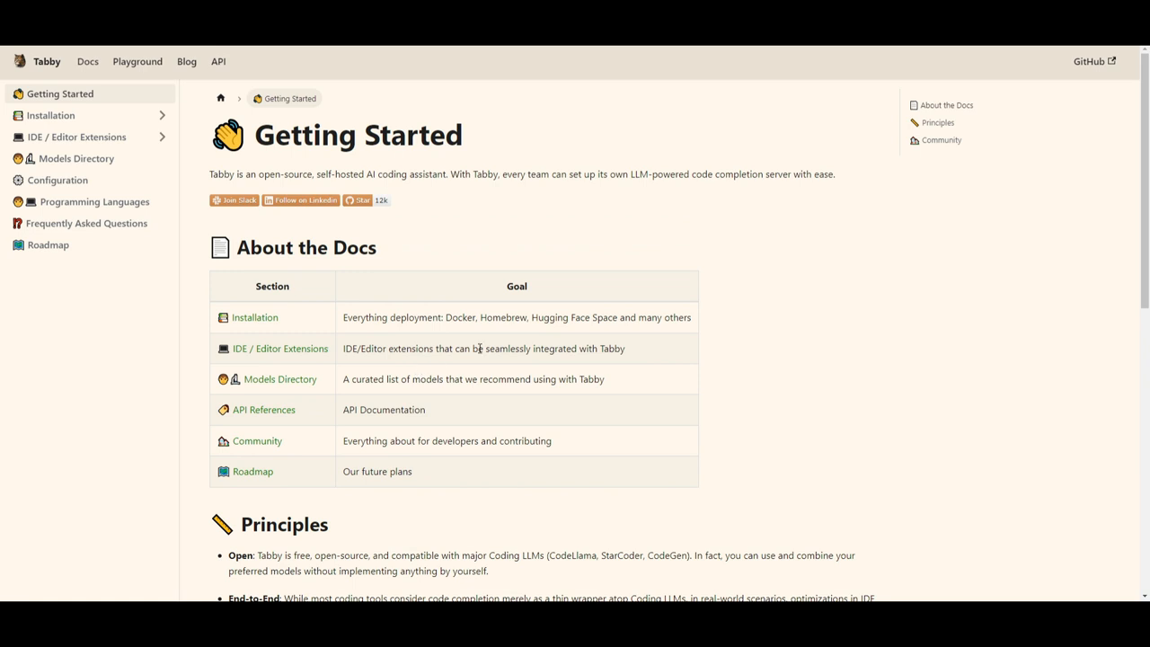
mouse_move(298, 269)
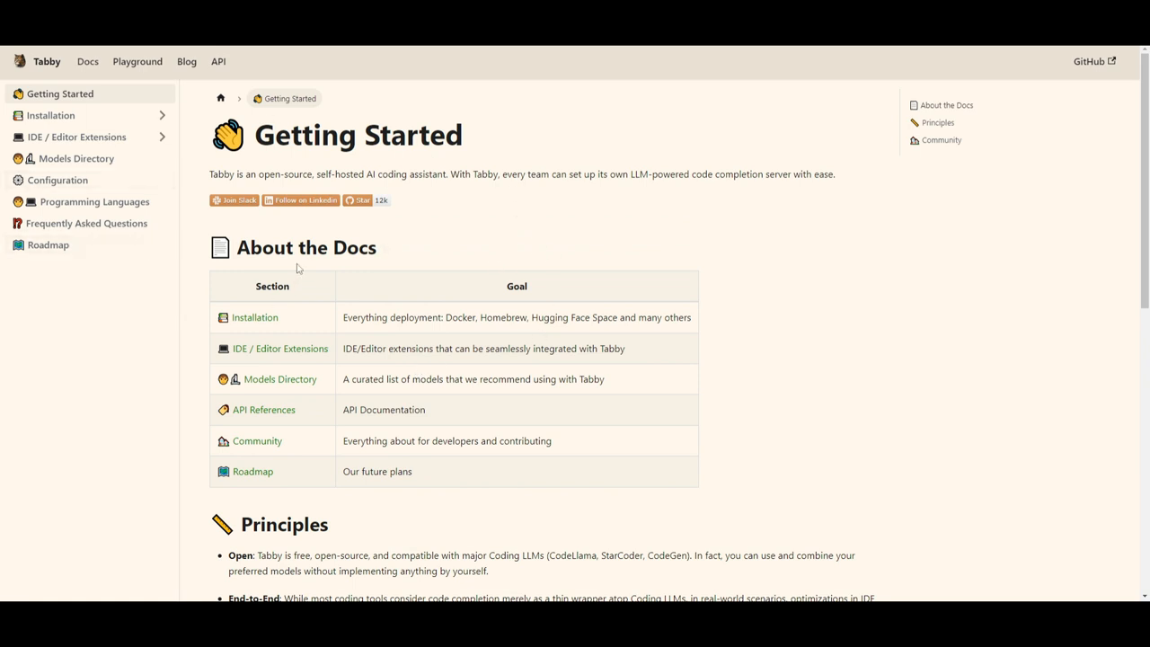
mouse_move(772, 233)
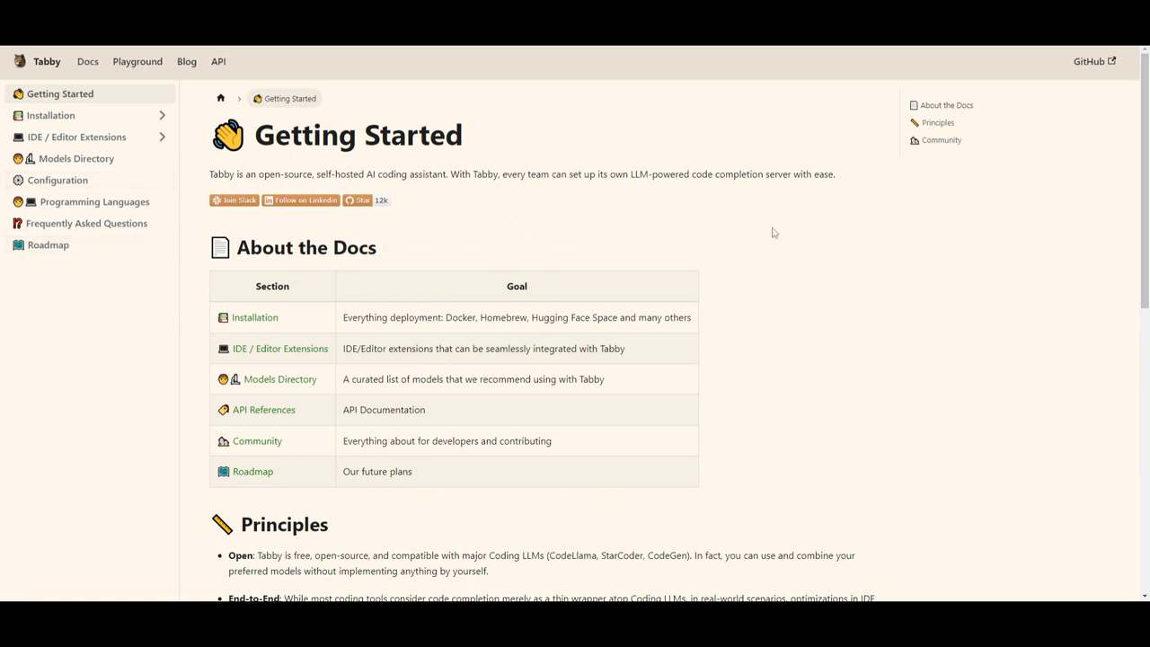
mouse_move(744, 263)
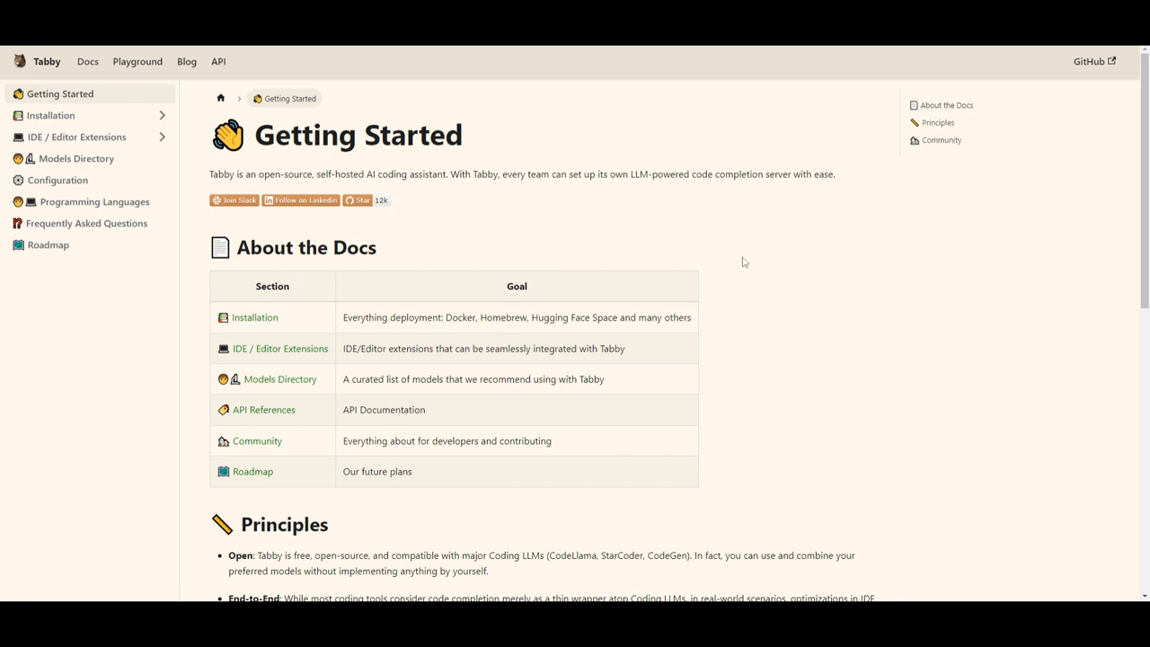
mouse_move(673, 439)
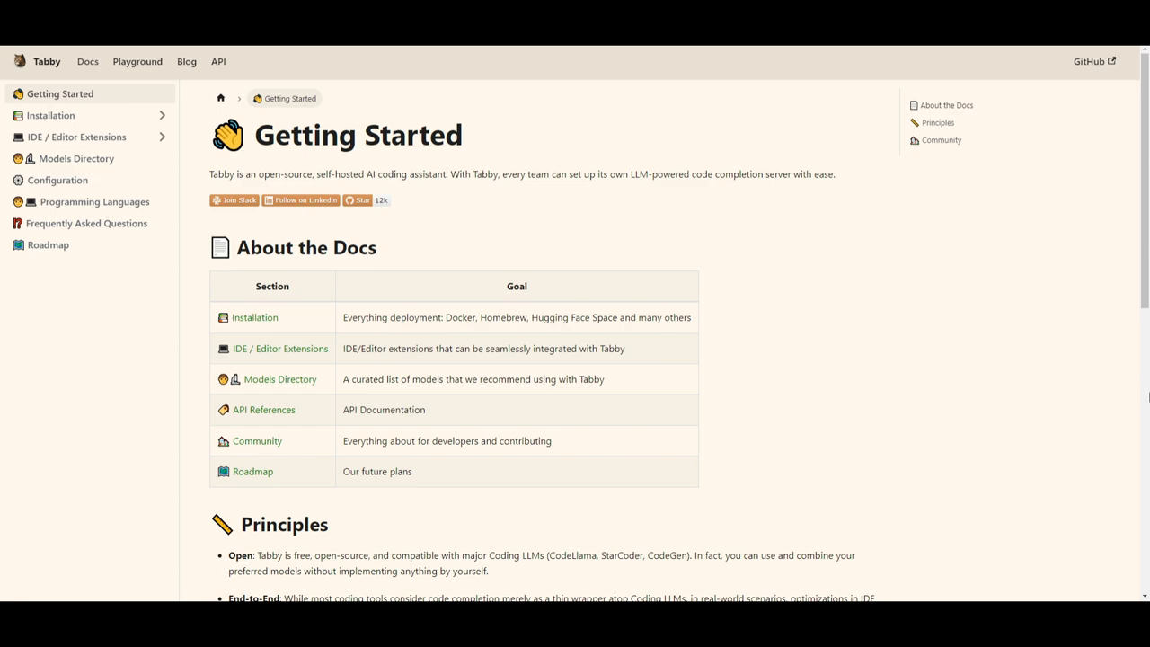
mouse_move(622, 316)
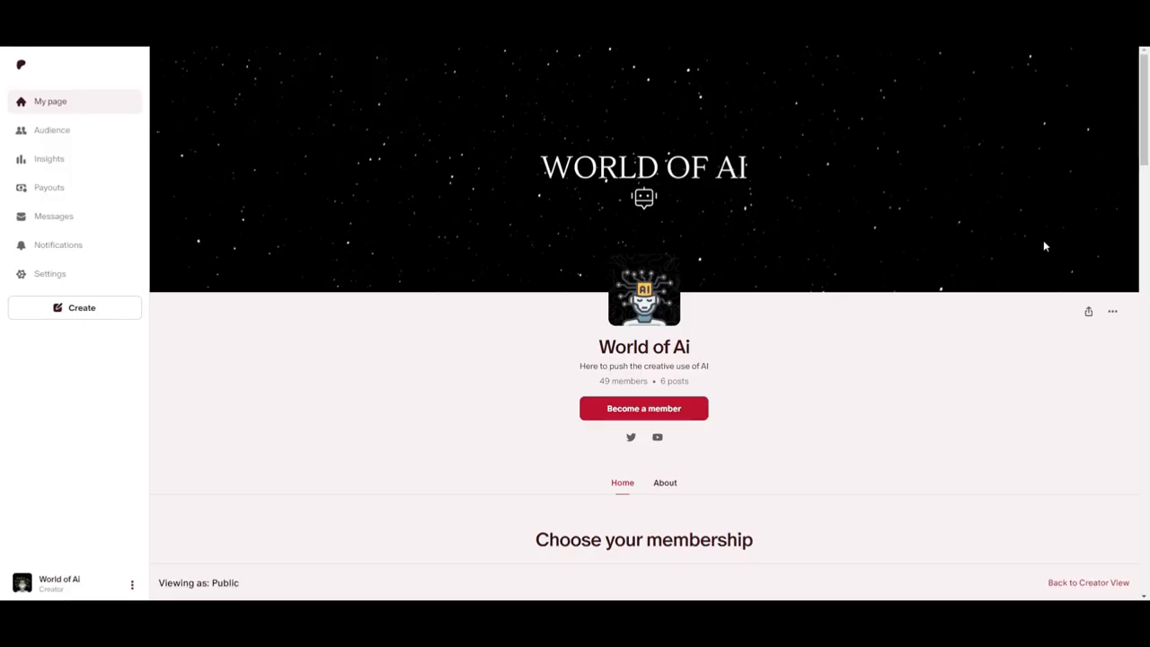
mouse_move(848, 449)
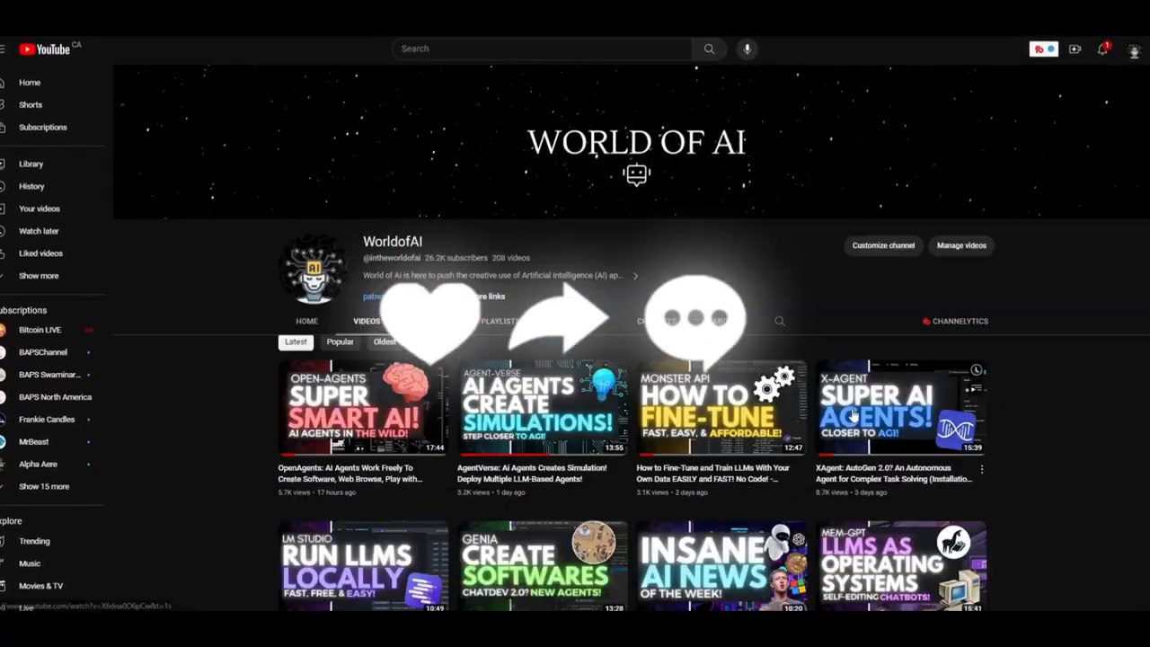
Step: Scroll the WorldofAI Videos tab down to older uploads like Chainlit, DocsGPT and Falcon LLM
scroll(down, 3)
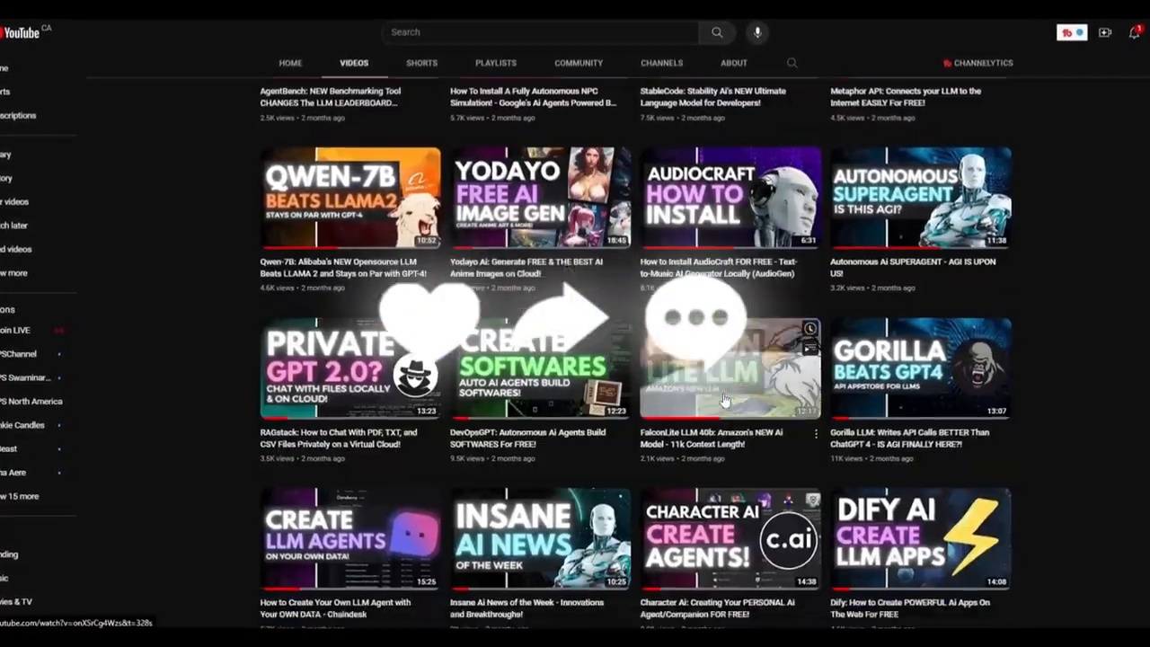
scroll(down, 3)
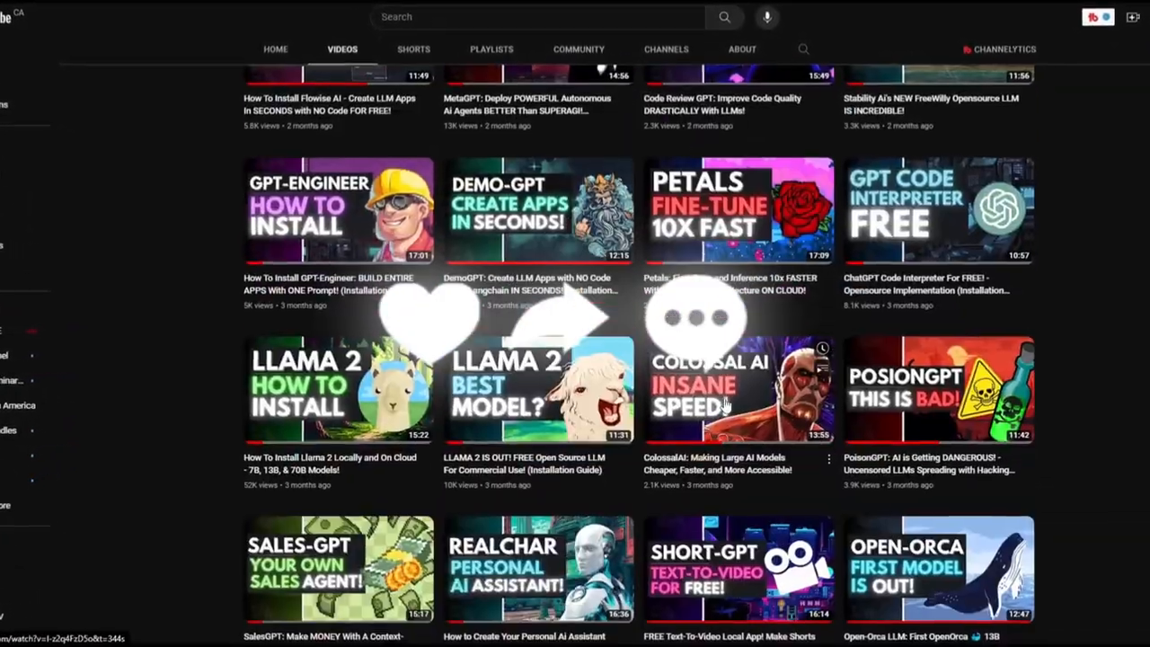
scroll(down, 3)
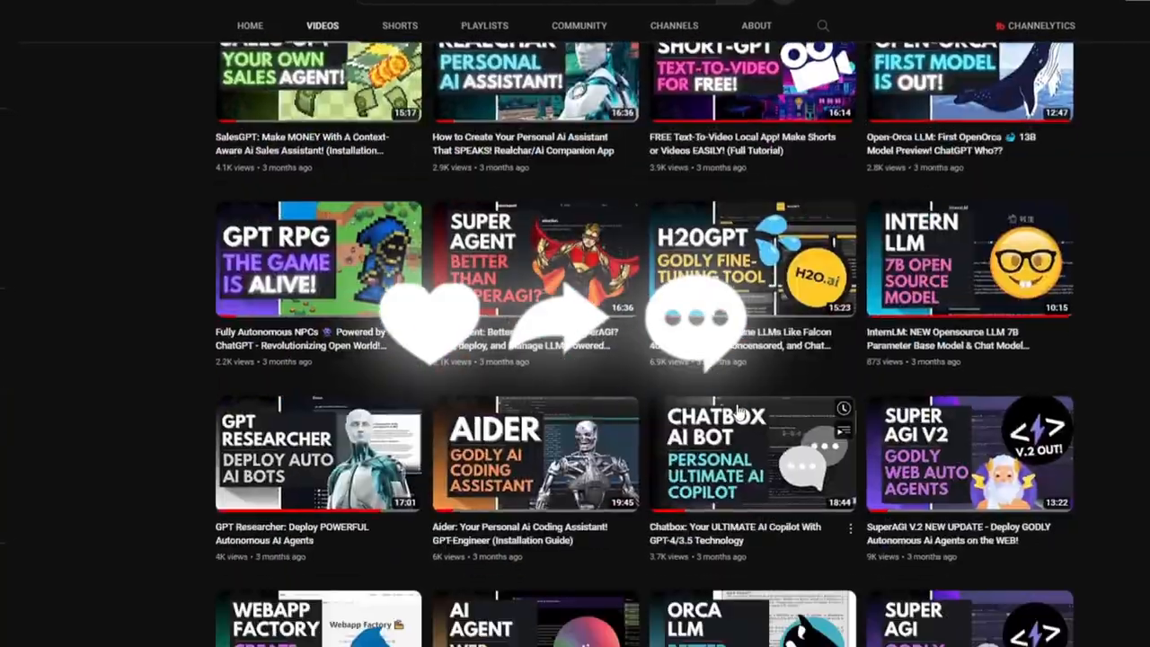
scroll(down, 3)
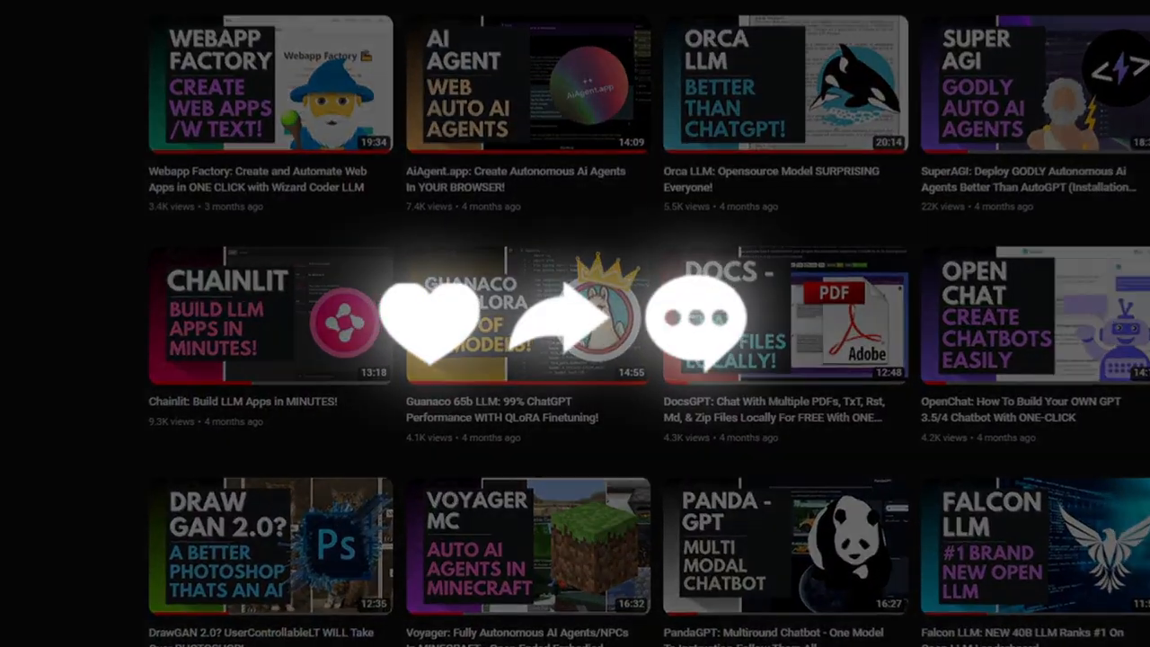